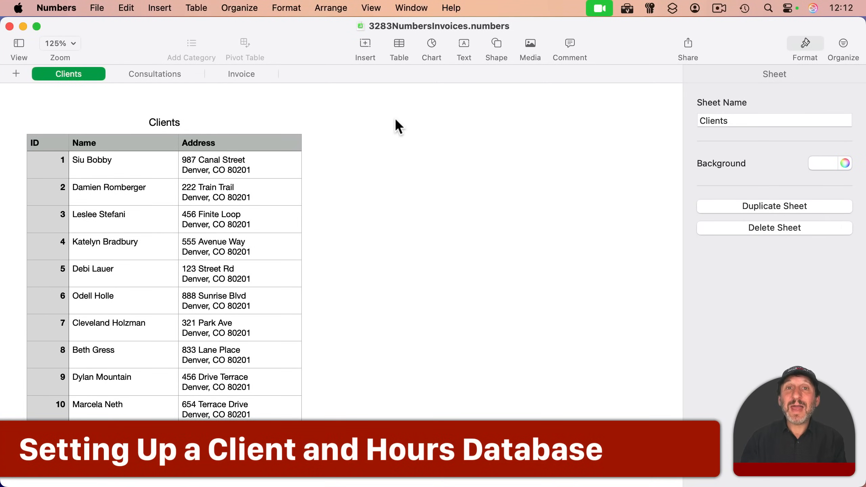
{"action": "mouse_move", "coordinate": [388, 131]}
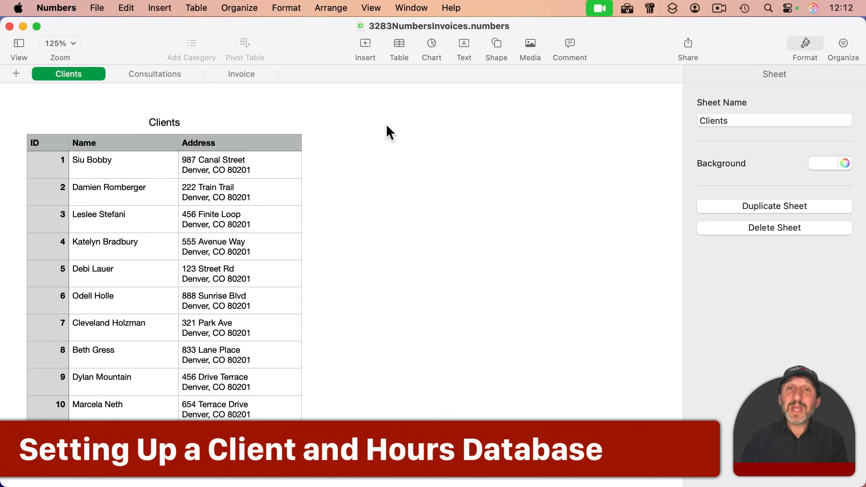
- Review the first client's ID, address and name on the Clients sheet
{"action": "left_click", "coordinate": [68, 74]}
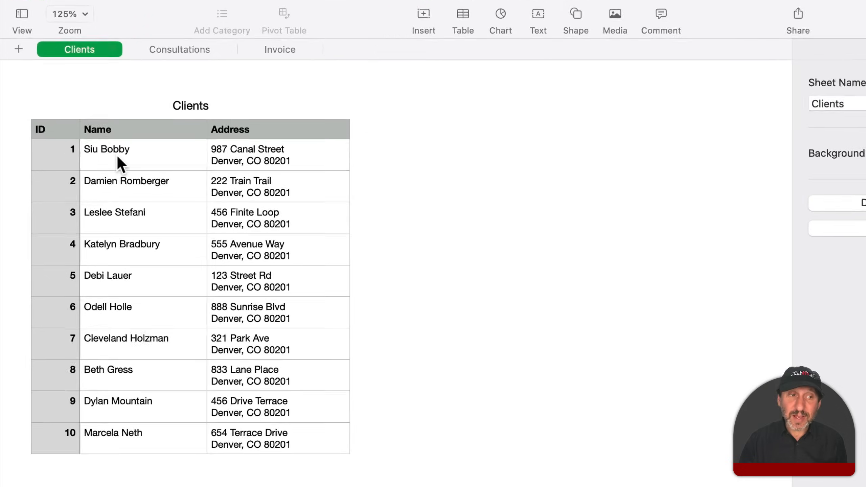
{"action": "left_click", "coordinate": [55, 155]}
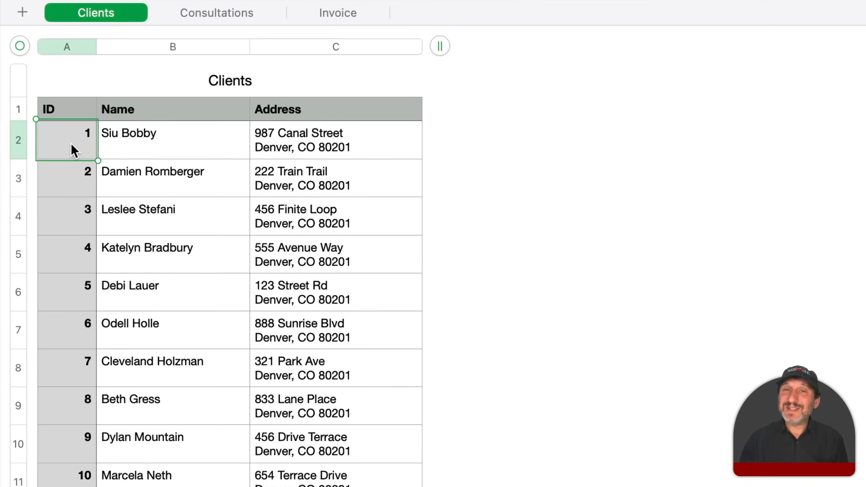
{"action": "mouse_move", "coordinate": [154, 150]}
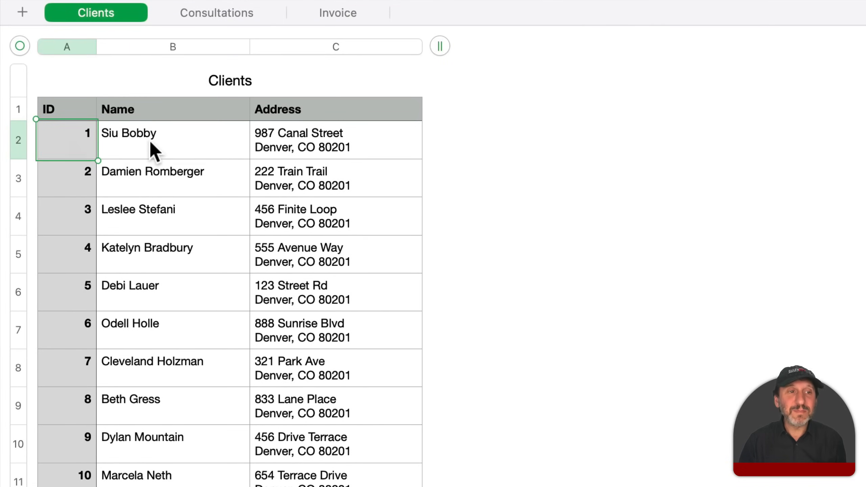
{"action": "left_click", "coordinate": [335, 140]}
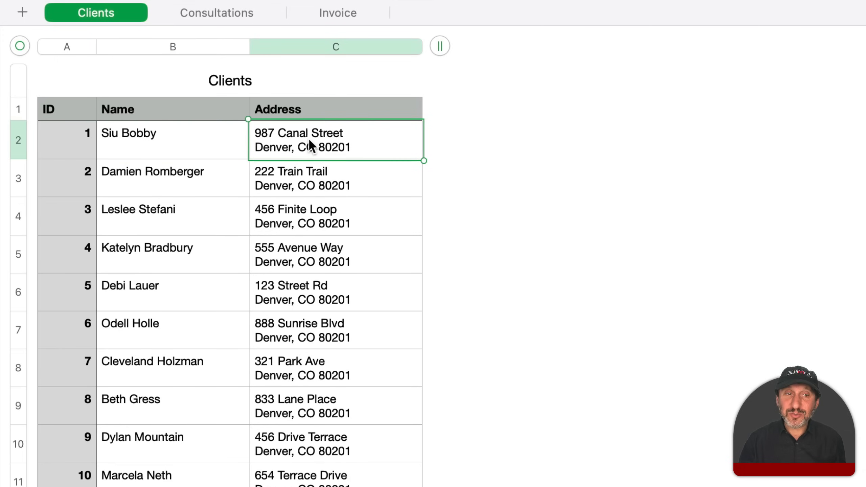
{"action": "mouse_move", "coordinate": [149, 149]}
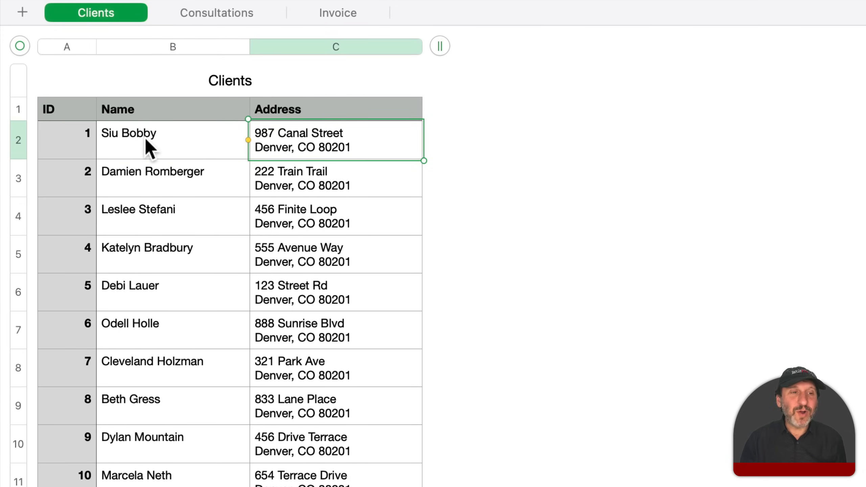
{"action": "mouse_move", "coordinate": [178, 359]}
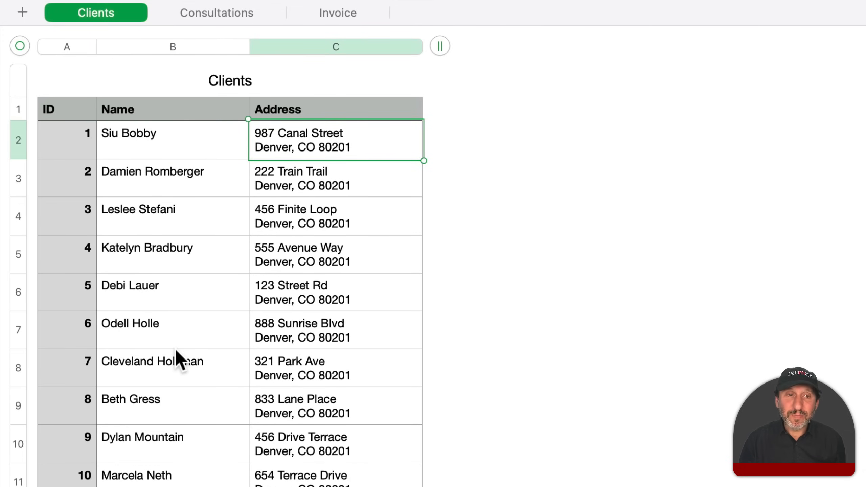
{"action": "mouse_move", "coordinate": [368, 145]}
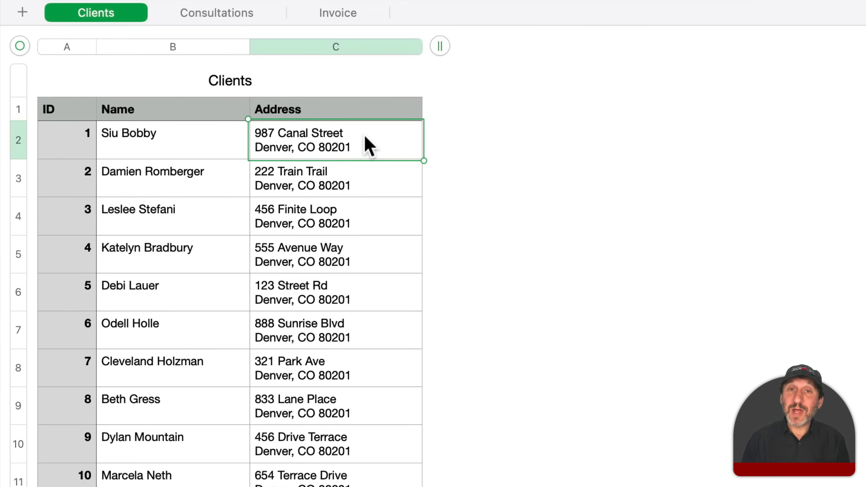
{"action": "left_click", "coordinate": [344, 133]}
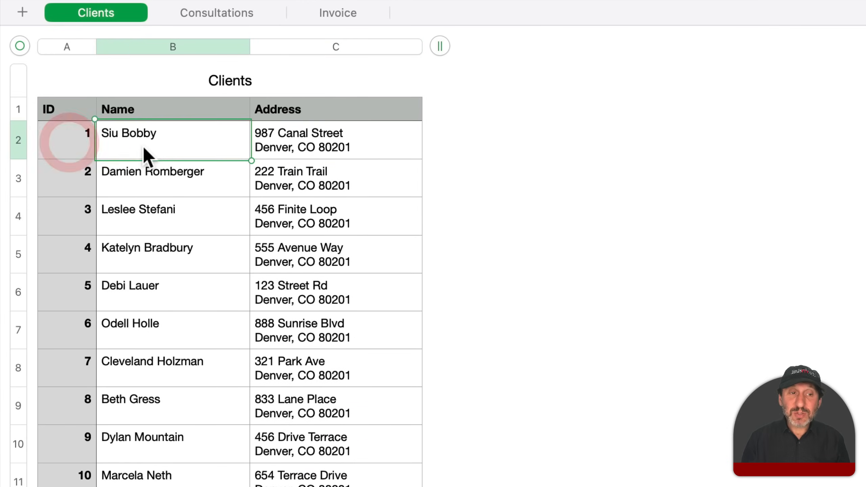
{"action": "left_click", "coordinate": [335, 140]}
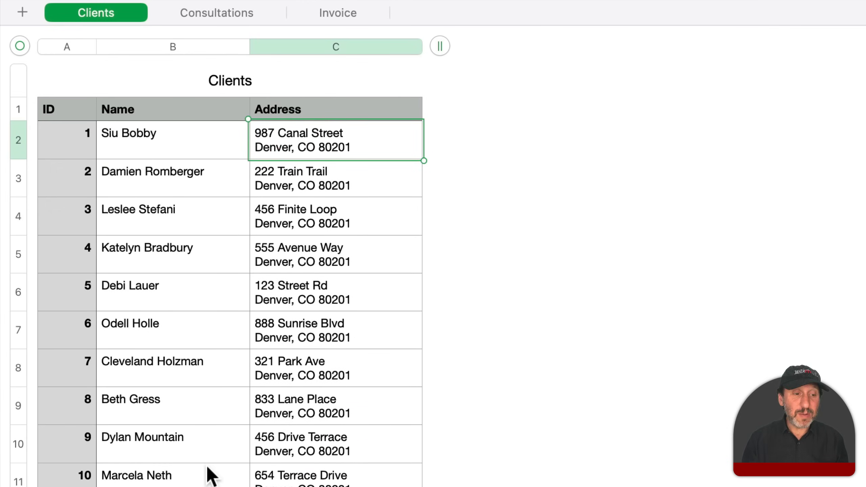
{"action": "mouse_move", "coordinate": [78, 482]}
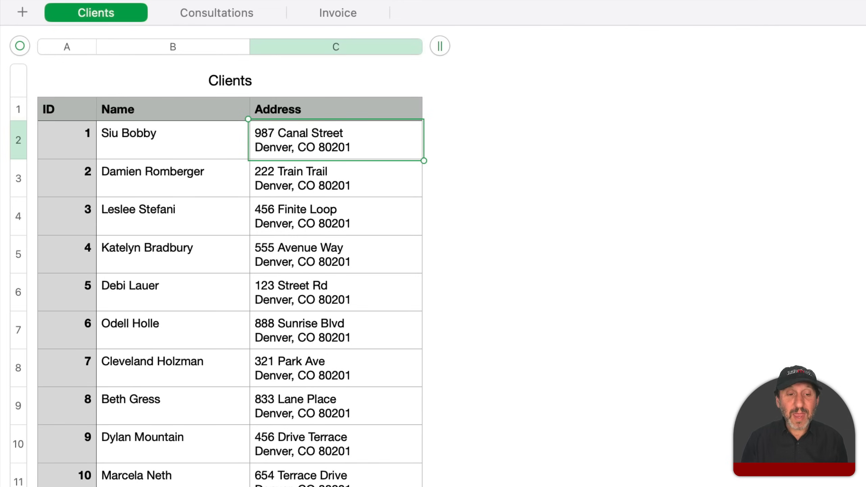
{"action": "mouse_move", "coordinate": [238, 171]}
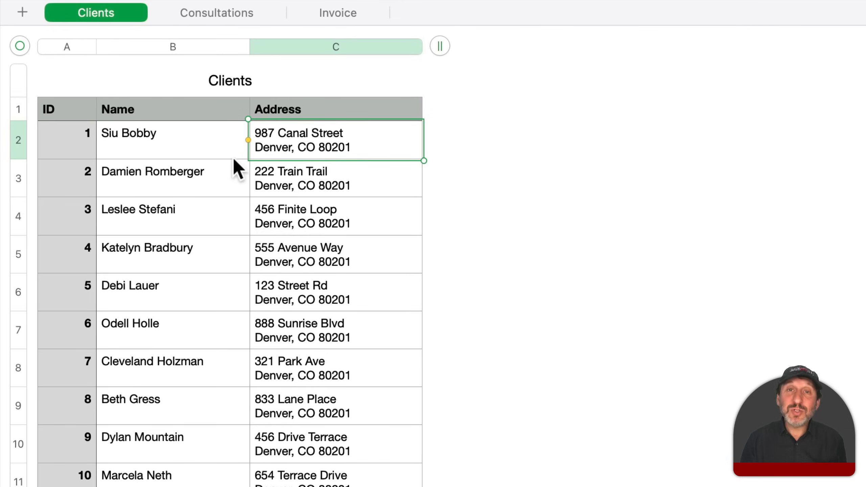
{"action": "mouse_move", "coordinate": [221, 67]}
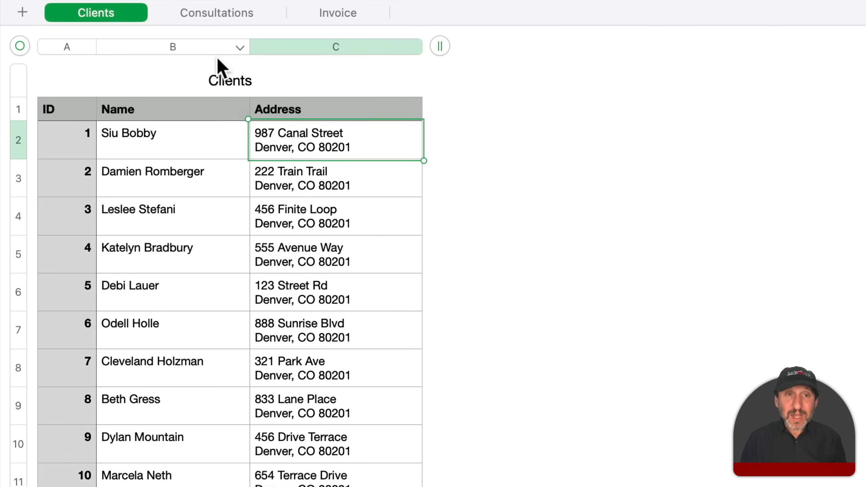
{"action": "mouse_move", "coordinate": [215, 17]}
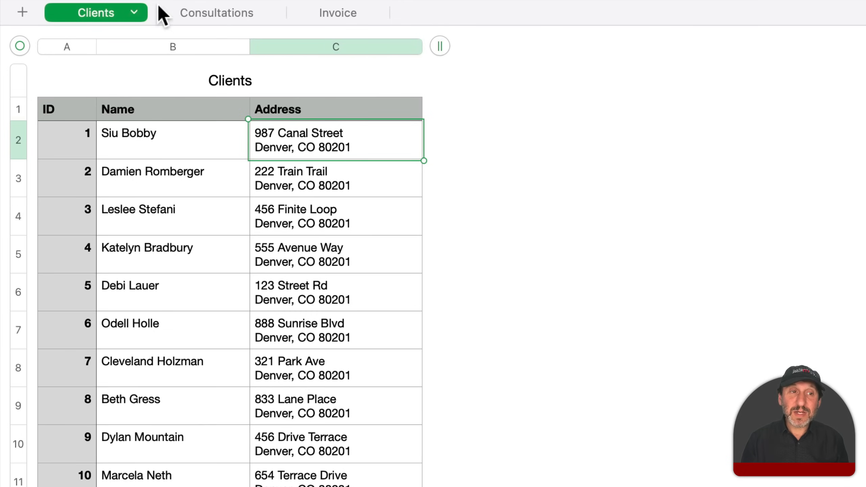
- Show the Consultations sheet and check the first consultation's client, date, hours and rate
{"action": "left_click", "coordinate": [216, 13]}
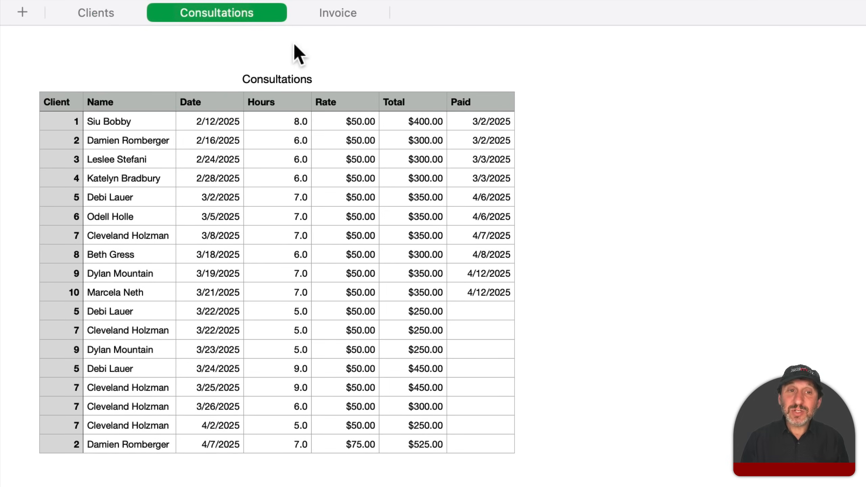
{"action": "mouse_move", "coordinate": [211, 129]}
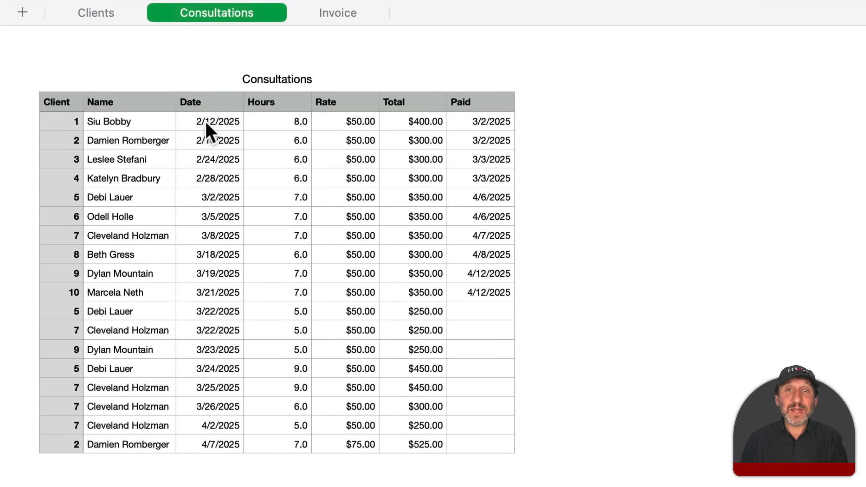
{"action": "mouse_move", "coordinate": [377, 133]}
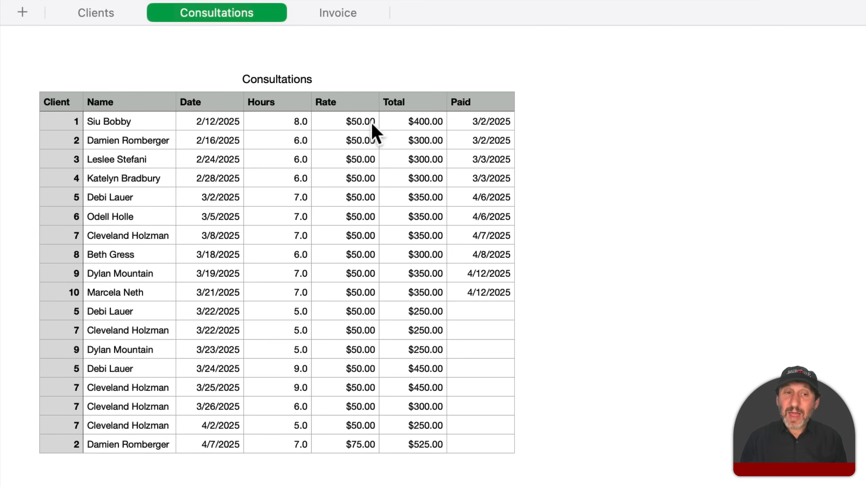
{"action": "mouse_move", "coordinate": [462, 127]}
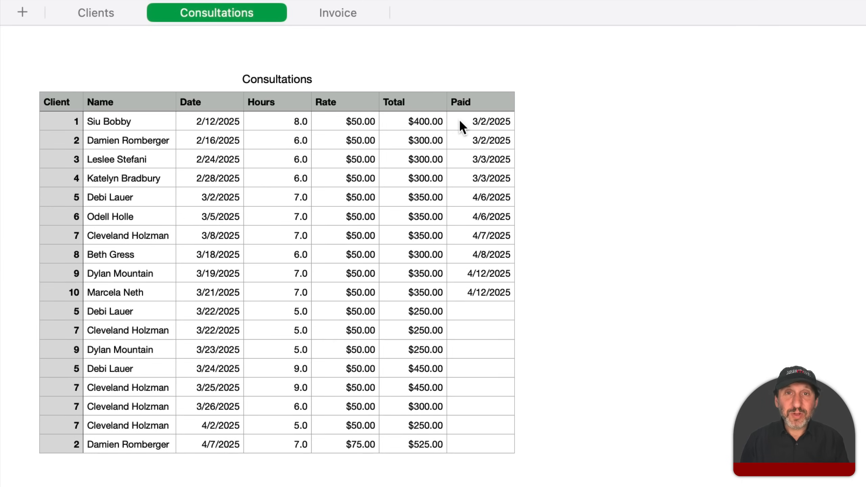
{"action": "mouse_move", "coordinate": [69, 130]}
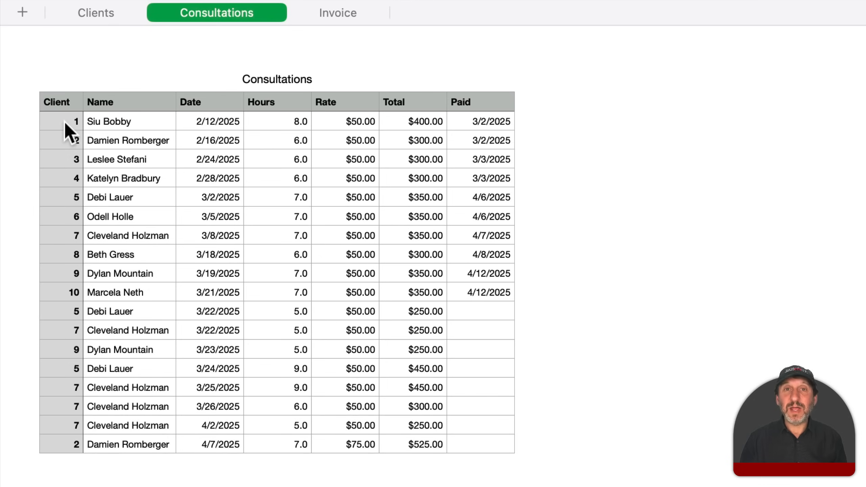
{"action": "mouse_move", "coordinate": [273, 123]}
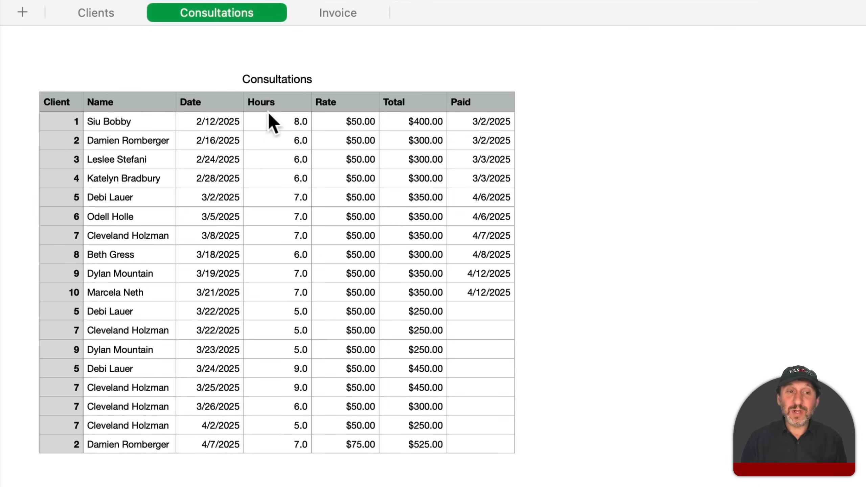
{"action": "mouse_move", "coordinate": [82, 134]}
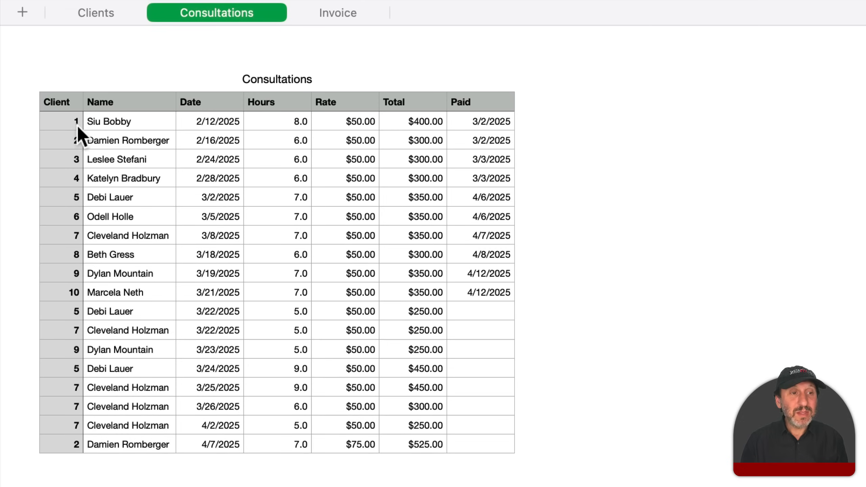
{"action": "left_click", "coordinate": [61, 121]}
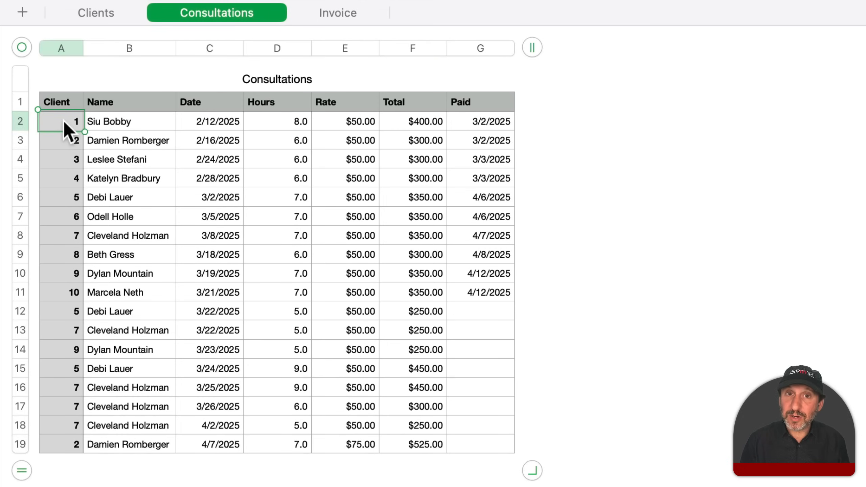
{"action": "mouse_move", "coordinate": [121, 131]}
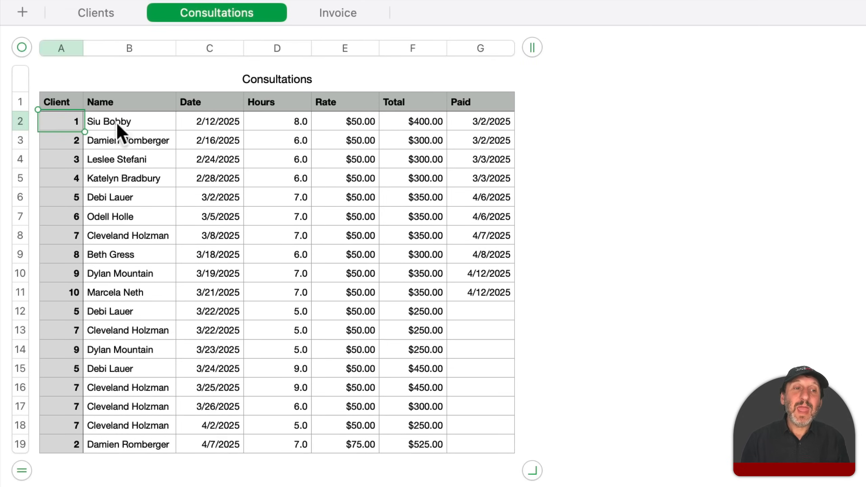
{"action": "left_click", "coordinate": [210, 121]}
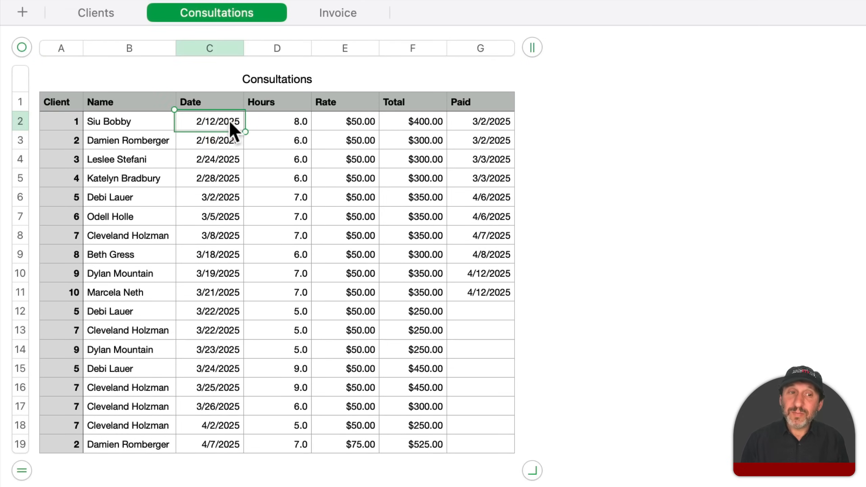
{"action": "left_click", "coordinate": [277, 121]}
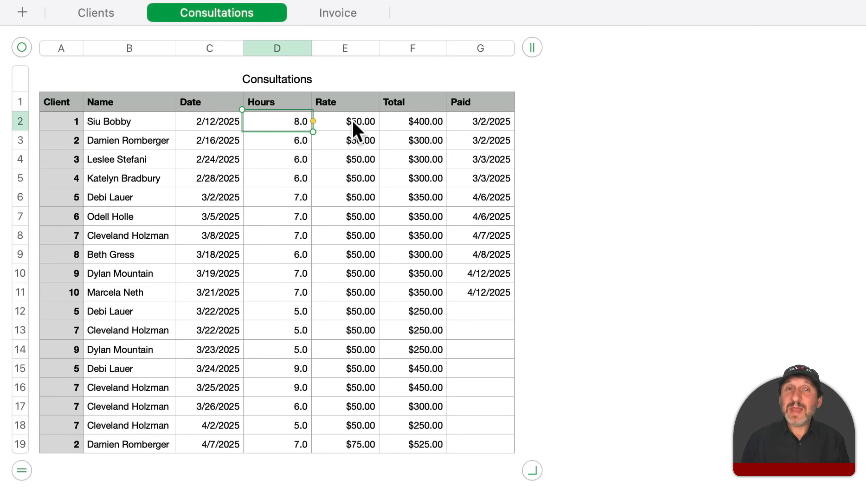
{"action": "left_click", "coordinate": [345, 121]}
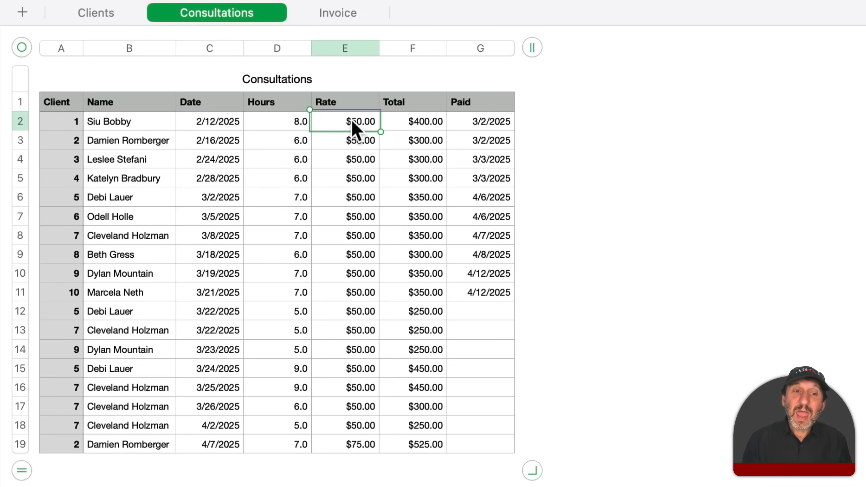
{"action": "mouse_move", "coordinate": [409, 135]}
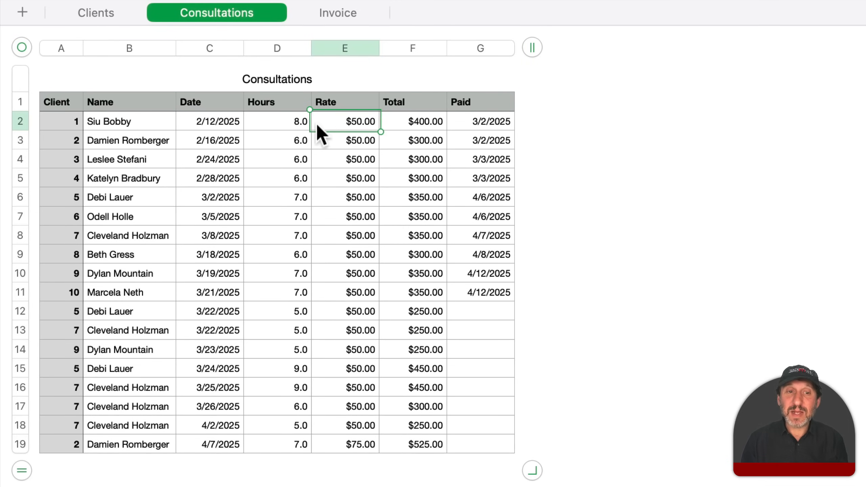
{"action": "mouse_move", "coordinate": [412, 130]}
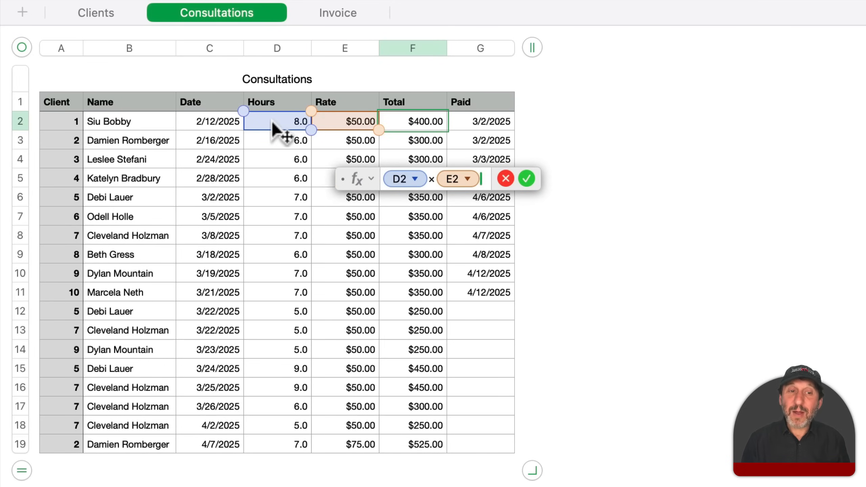
{"action": "mouse_move", "coordinate": [430, 140]}
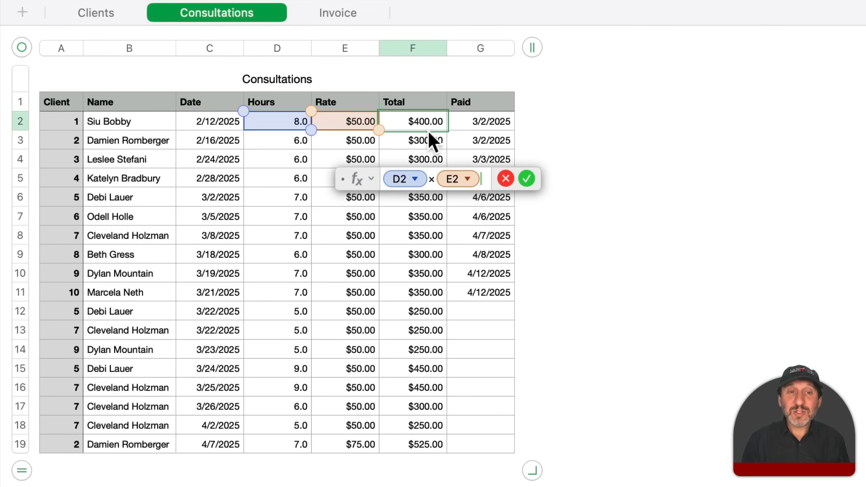
{"action": "mouse_move", "coordinate": [293, 124]}
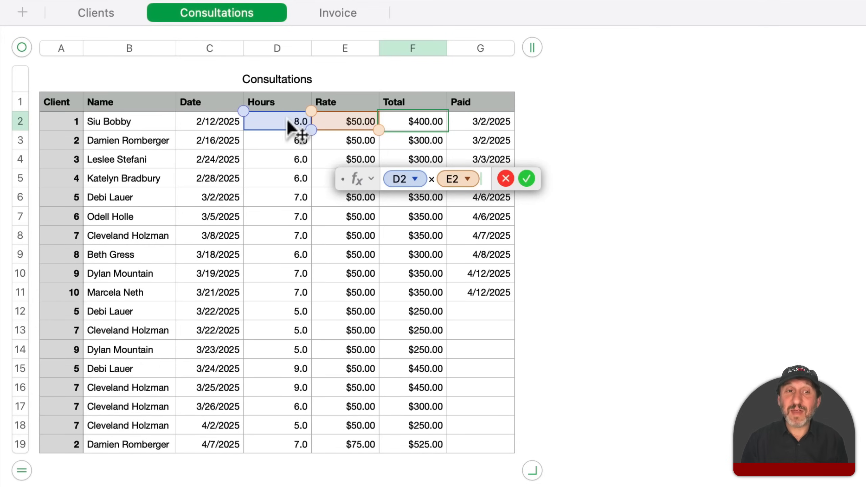
{"action": "mouse_move", "coordinate": [436, 137]}
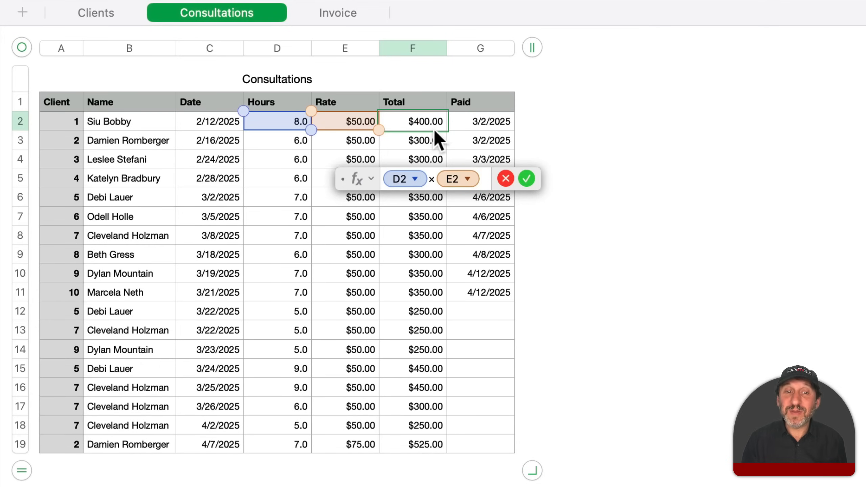
{"action": "mouse_move", "coordinate": [528, 192]}
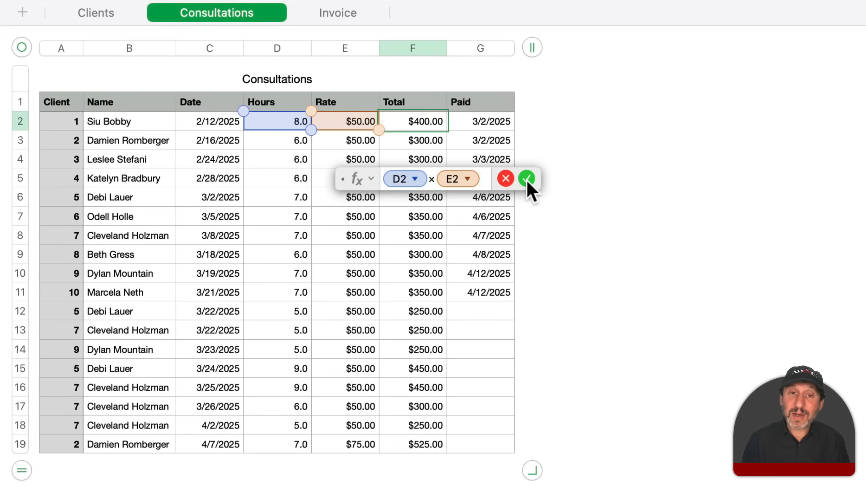
- Accept the =D2×E2 Total formula and add an empty row 20 below the table
{"action": "left_click", "coordinate": [526, 178]}
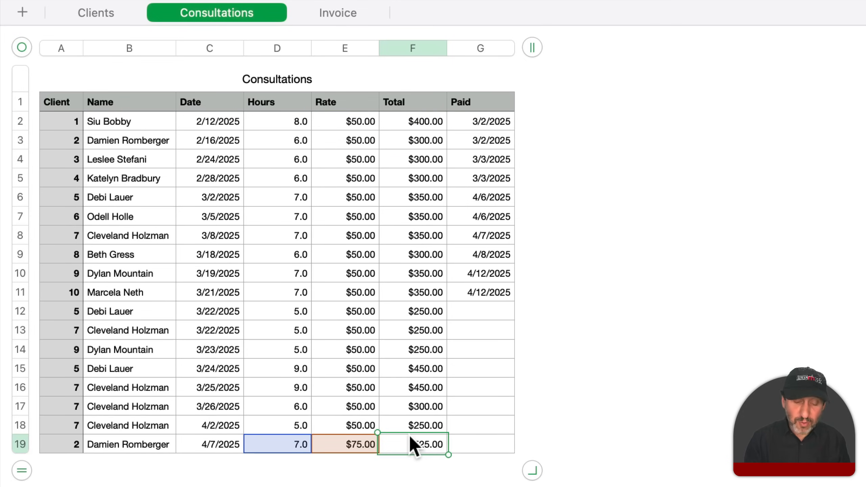
{"action": "key", "text": "Return"}
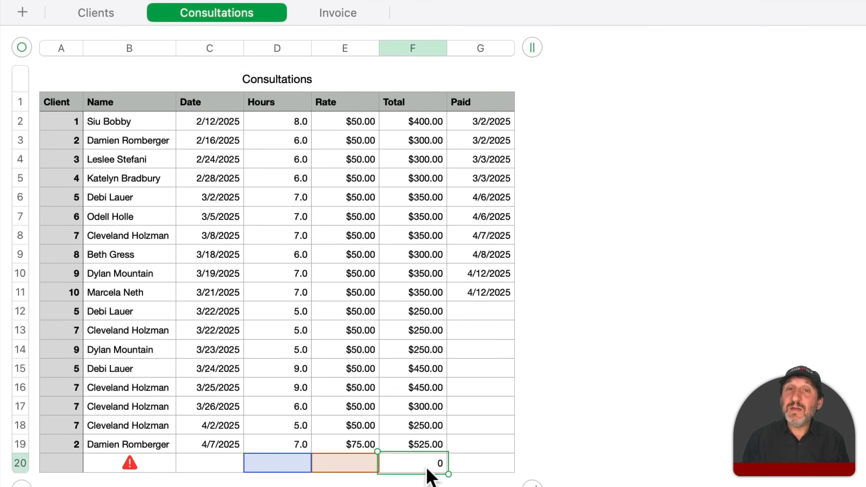
{"action": "mouse_move", "coordinate": [299, 475]}
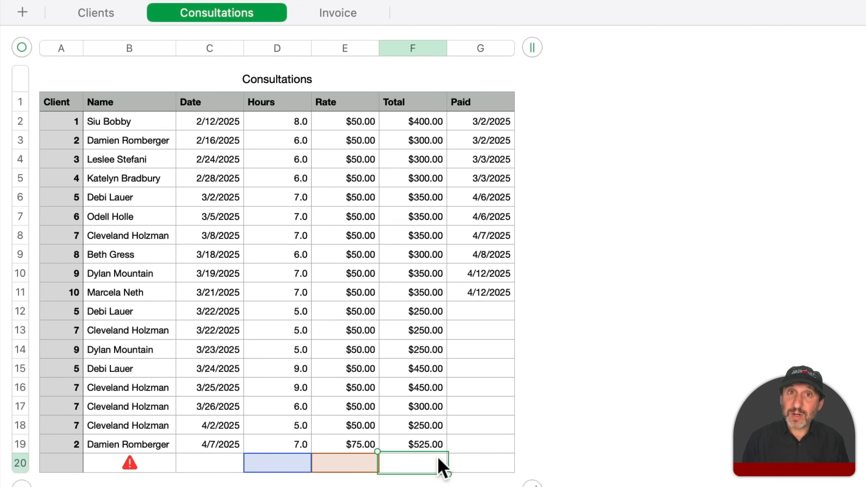
- Delete row 20 and inspect the Name LOOKUP's Clients::A and Clients::B ranges
{"action": "left_click", "coordinate": [130, 122]}
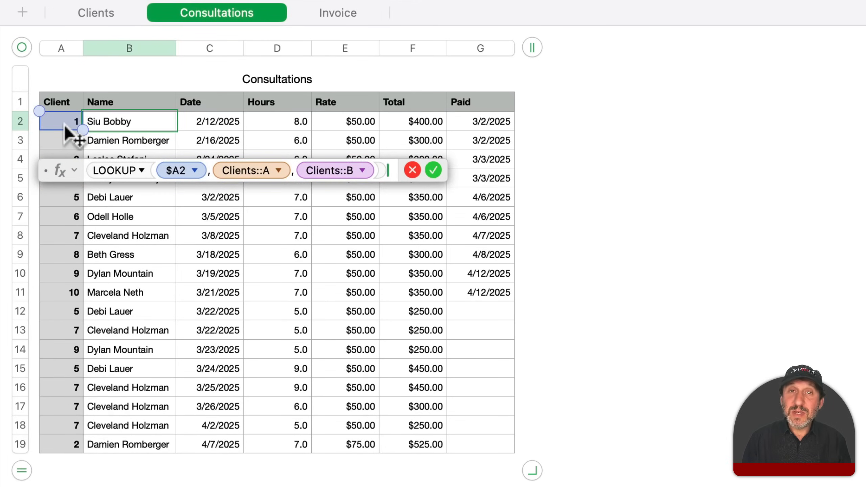
{"action": "mouse_move", "coordinate": [70, 143]}
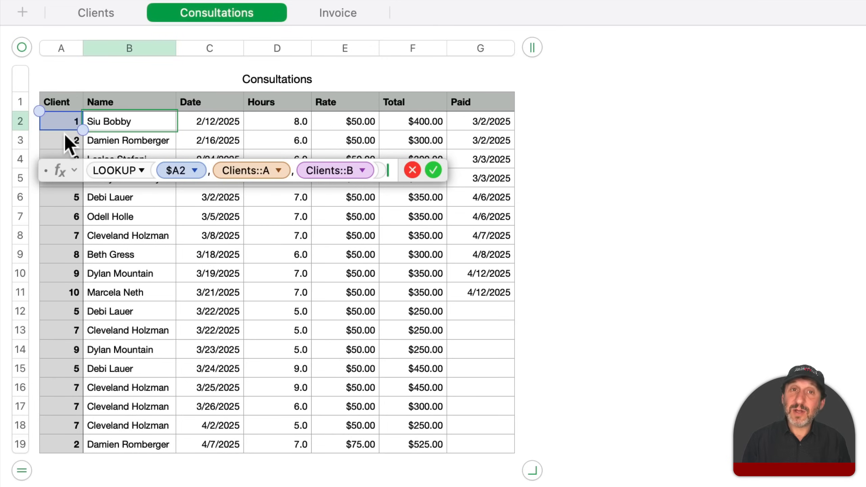
{"action": "mouse_move", "coordinate": [246, 182]}
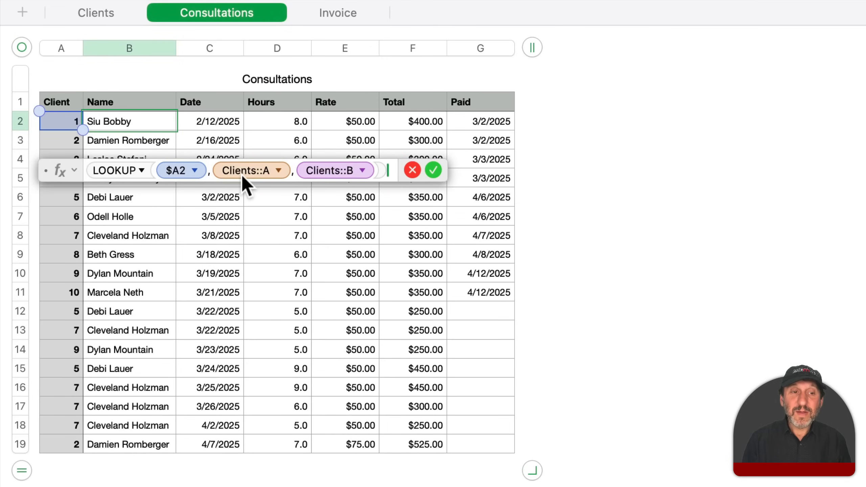
{"action": "left_click", "coordinate": [95, 12]}
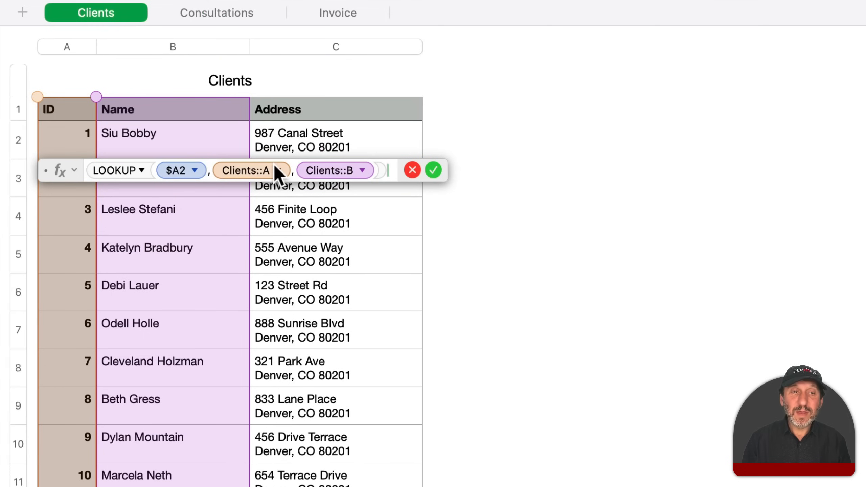
{"action": "mouse_move", "coordinate": [81, 163]}
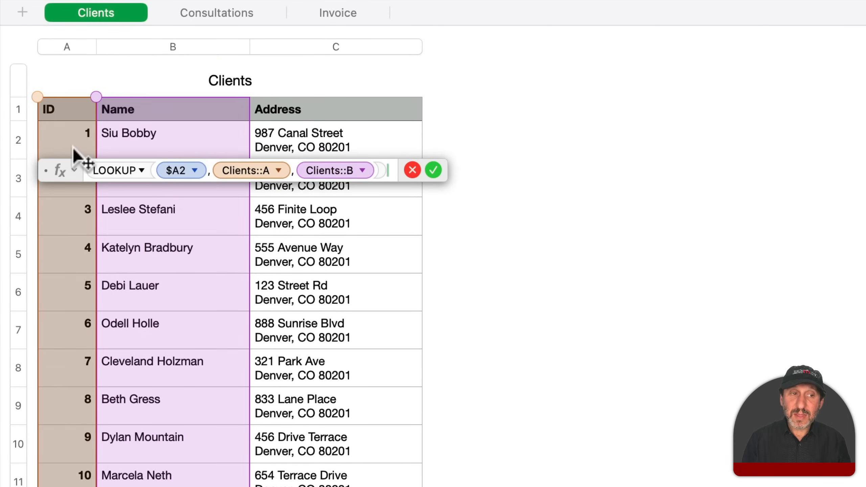
{"action": "mouse_move", "coordinate": [218, 149]}
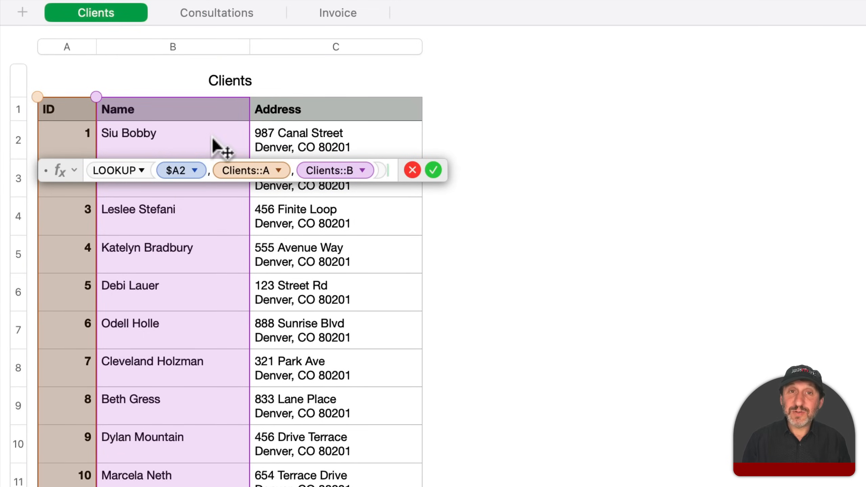
{"action": "left_click", "coordinate": [216, 12]}
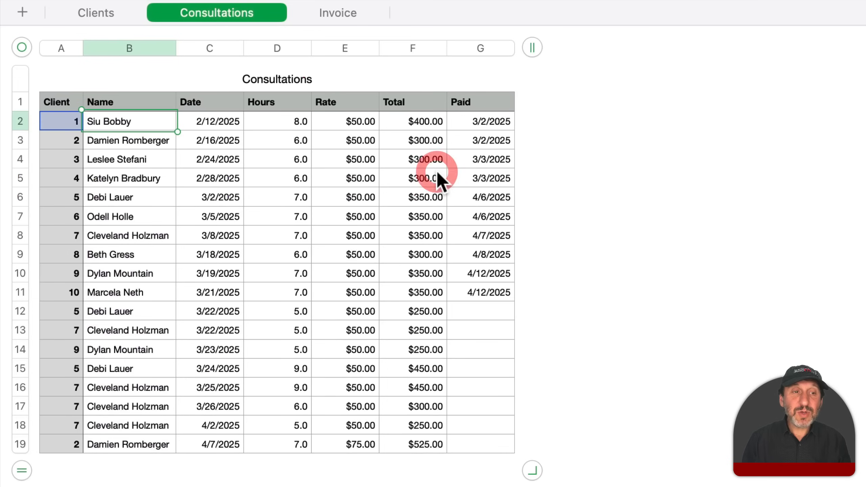
{"action": "left_click", "coordinate": [61, 121]}
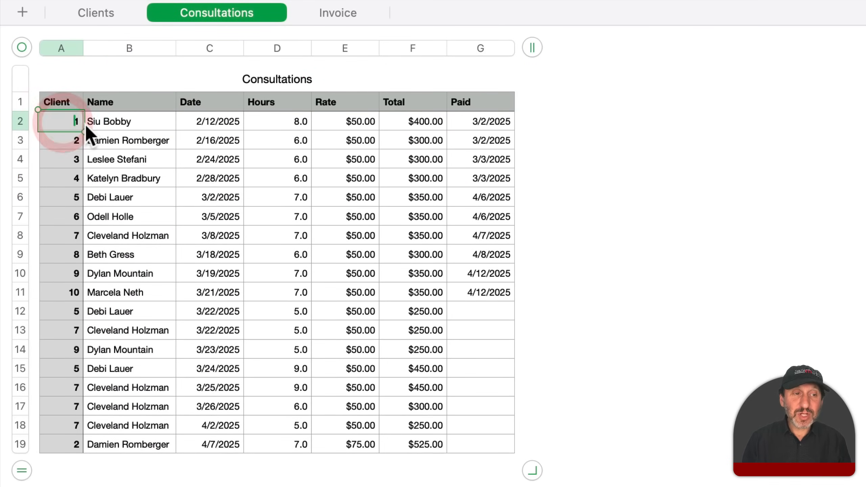
{"action": "type", "text": "7"}
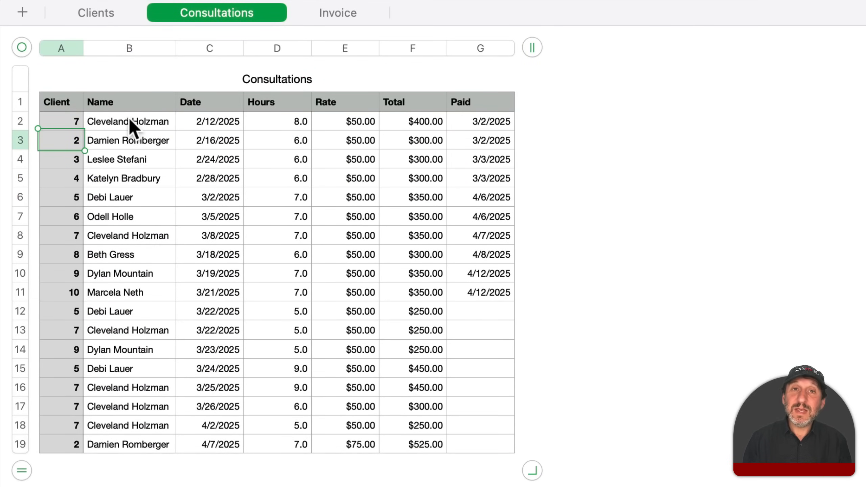
{"action": "mouse_move", "coordinate": [108, 130]}
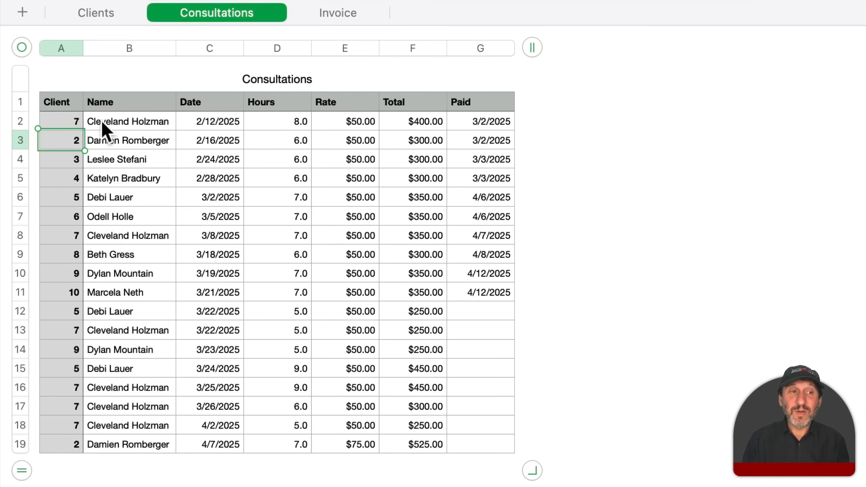
{"action": "left_click", "coordinate": [61, 121]}
{"action": "type", "text": "1"}
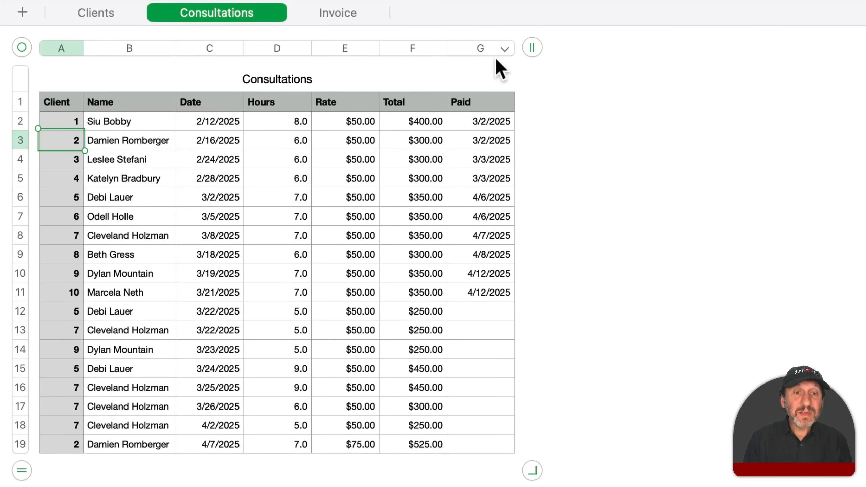
{"action": "mouse_move", "coordinate": [488, 128]}
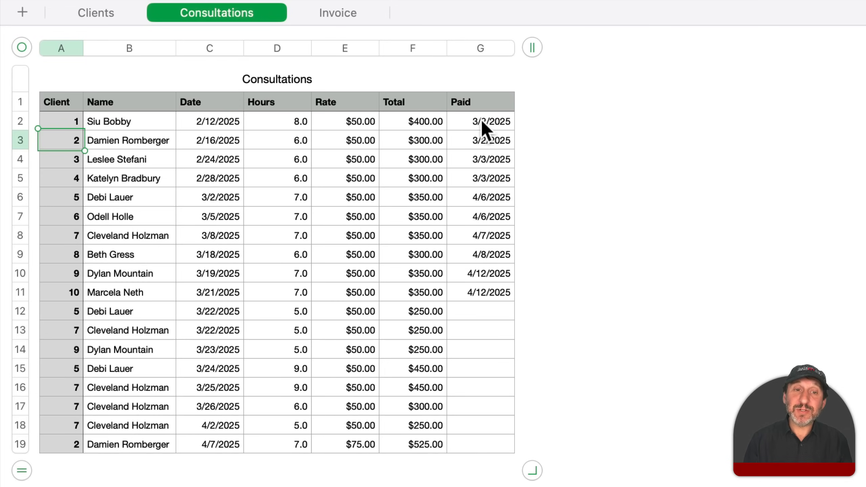
{"action": "left_click", "coordinate": [480, 121]}
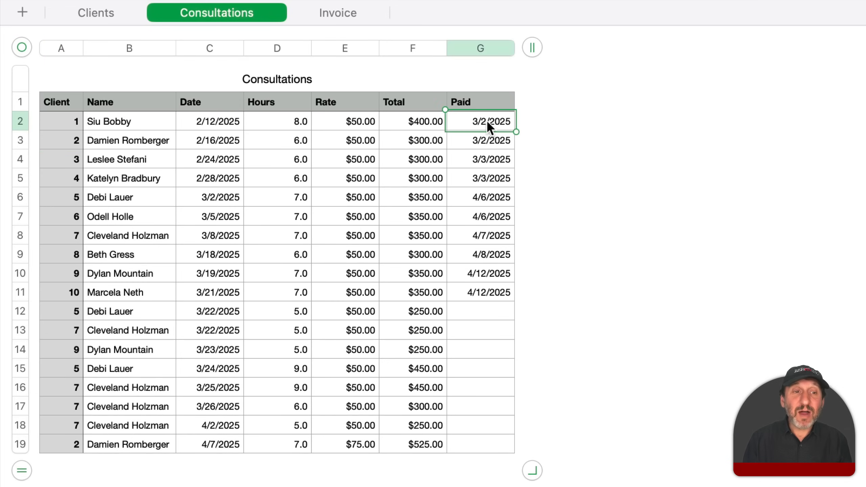
{"action": "mouse_move", "coordinate": [513, 135]}
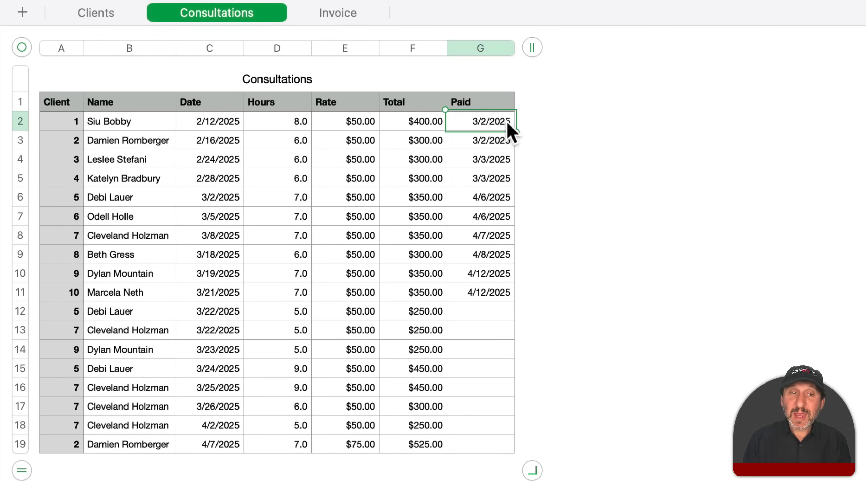
{"action": "mouse_move", "coordinate": [259, 137]}
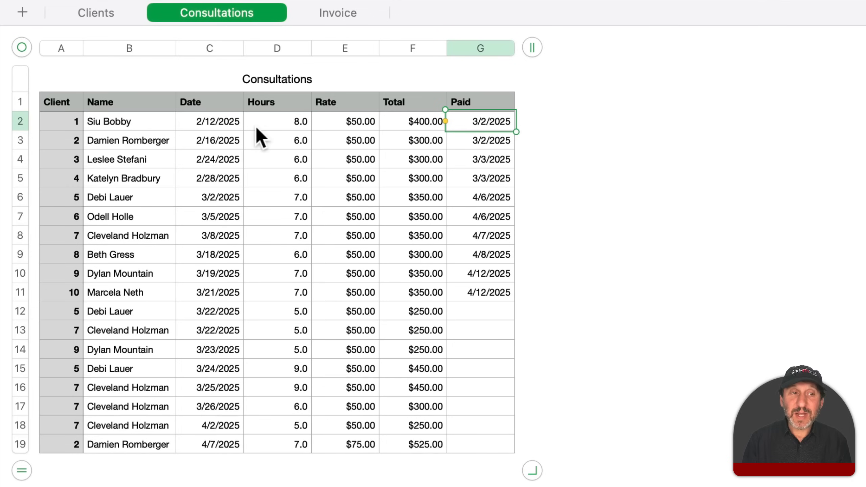
{"action": "mouse_move", "coordinate": [357, 130]}
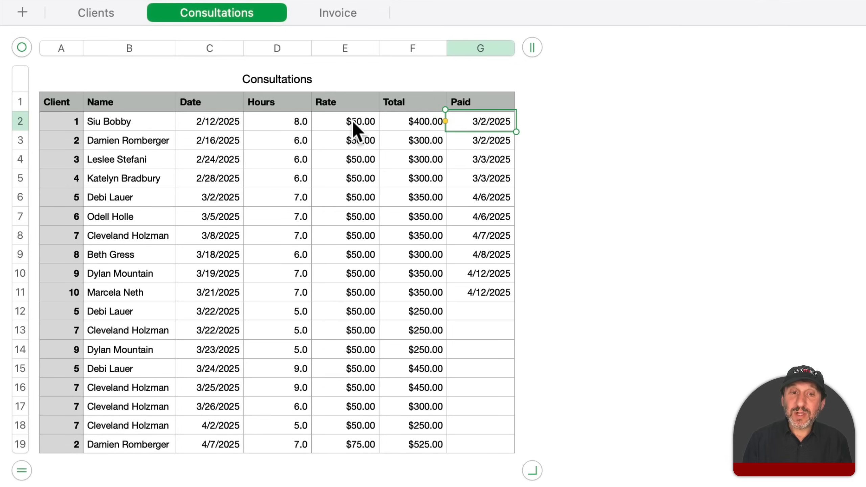
{"action": "mouse_move", "coordinate": [415, 128]}
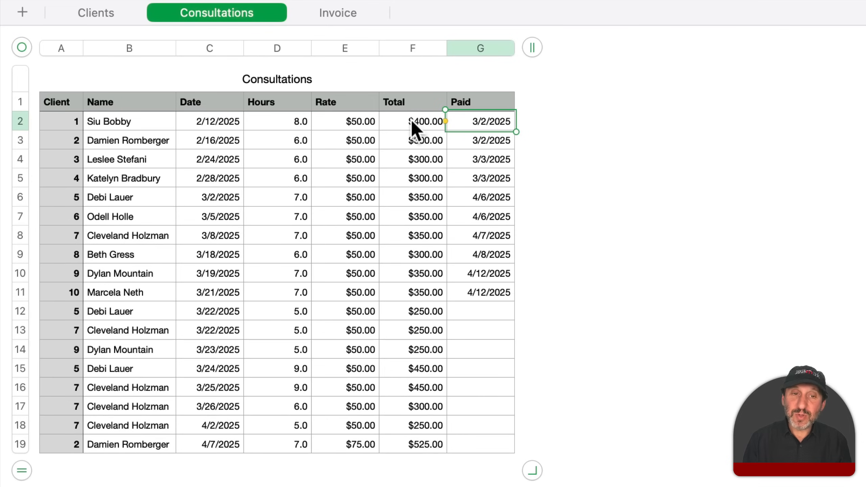
{"action": "mouse_move", "coordinate": [489, 127]}
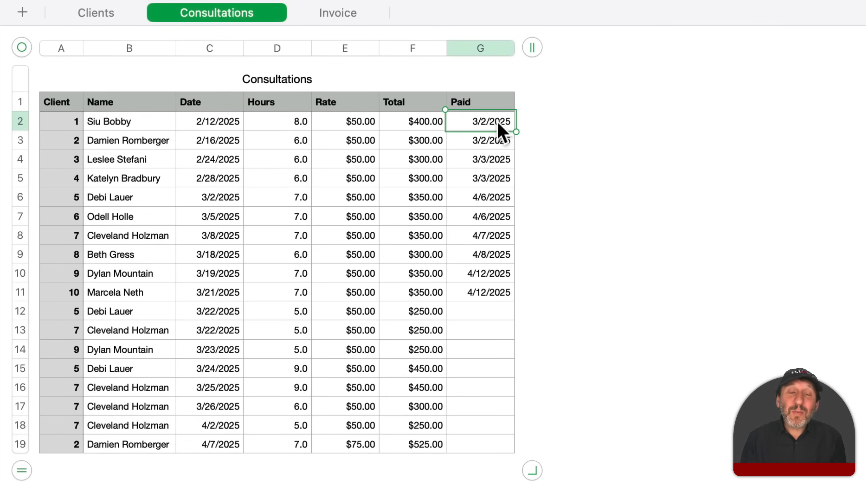
{"action": "mouse_move", "coordinate": [494, 126]}
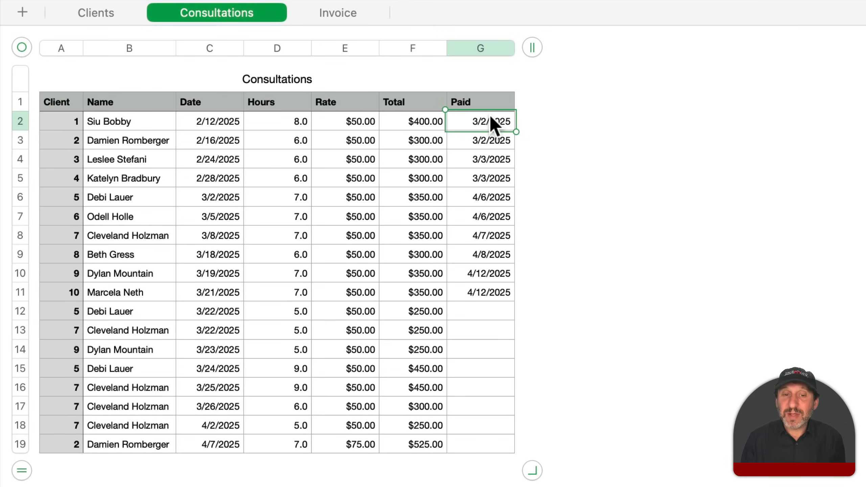
{"action": "mouse_move", "coordinate": [502, 278]}
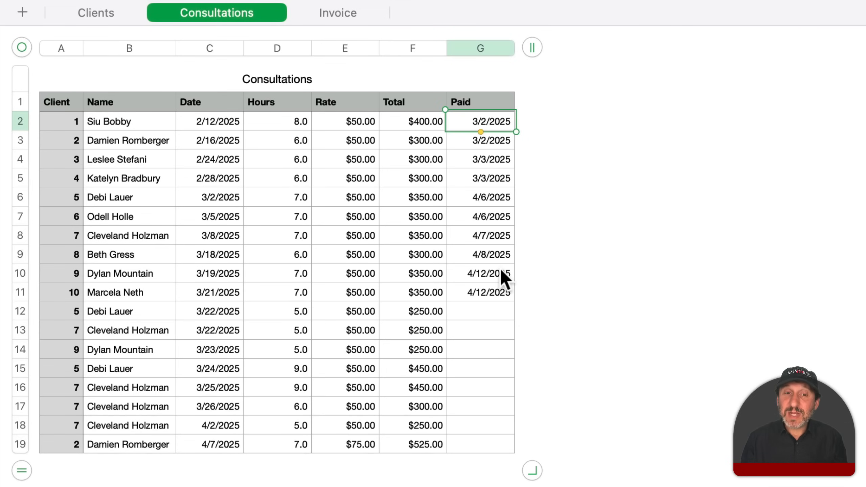
{"action": "mouse_move", "coordinate": [425, 131]}
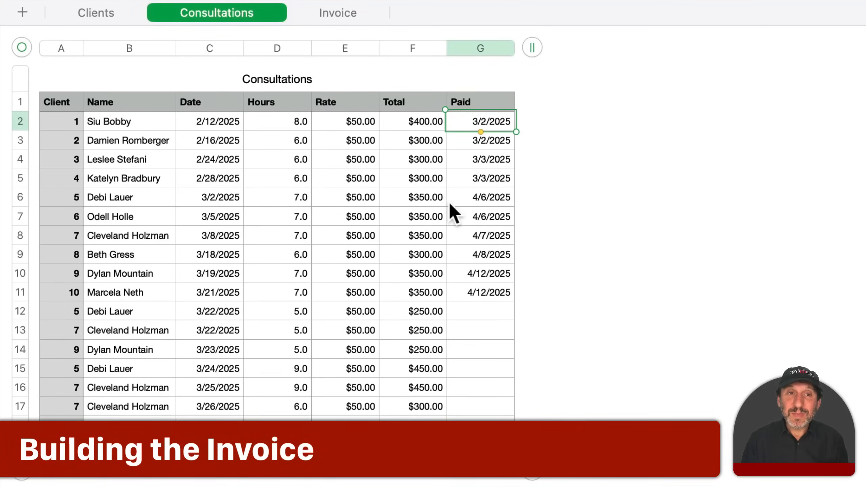
- Show the Invoice sheet and select the Client ID cell, then the first Client cell
{"action": "left_click", "coordinate": [338, 12]}
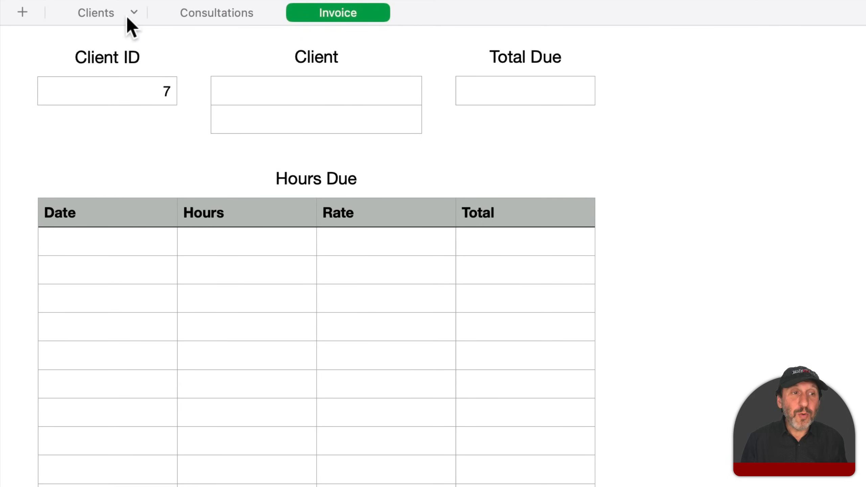
{"action": "left_click", "coordinate": [216, 12]}
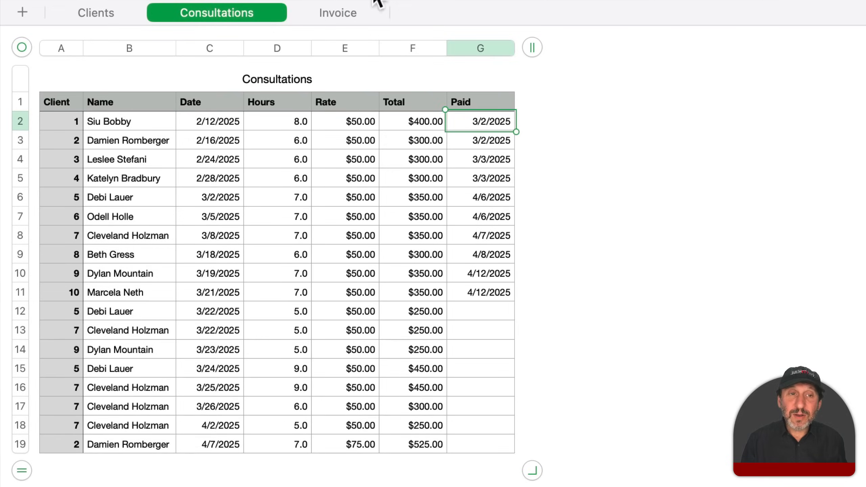
{"action": "left_click", "coordinate": [337, 13]}
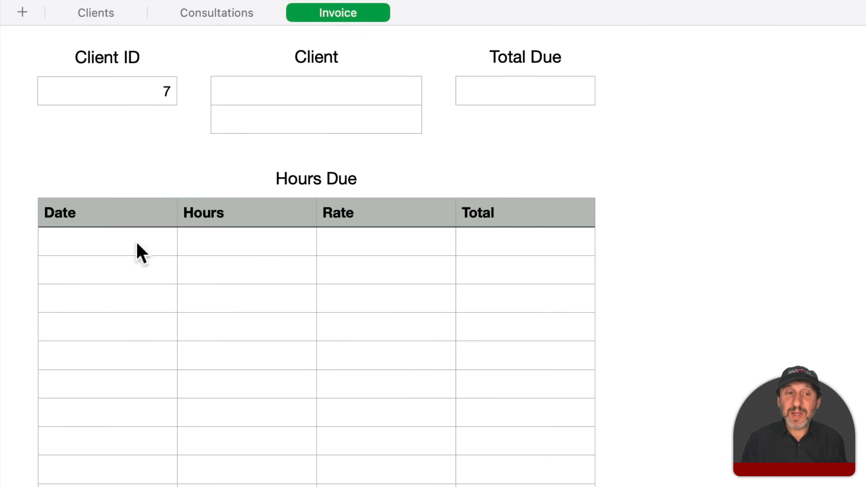
{"action": "mouse_move", "coordinate": [472, 240]}
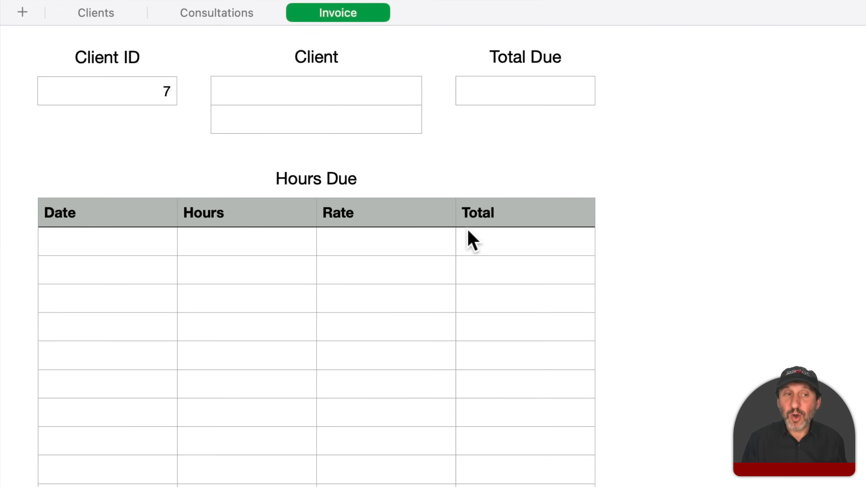
{"action": "mouse_move", "coordinate": [578, 107]}
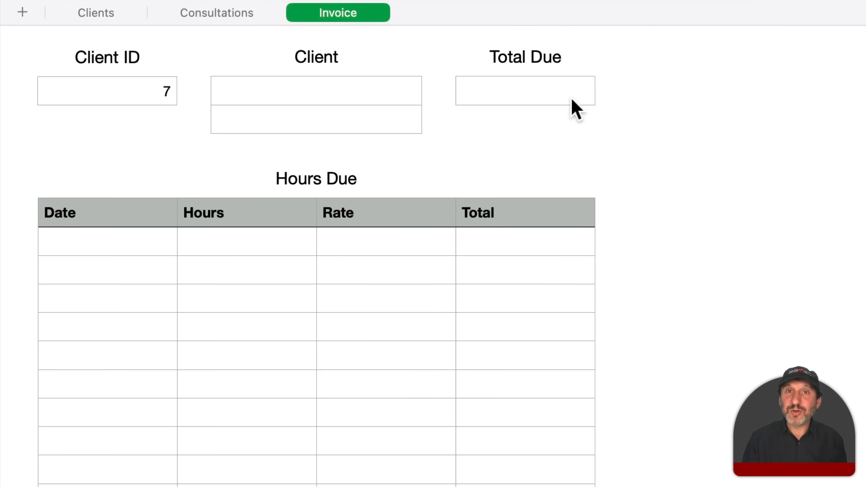
{"action": "mouse_move", "coordinate": [254, 282]}
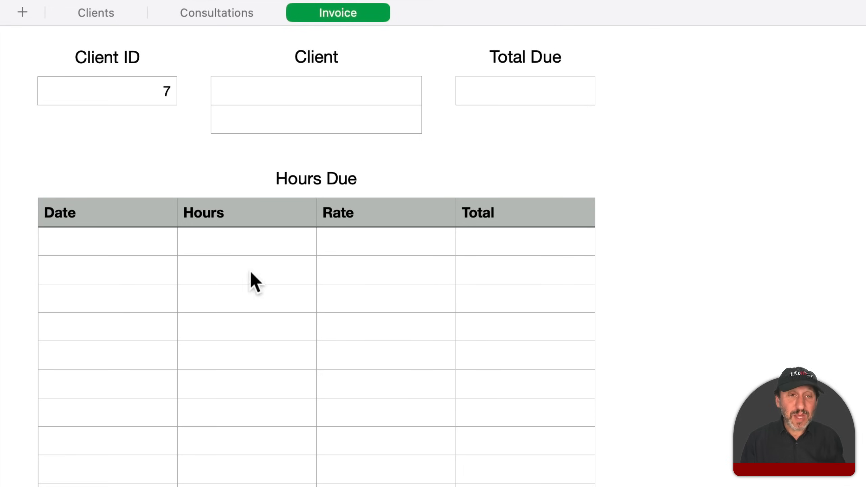
{"action": "mouse_move", "coordinate": [231, 337]}
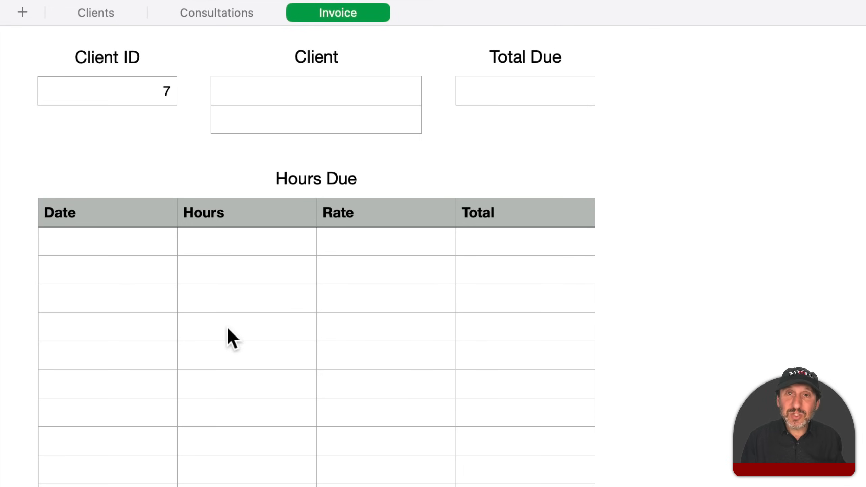
{"action": "mouse_move", "coordinate": [324, 172]}
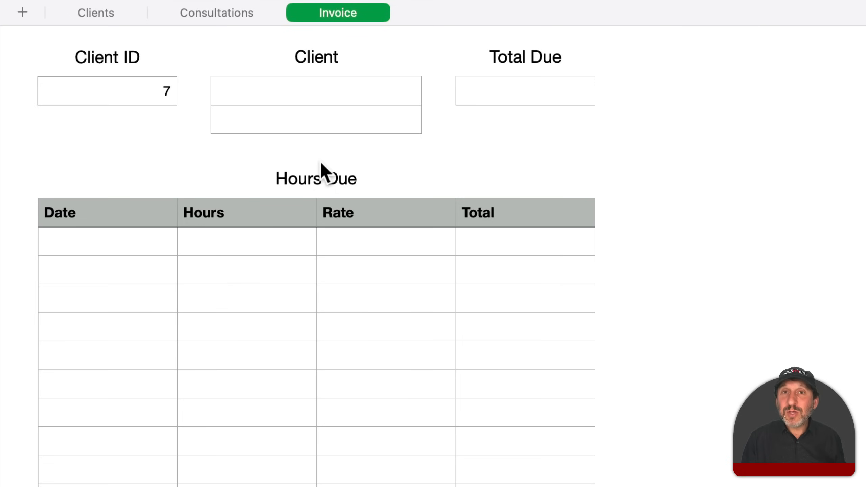
{"action": "mouse_move", "coordinate": [120, 239]}
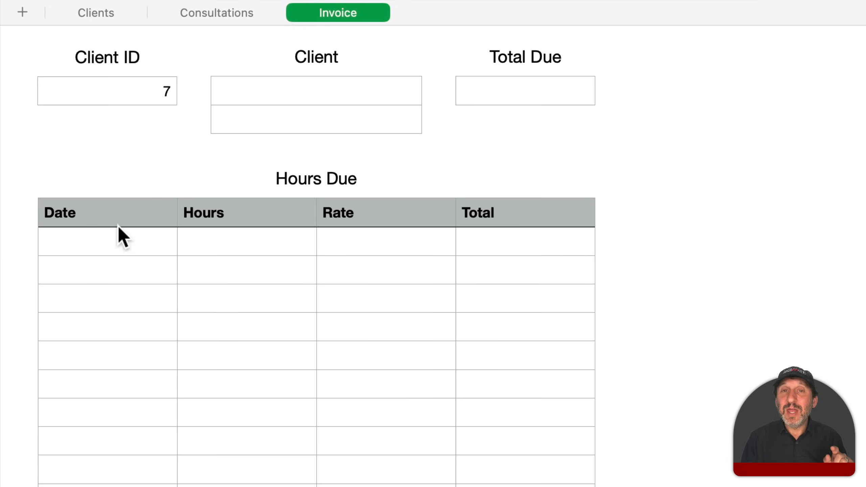
{"action": "mouse_move", "coordinate": [314, 275]}
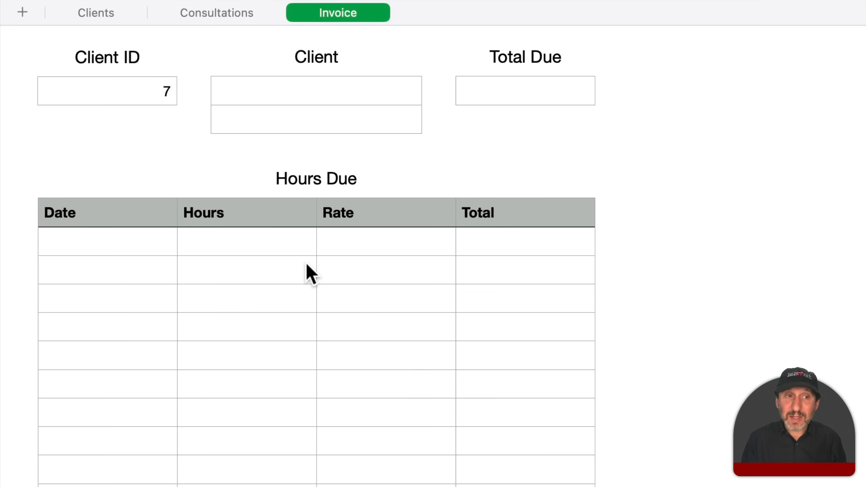
{"action": "mouse_move", "coordinate": [139, 96]}
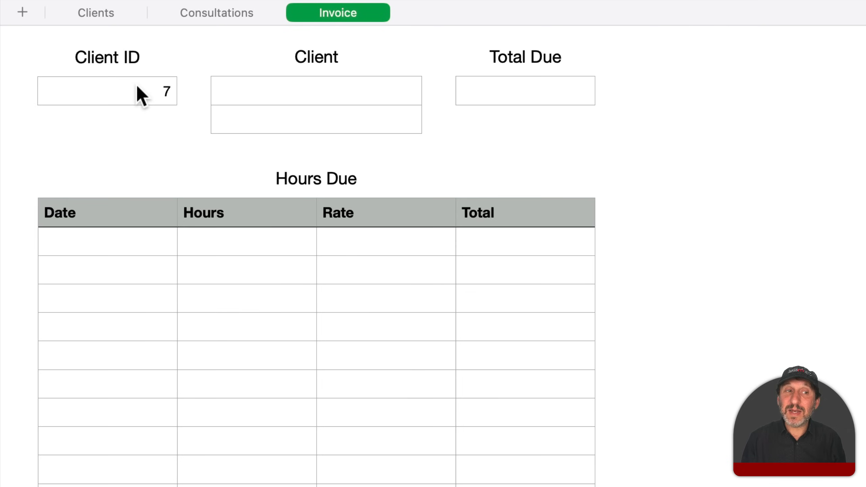
{"action": "left_click", "coordinate": [107, 91]}
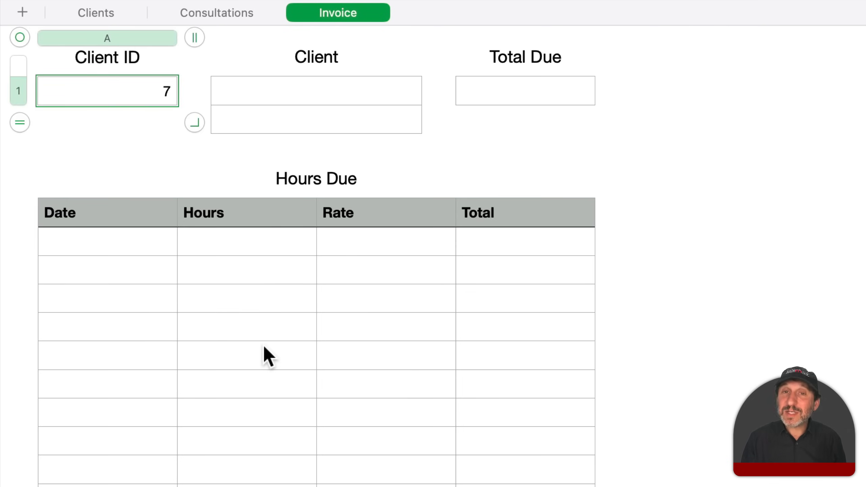
{"action": "mouse_move", "coordinate": [309, 178]}
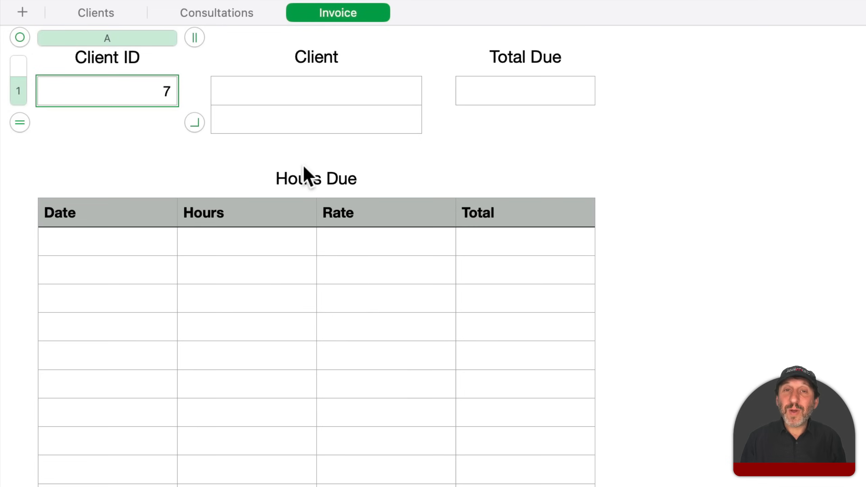
{"action": "left_click", "coordinate": [316, 91]}
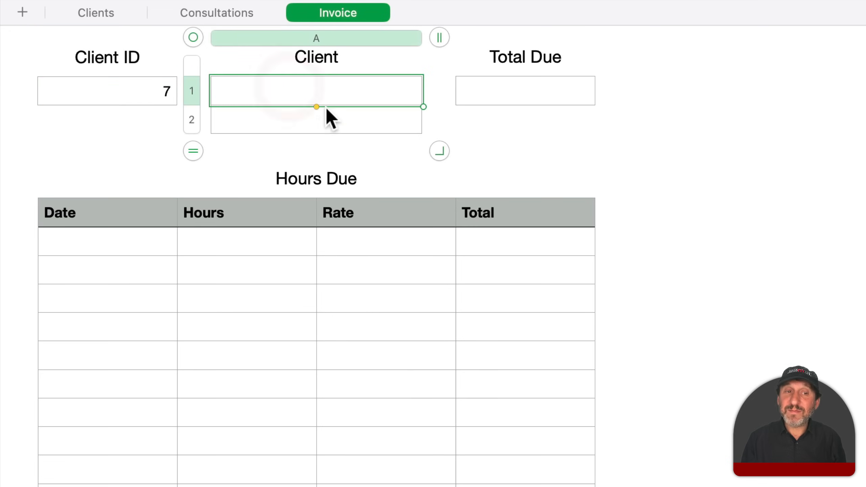
{"action": "mouse_move", "coordinate": [314, 99]}
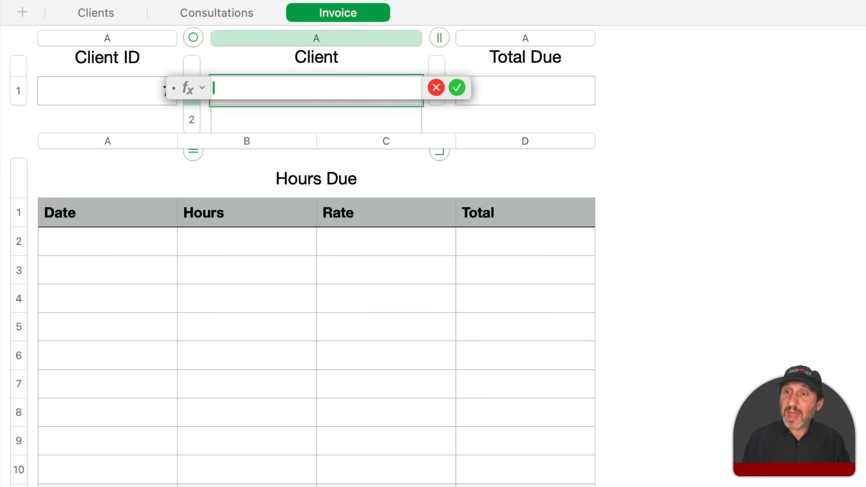
{"action": "type", "text": "LOOKUP"}
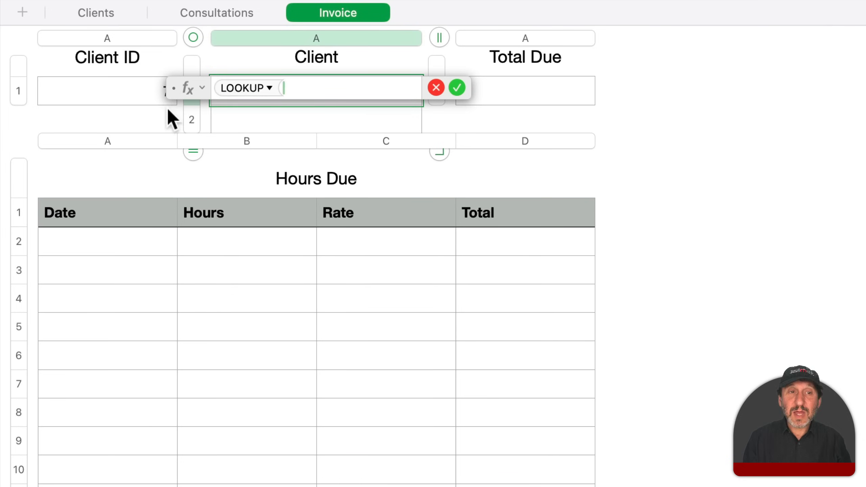
{"action": "left_click", "coordinate": [108, 91]}
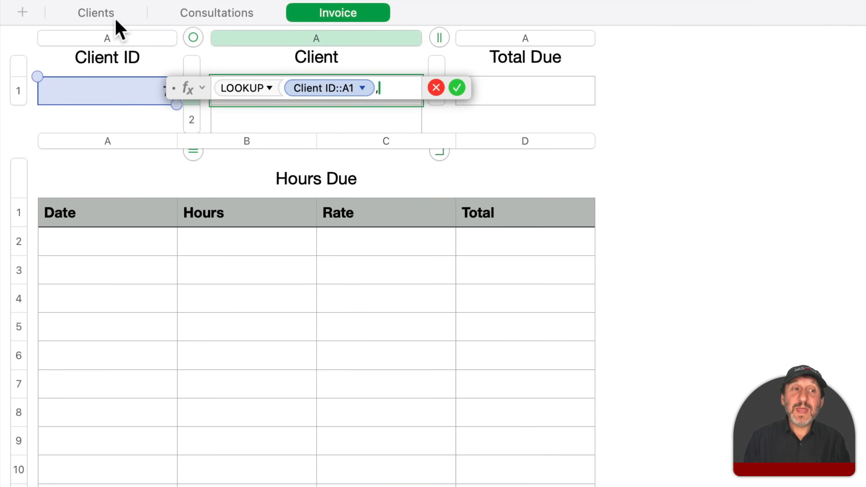
{"action": "left_click", "coordinate": [95, 12]}
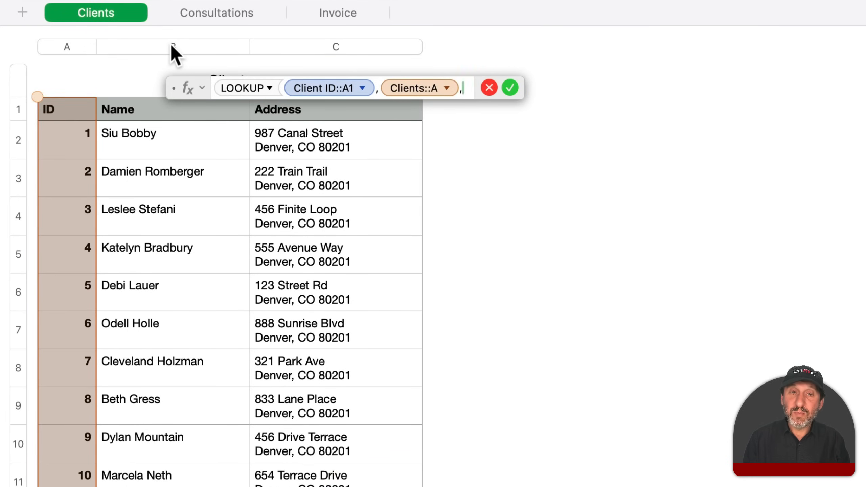
{"action": "left_click", "coordinate": [173, 46]}
{"action": "type", "text": "LOOKUP ("}
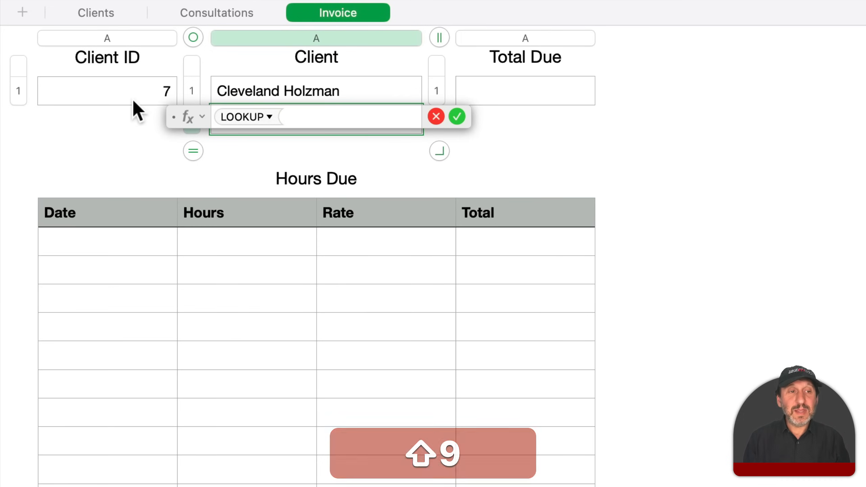
- Enter =LOOKUP(Client ID::A1, Clients::A, Clients::C) in the second Client cell for the address
{"action": "left_click", "coordinate": [107, 90]}
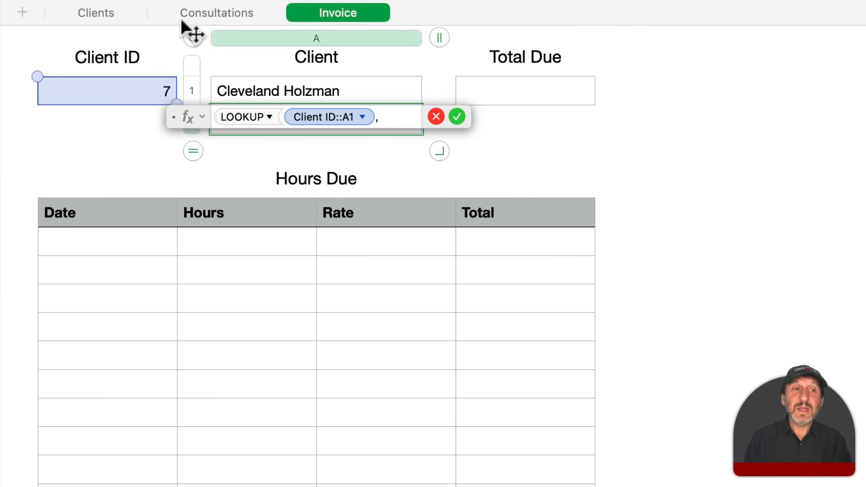
{"action": "left_click", "coordinate": [96, 12]}
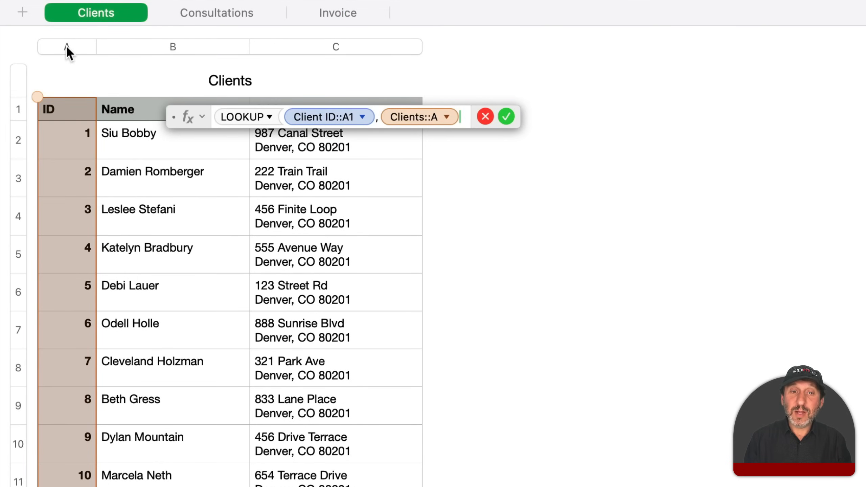
{"action": "left_click", "coordinate": [336, 46]}
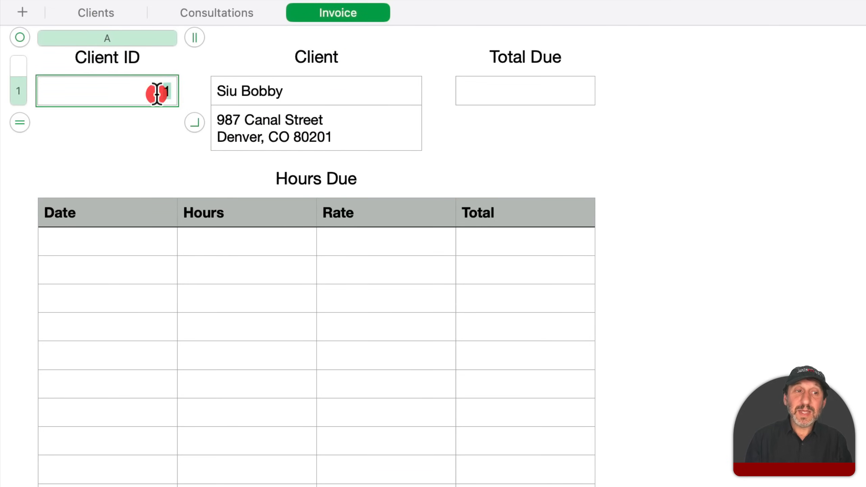
{"action": "type", "text": "7"}
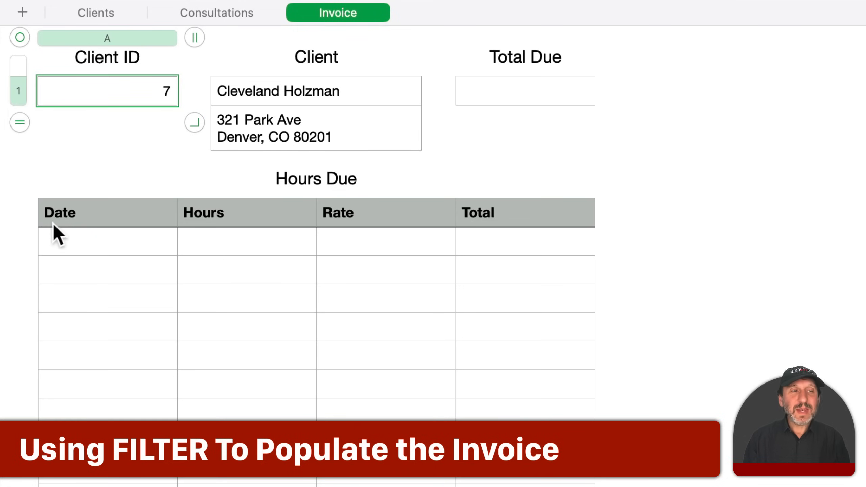
{"action": "mouse_move", "coordinate": [122, 251]}
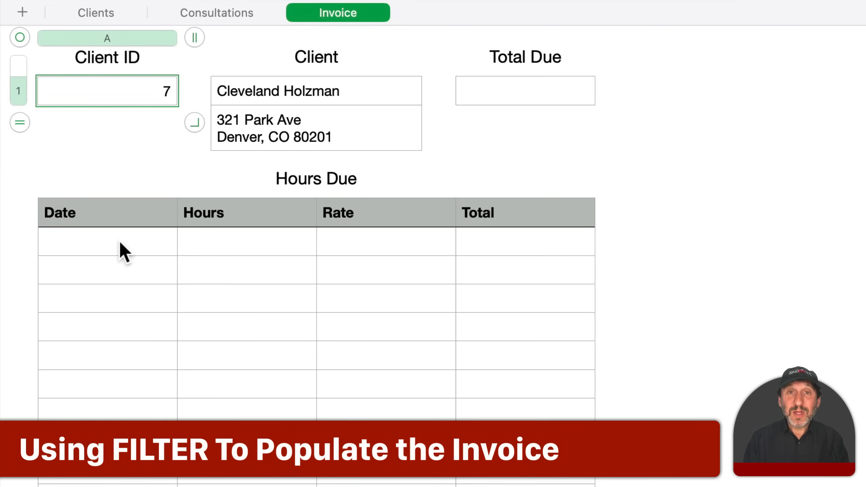
{"action": "mouse_move", "coordinate": [101, 258]}
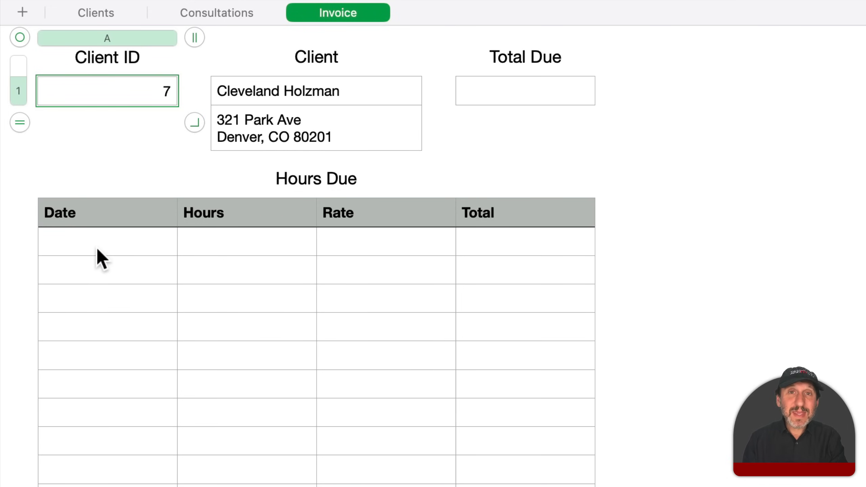
{"action": "left_click", "coordinate": [216, 13]}
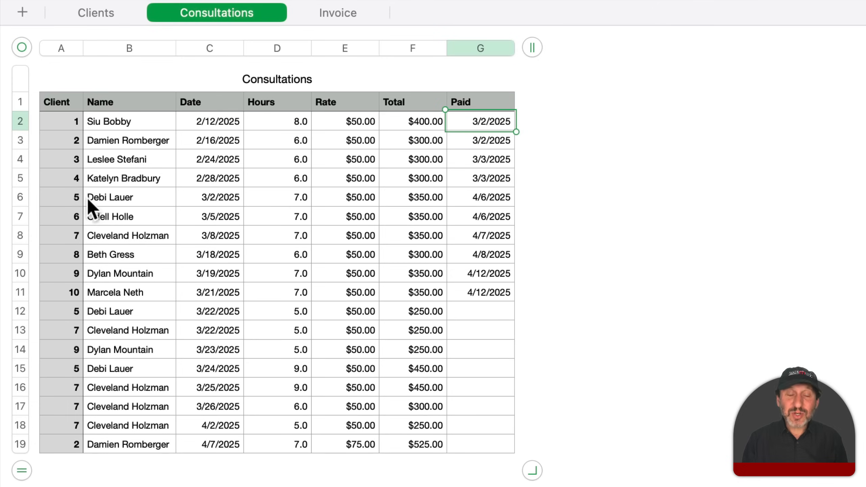
{"action": "mouse_move", "coordinate": [66, 398]}
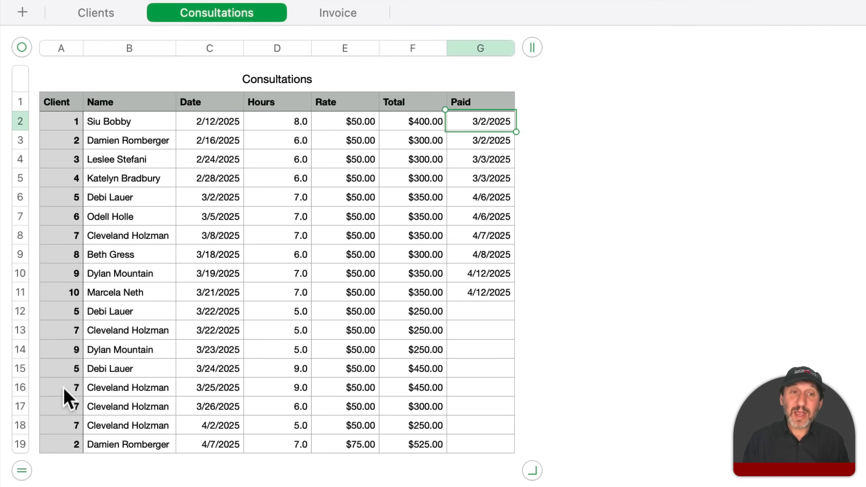
- Re-enter Client ID 7, check Consultations' Date and Total headers, then select Hours Due A2
{"action": "left_click", "coordinate": [338, 12]}
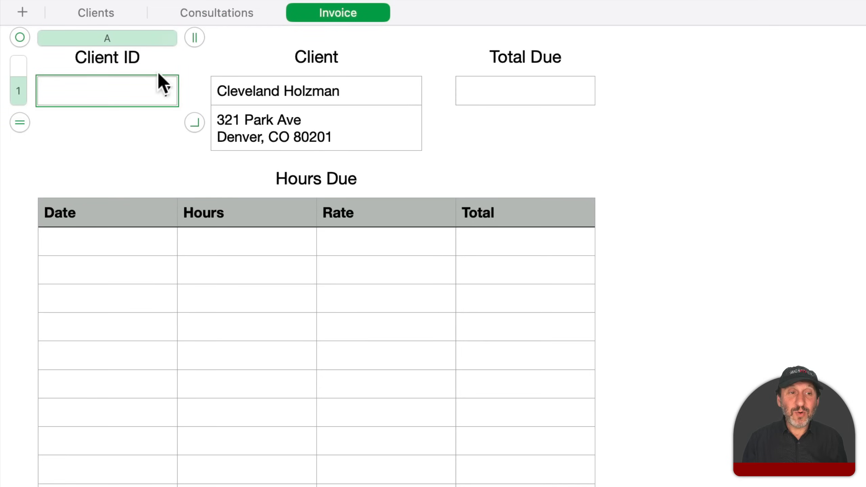
{"action": "type", "text": "7"}
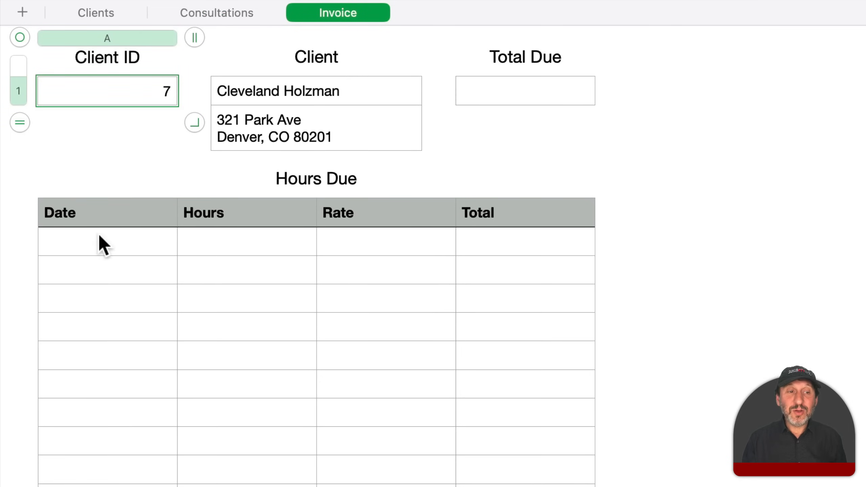
{"action": "left_click", "coordinate": [216, 12]}
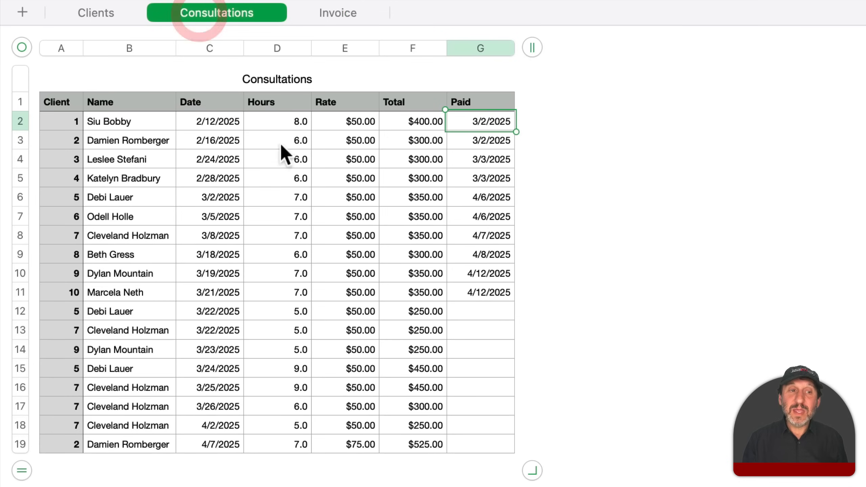
{"action": "left_click", "coordinate": [209, 101]}
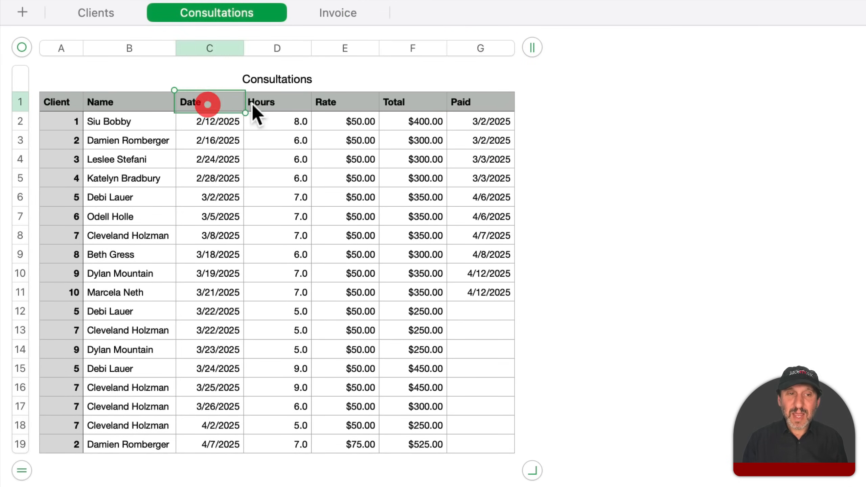
{"action": "left_click", "coordinate": [412, 101]}
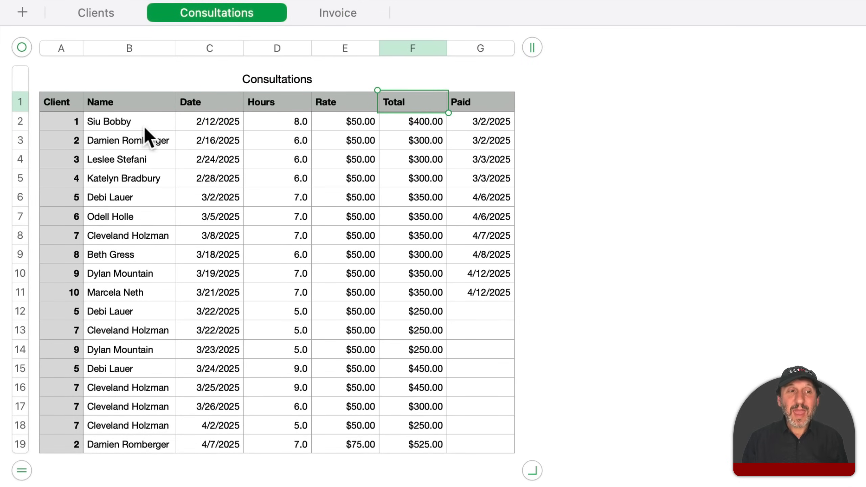
{"action": "left_click", "coordinate": [338, 12]}
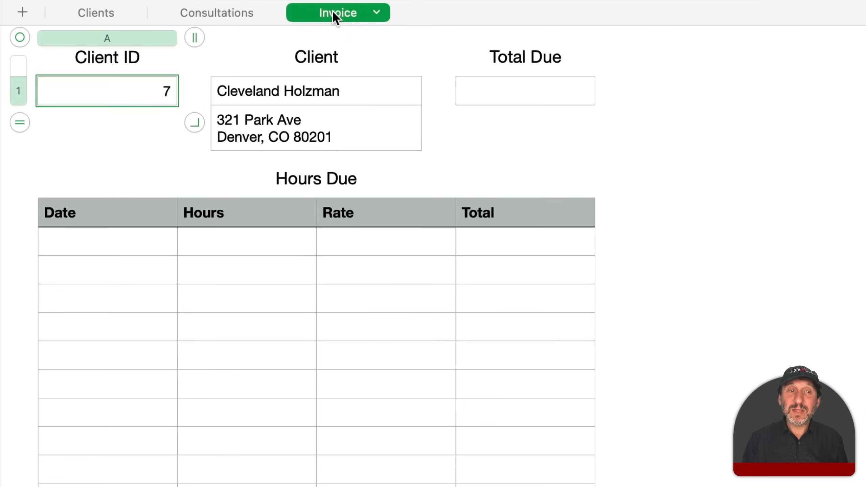
{"action": "left_click", "coordinate": [108, 241]}
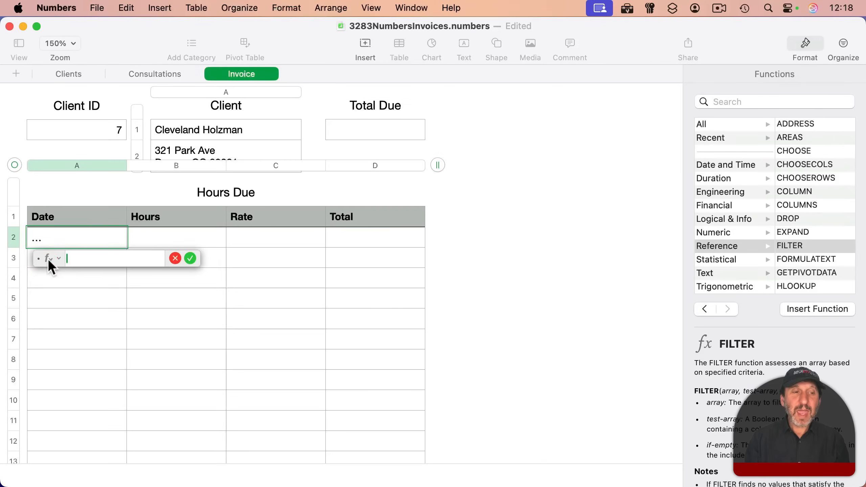
- Insert FILTER into the first Hours Due Date cell by searching 'fil' in the Functions browser
{"action": "left_click", "coordinate": [774, 102]}
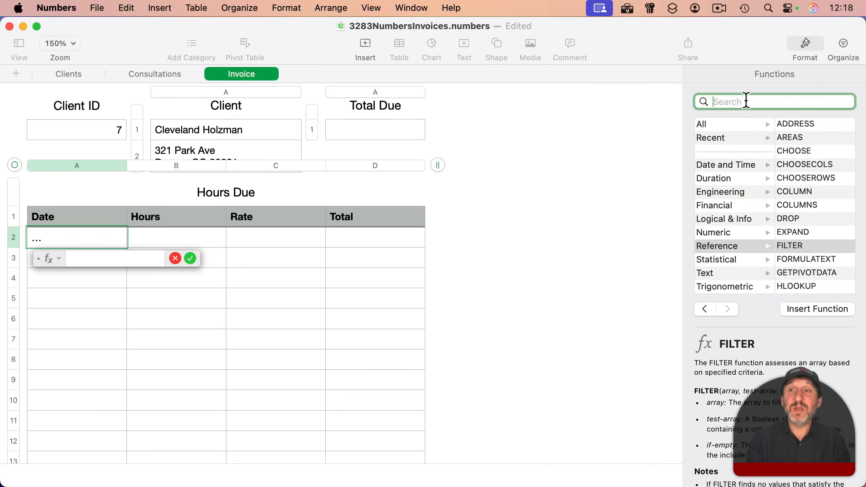
{"action": "type", "text": "filter"}
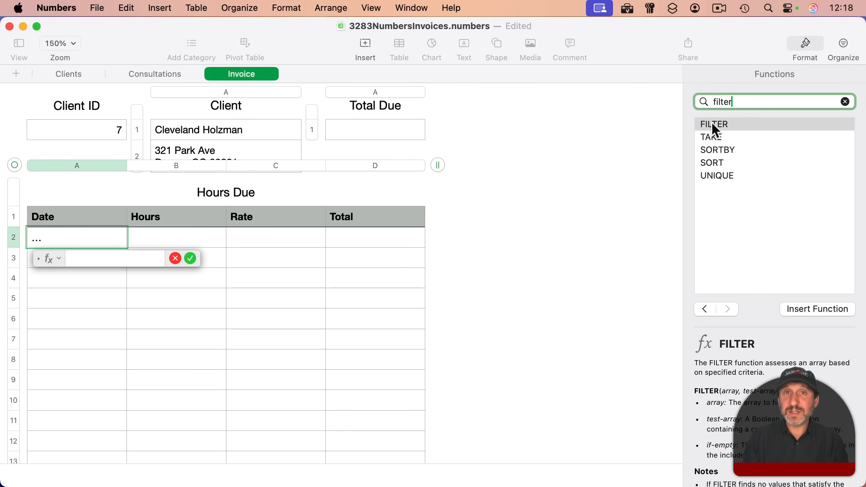
{"action": "left_click", "coordinate": [714, 123]}
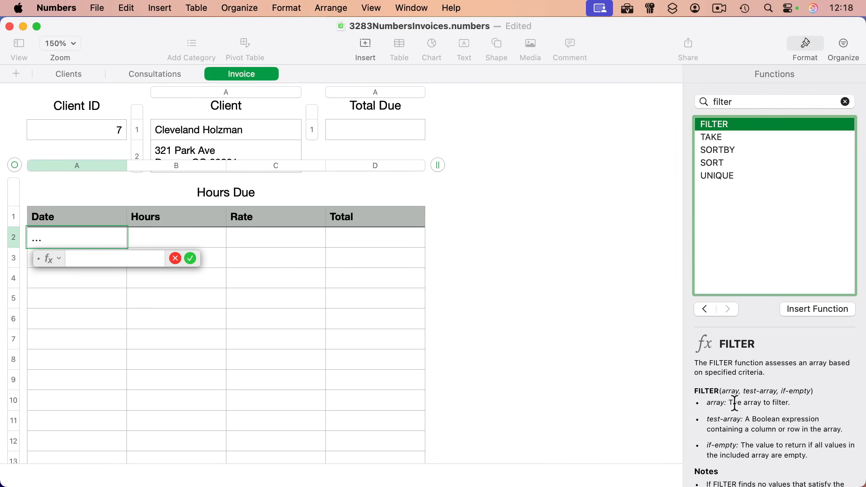
{"action": "scroll", "scroll_direction": "down", "scroll_amount": 3}
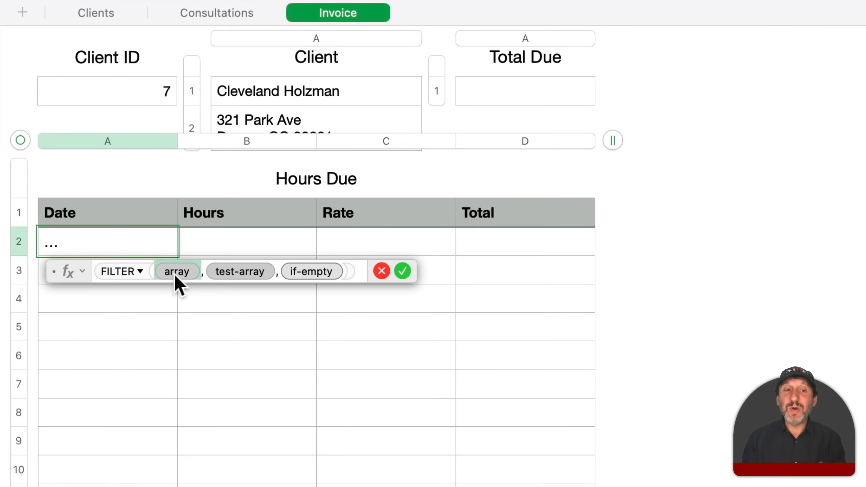
{"action": "mouse_move", "coordinate": [138, 82]}
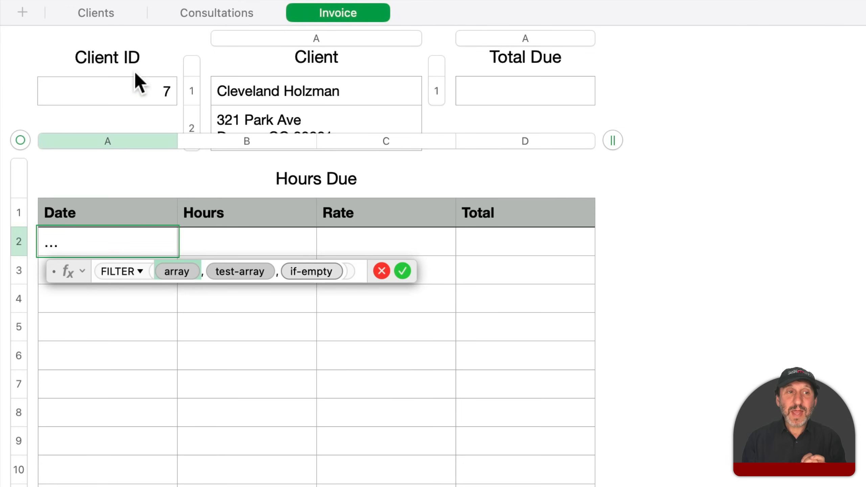
- Switch to the Consultations sheet to pick the FILTER ranges
{"action": "left_click", "coordinate": [216, 12]}
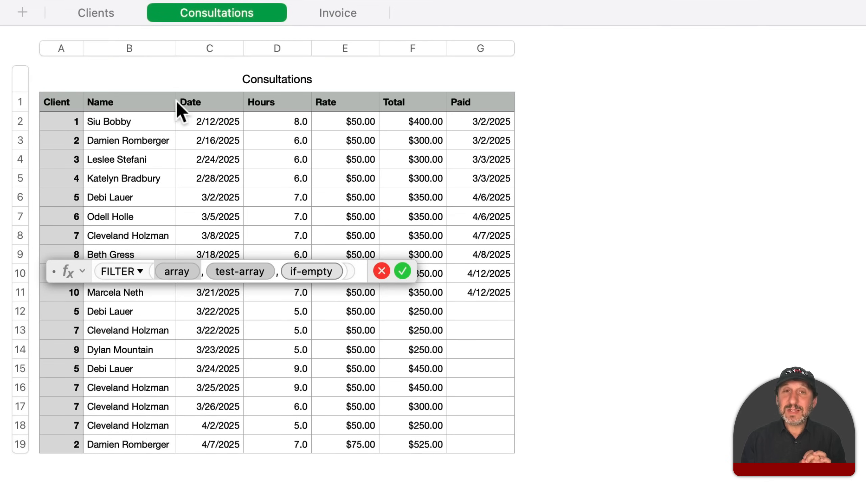
{"action": "mouse_move", "coordinate": [204, 116]}
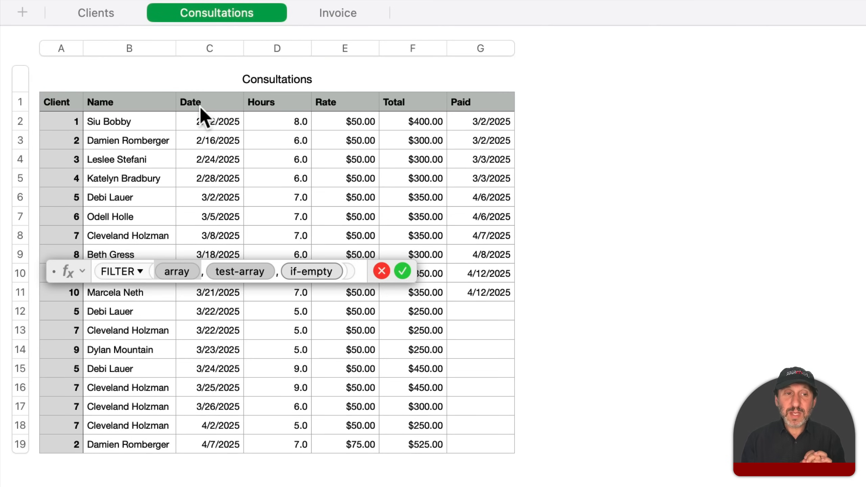
{"action": "mouse_move", "coordinate": [207, 58]}
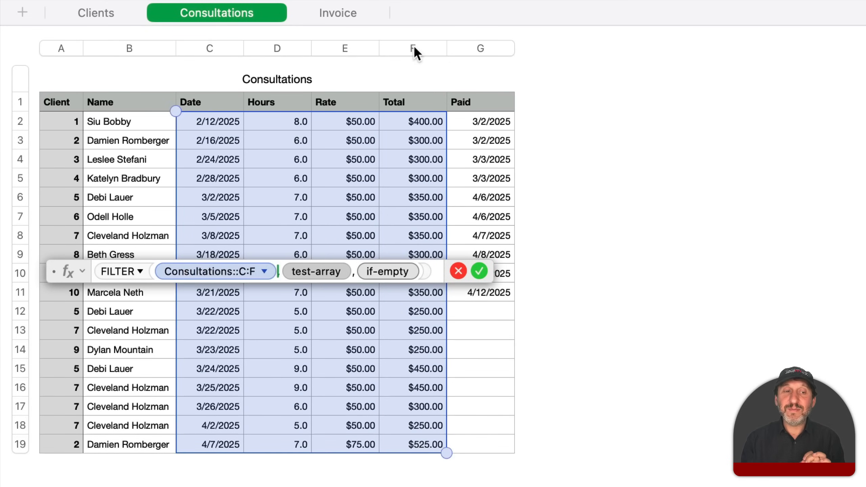
{"action": "mouse_move", "coordinate": [254, 285]}
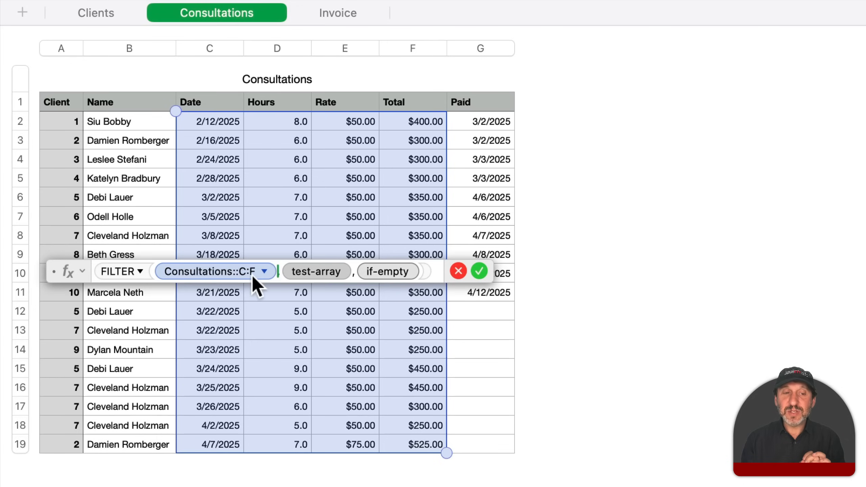
{"action": "mouse_move", "coordinate": [261, 284]}
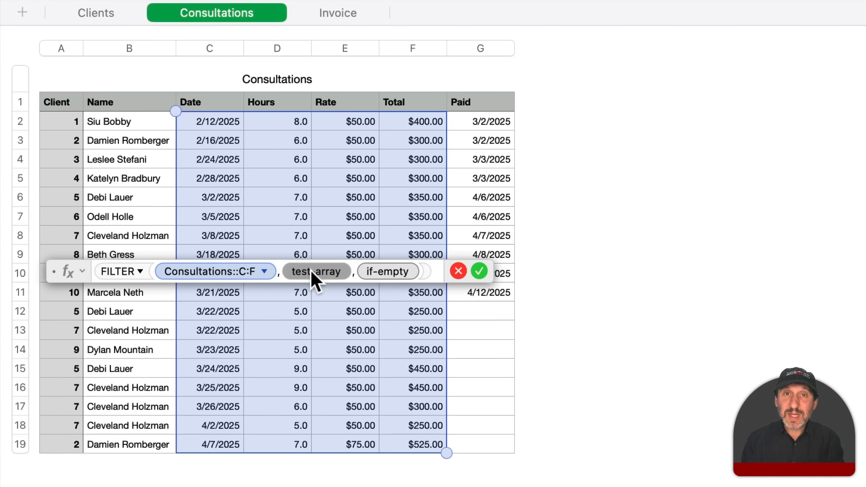
{"action": "mouse_move", "coordinate": [179, 174]}
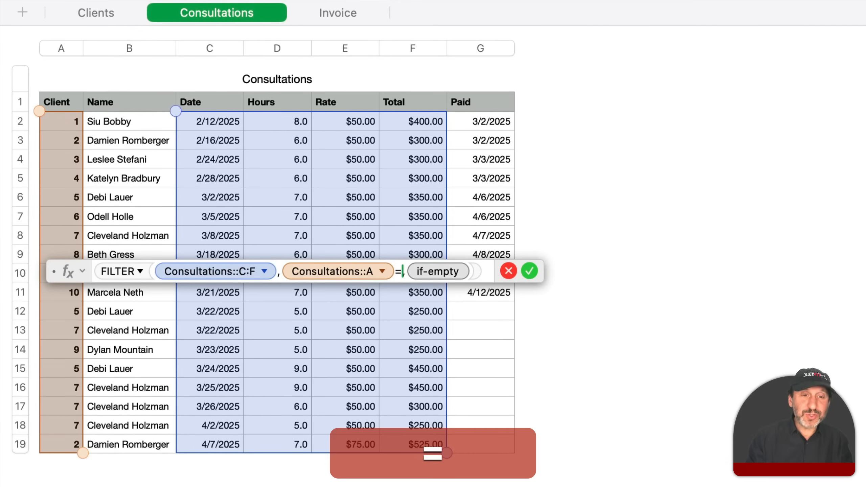
- Make the FILTER condition test against the Invoice's Client ID cell A1, with an empty if-empty value
{"action": "left_click", "coordinate": [338, 12]}
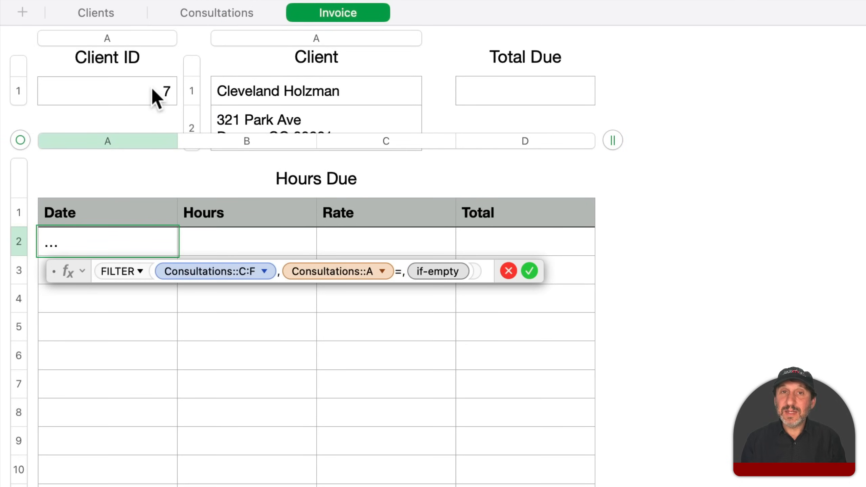
{"action": "mouse_move", "coordinate": [146, 102]}
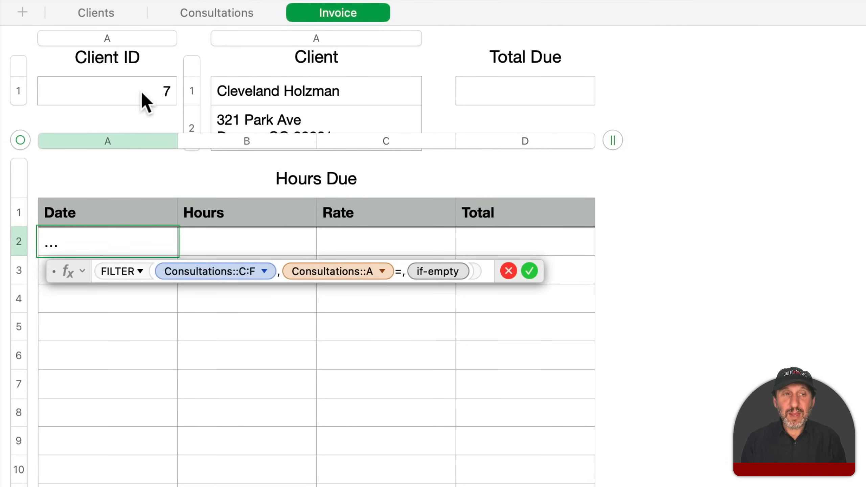
{"action": "left_click", "coordinate": [107, 91]}
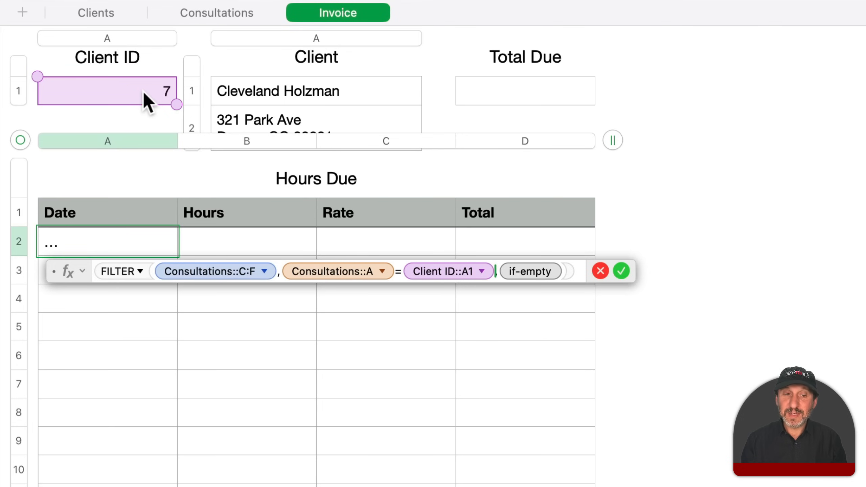
{"action": "mouse_move", "coordinate": [342, 285]}
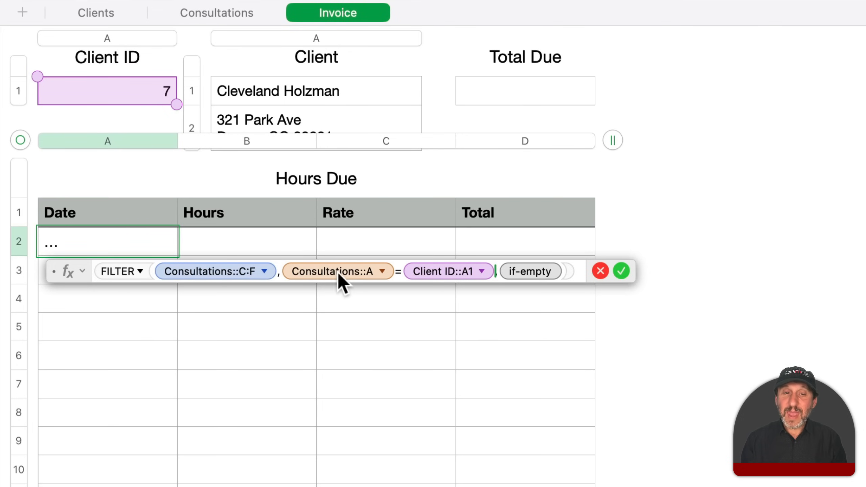
{"action": "mouse_move", "coordinate": [183, 118]}
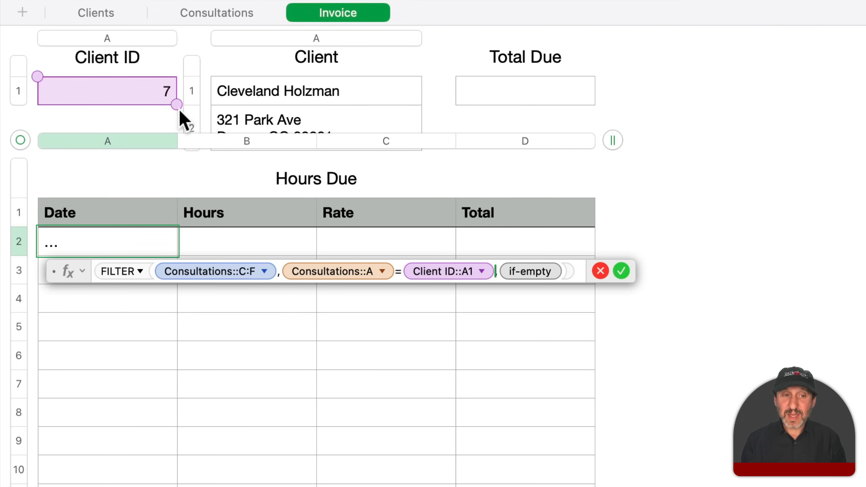
{"action": "mouse_move", "coordinate": [213, 278]}
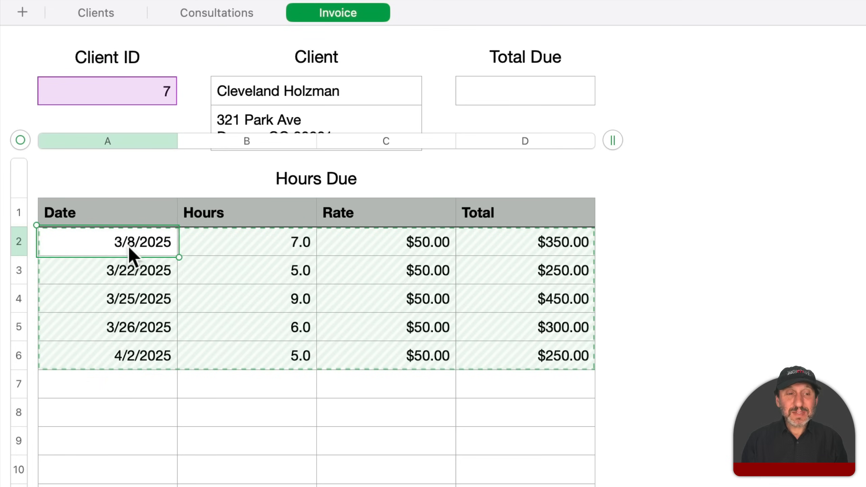
{"action": "mouse_move", "coordinate": [140, 351]}
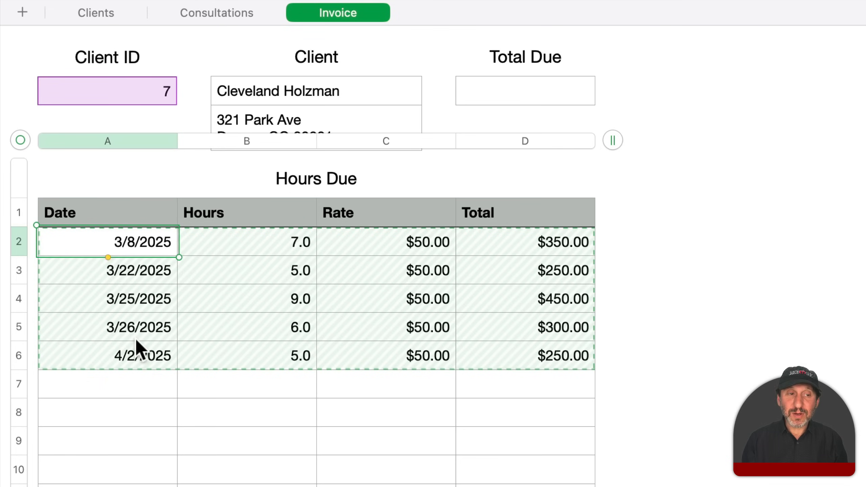
{"action": "mouse_move", "coordinate": [168, 8]}
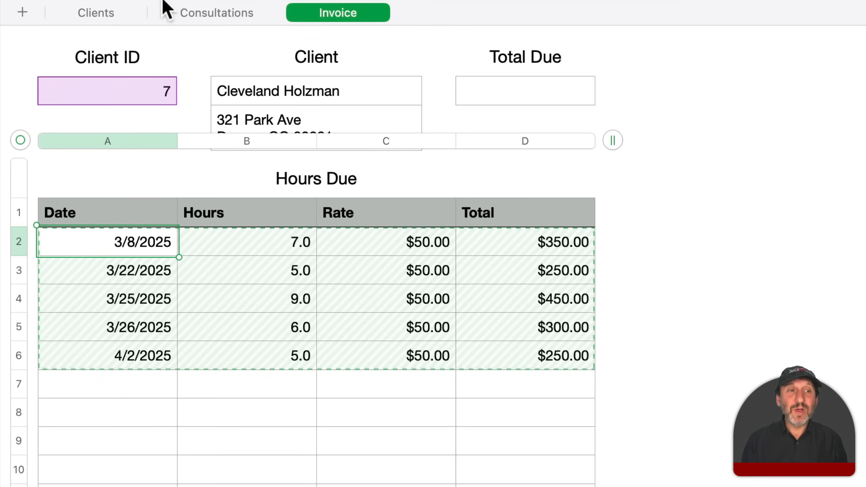
{"action": "left_click", "coordinate": [216, 13]}
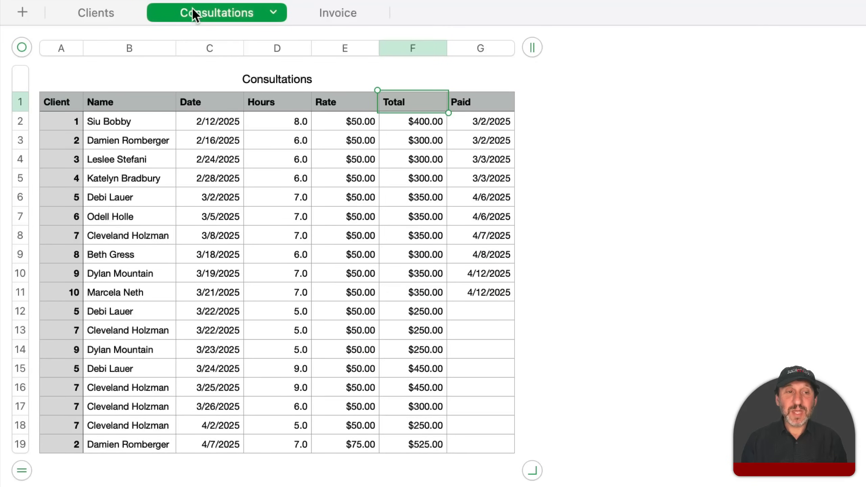
{"action": "mouse_move", "coordinate": [82, 216]}
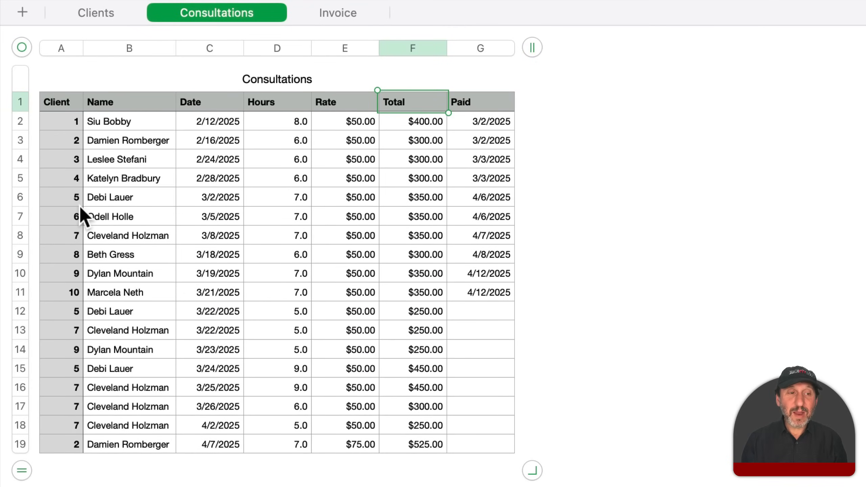
{"action": "mouse_move", "coordinate": [120, 242]}
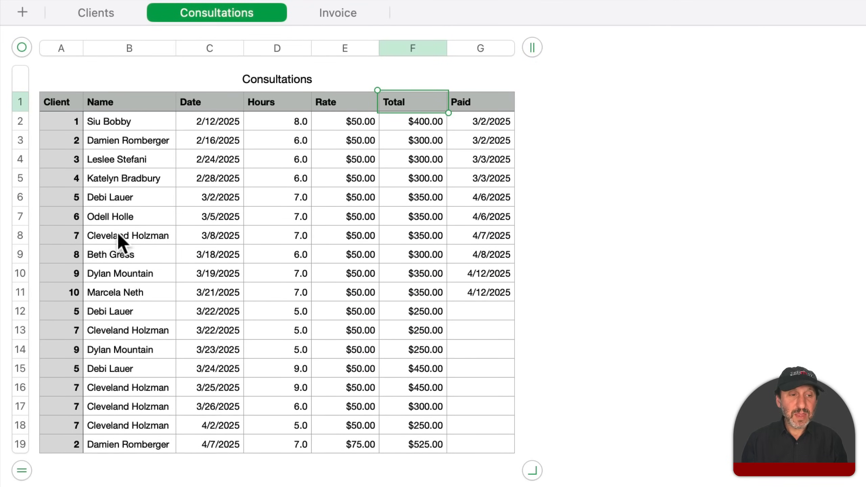
{"action": "mouse_move", "coordinate": [166, 343]}
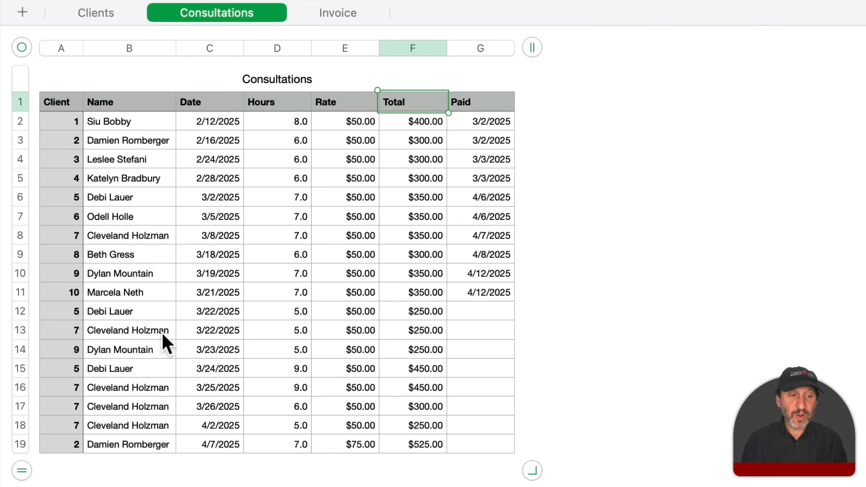
{"action": "mouse_move", "coordinate": [338, 12]}
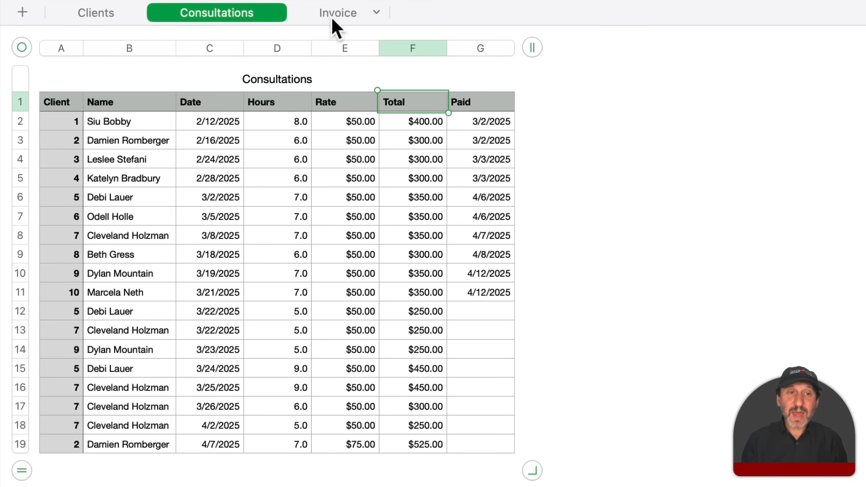
{"action": "left_click", "coordinate": [338, 12]}
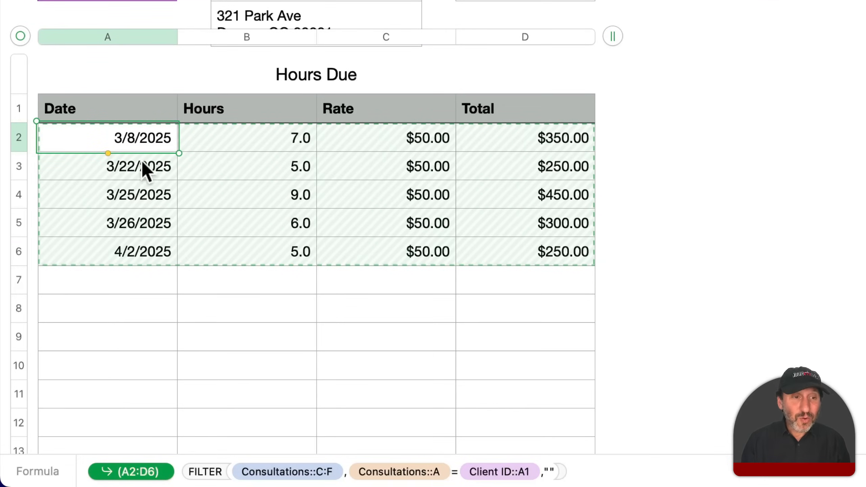
{"action": "mouse_move", "coordinate": [107, 36]}
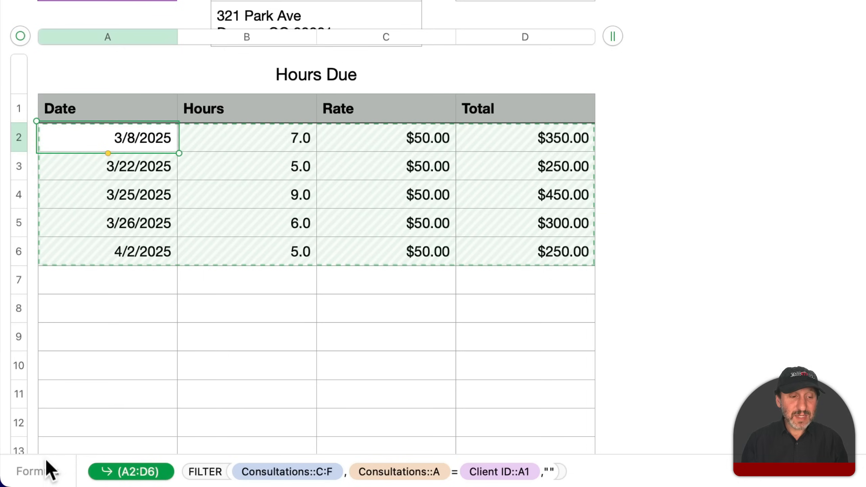
{"action": "mouse_move", "coordinate": [160, 446]}
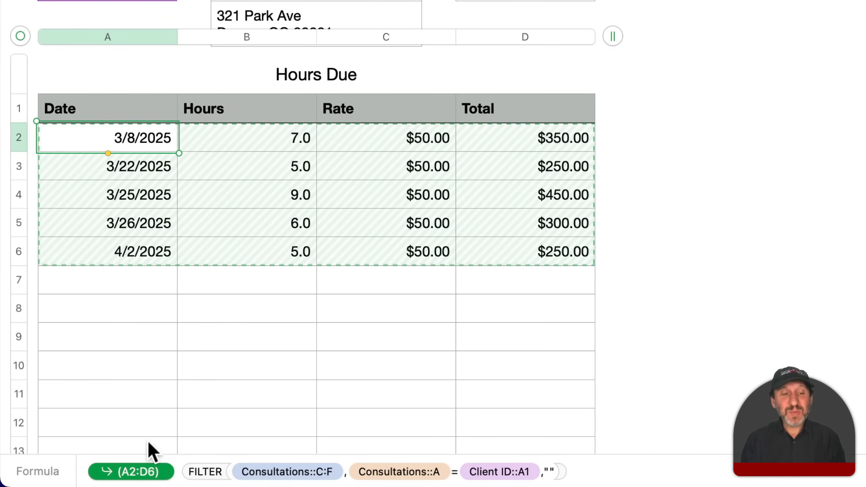
{"action": "mouse_move", "coordinate": [124, 165]}
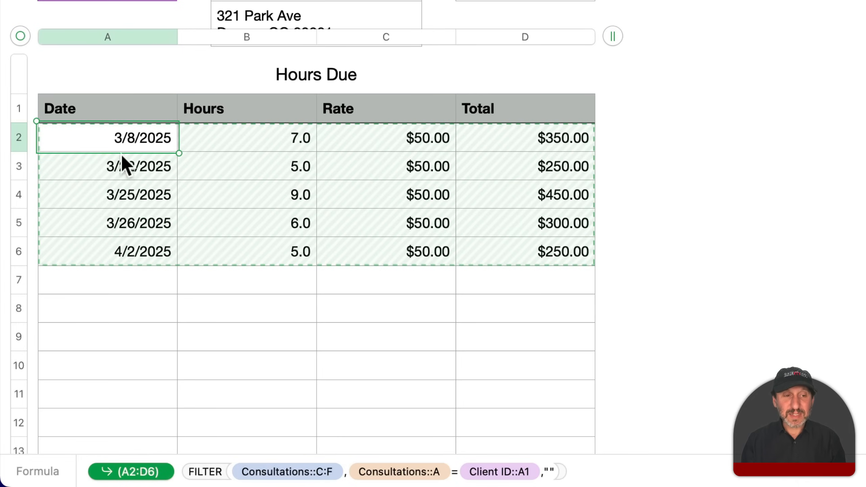
{"action": "mouse_move", "coordinate": [271, 177]}
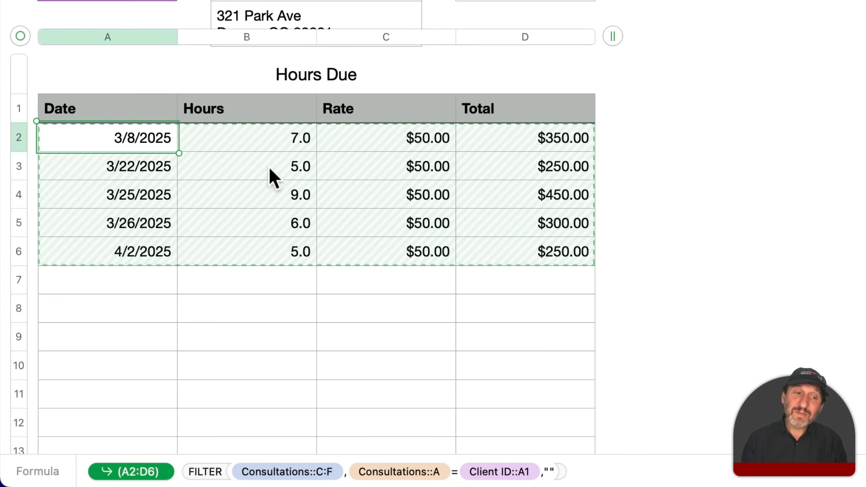
{"action": "left_click", "coordinate": [246, 166]}
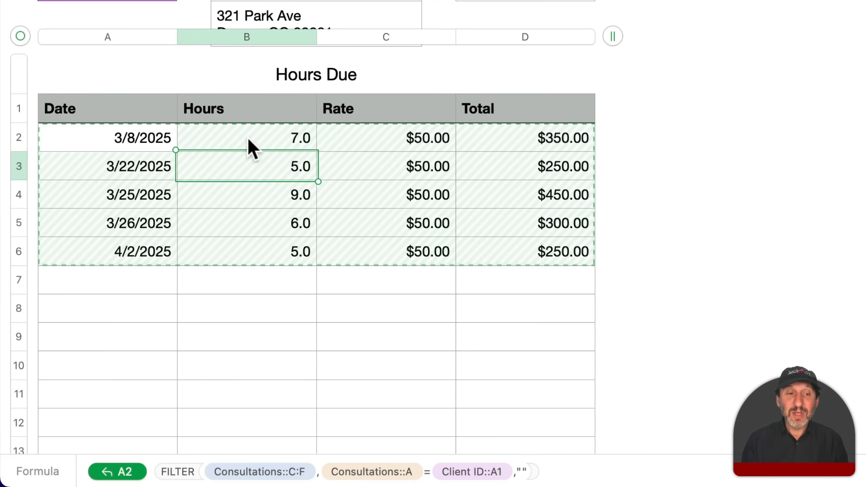
{"action": "mouse_move", "coordinate": [362, 172]}
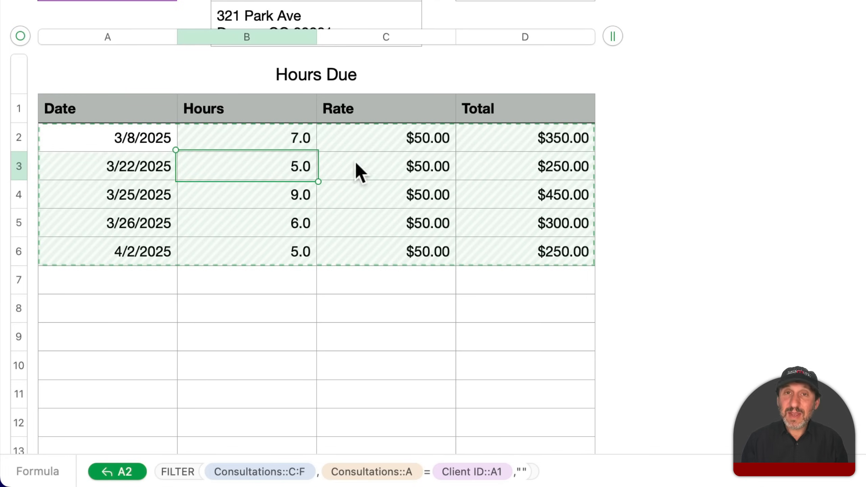
{"action": "left_click", "coordinate": [108, 138]}
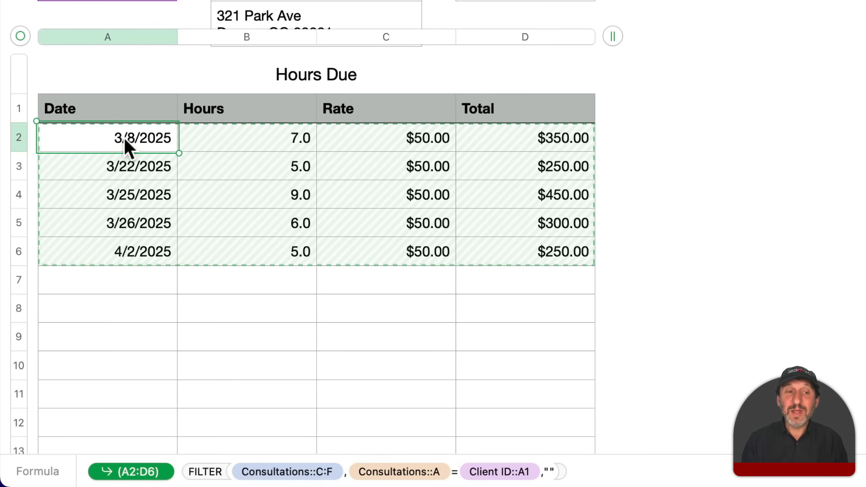
{"action": "mouse_move", "coordinate": [214, 225]}
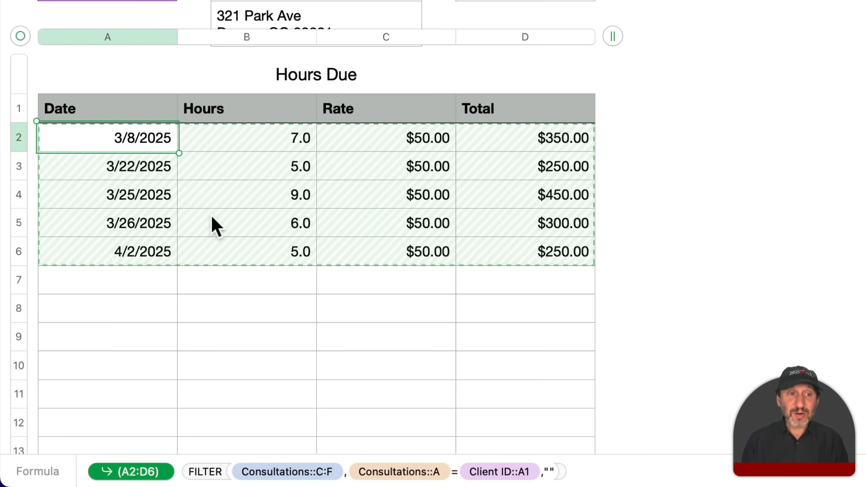
{"action": "mouse_move", "coordinate": [368, 138]}
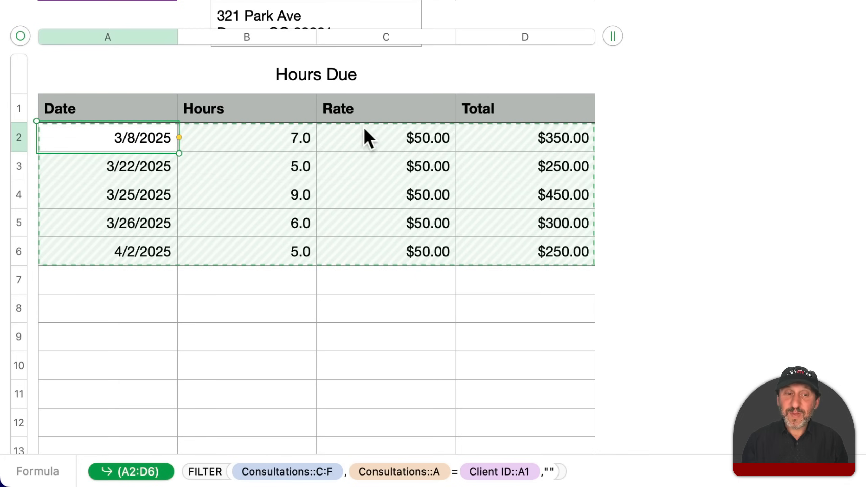
{"action": "scroll", "scroll_direction": "down", "scroll_amount": 3}
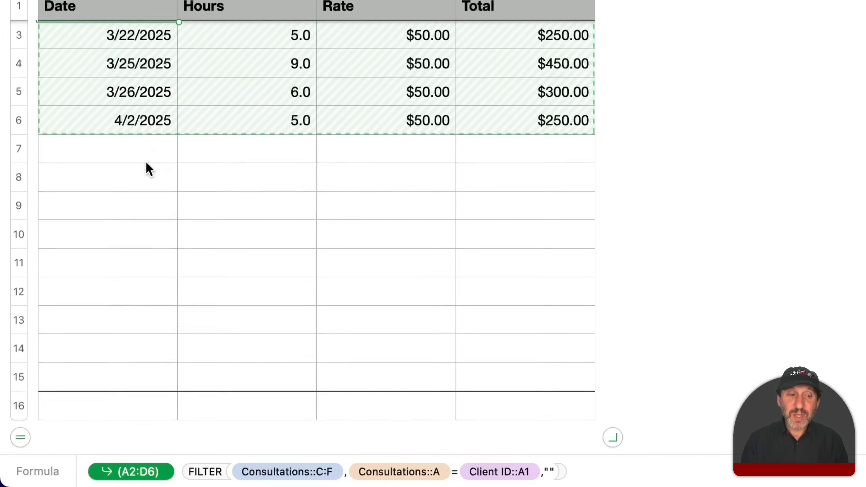
{"action": "scroll", "scroll_direction": "down", "scroll_amount": 3}
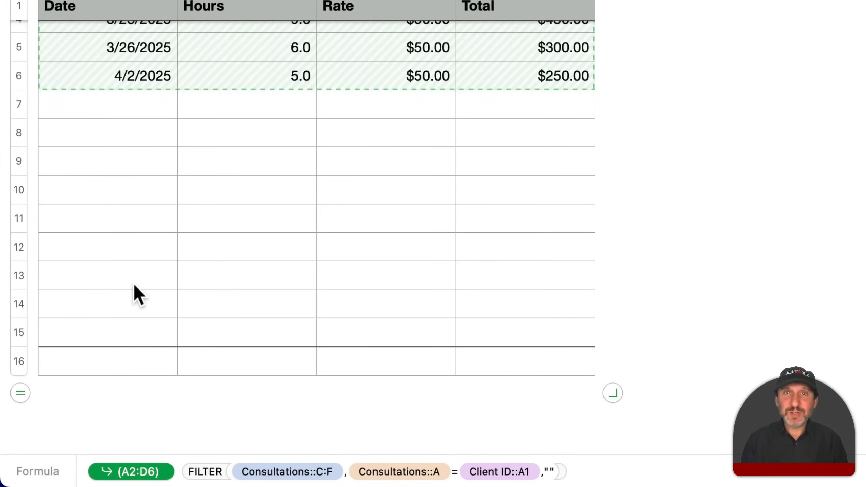
{"action": "mouse_move", "coordinate": [166, 199]}
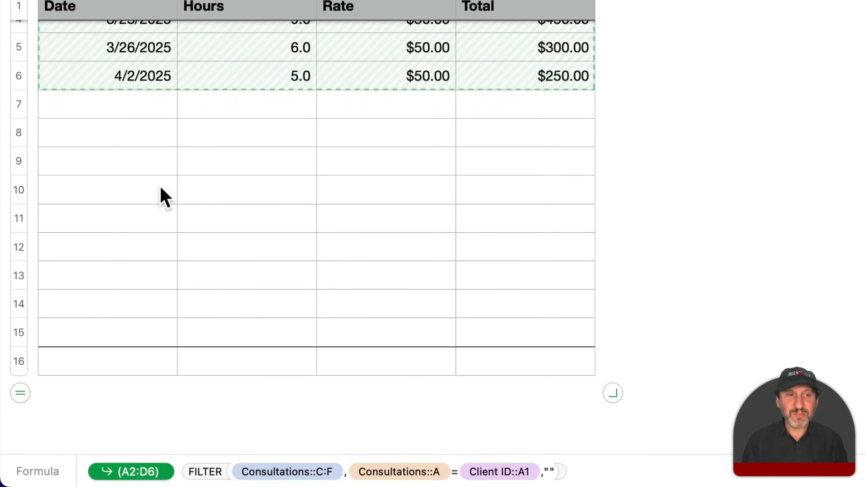
{"action": "scroll", "scroll_direction": "up", "scroll_amount": 3}
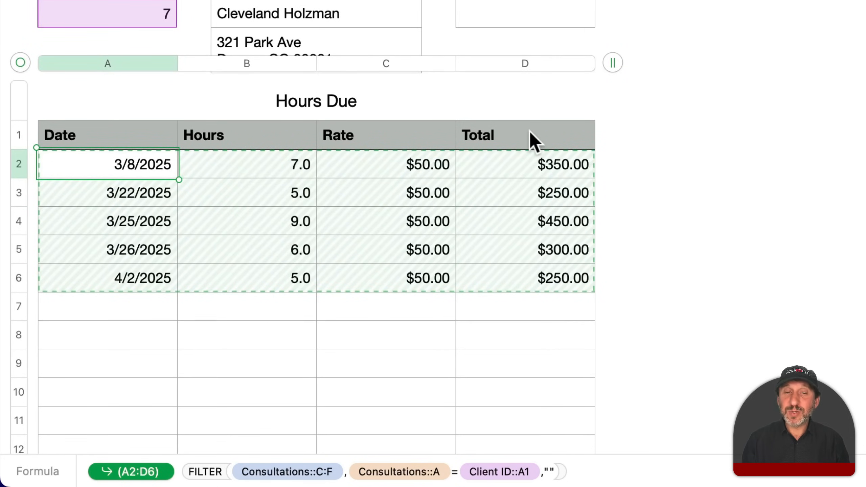
{"action": "scroll", "scroll_direction": "up", "scroll_amount": 3}
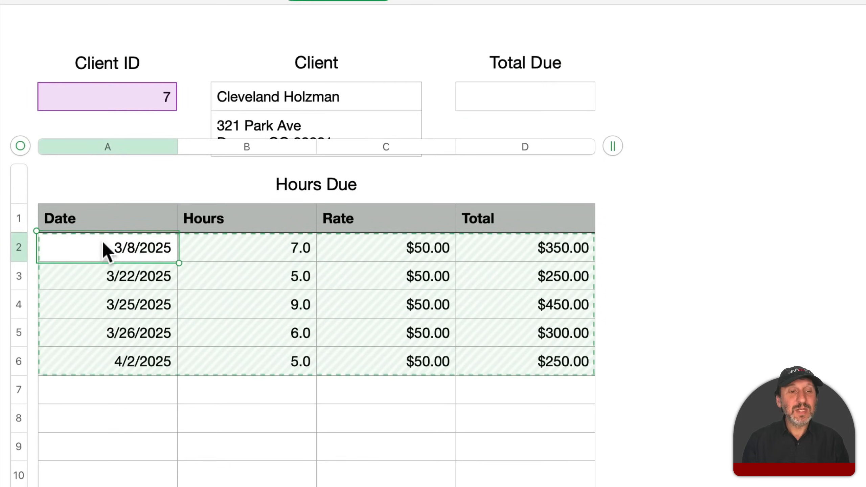
{"action": "scroll", "scroll_direction": "up", "scroll_amount": 3}
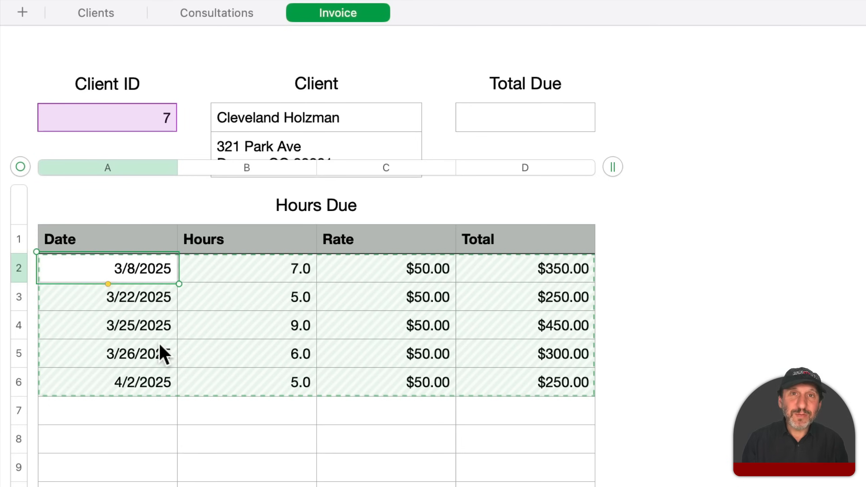
{"action": "mouse_move", "coordinate": [181, 113]}
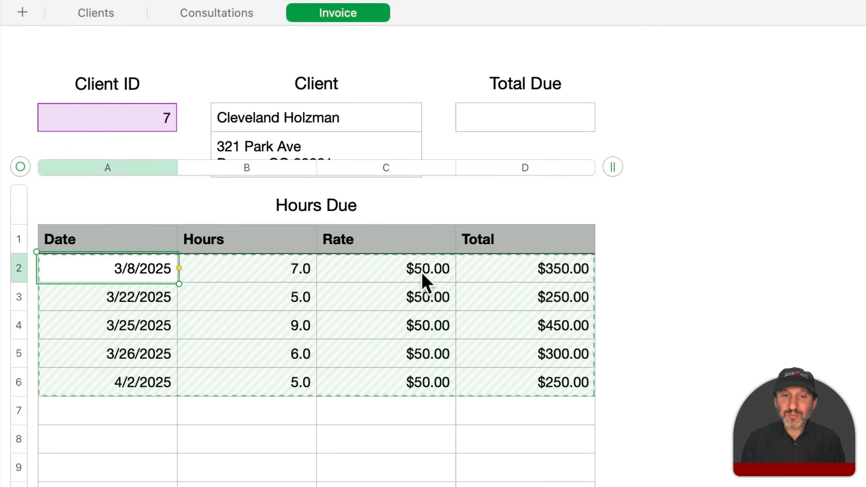
- Show the Consultations sheet to check which consultations have a Paid date
{"action": "left_click", "coordinate": [216, 13]}
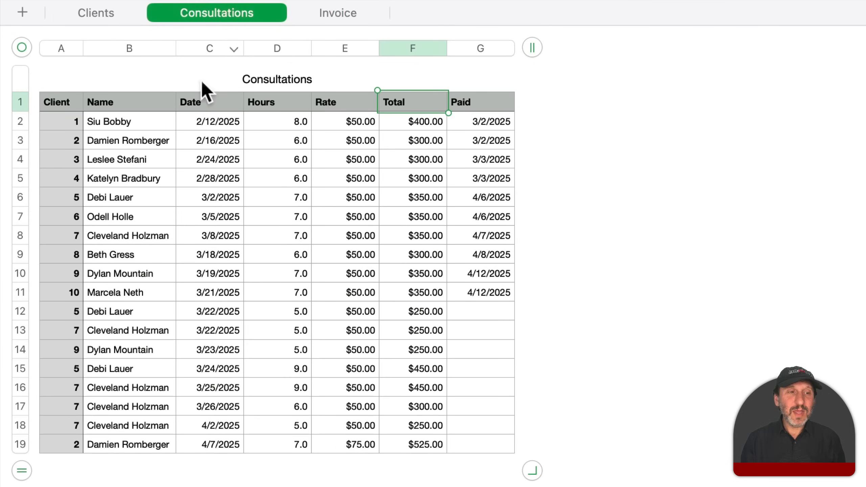
{"action": "mouse_move", "coordinate": [517, 243]}
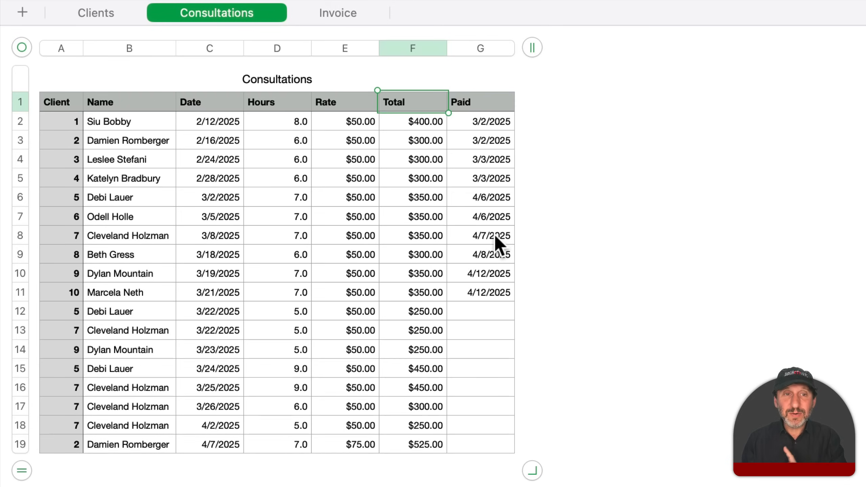
{"action": "mouse_move", "coordinate": [338, 22]}
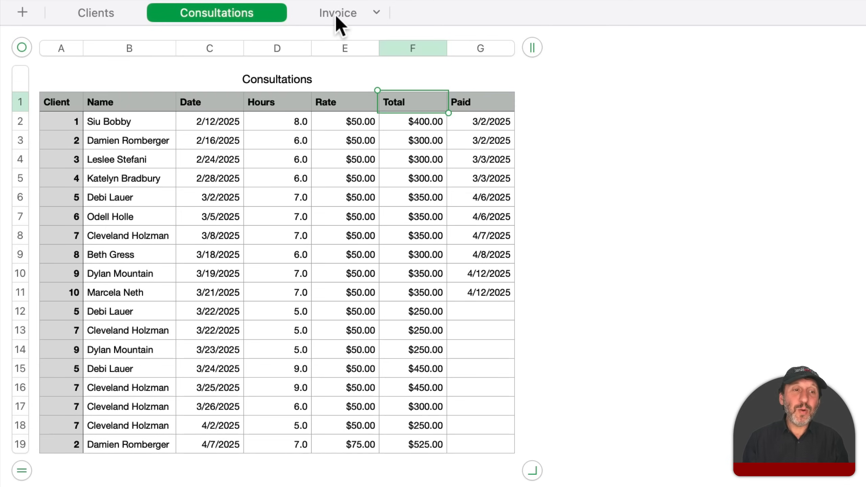
- Wrap the client-ID test in parentheses and multiply it by a new ISBLANK( test
{"action": "left_click", "coordinate": [337, 12]}
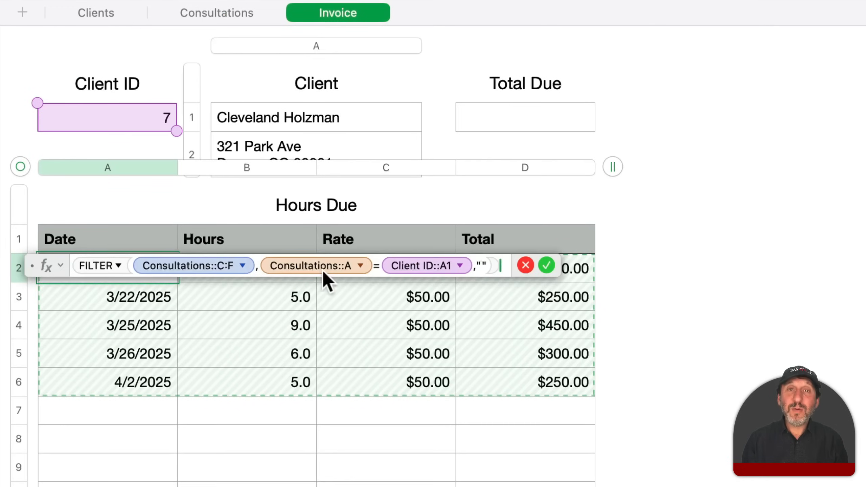
{"action": "mouse_move", "coordinate": [278, 278]}
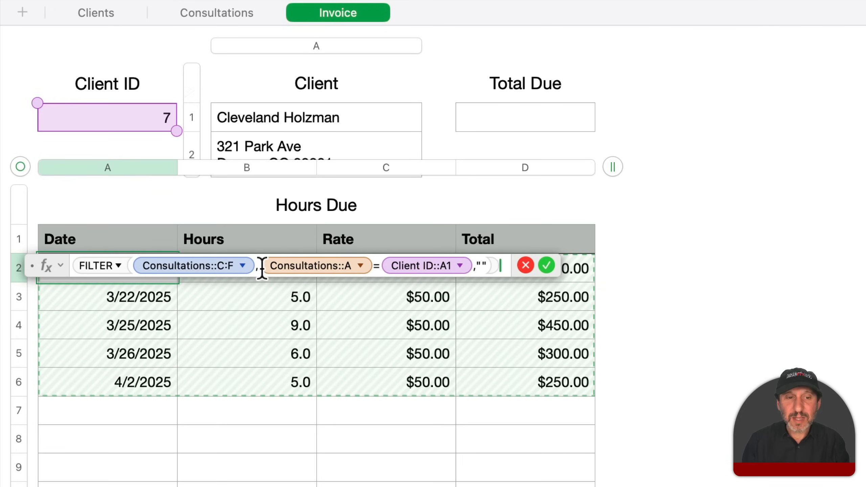
{"action": "mouse_move", "coordinate": [318, 275]}
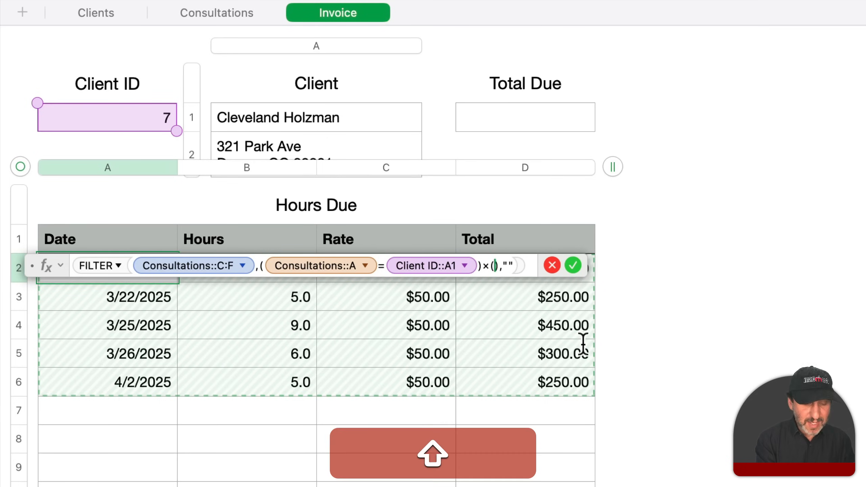
{"action": "type", "text": "ISBLANK("}
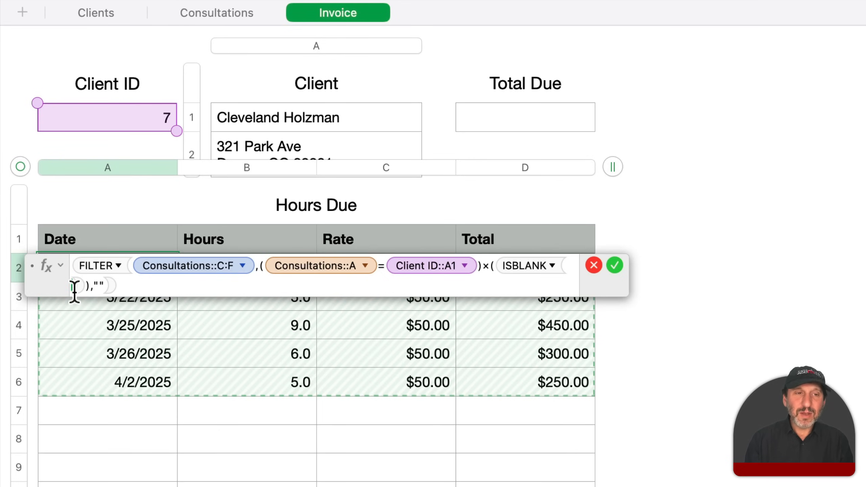
- Use the Consultations Paid column inside ISBLANK so Hours Due lists client 7's four unpaid rows
{"action": "left_click", "coordinate": [215, 12]}
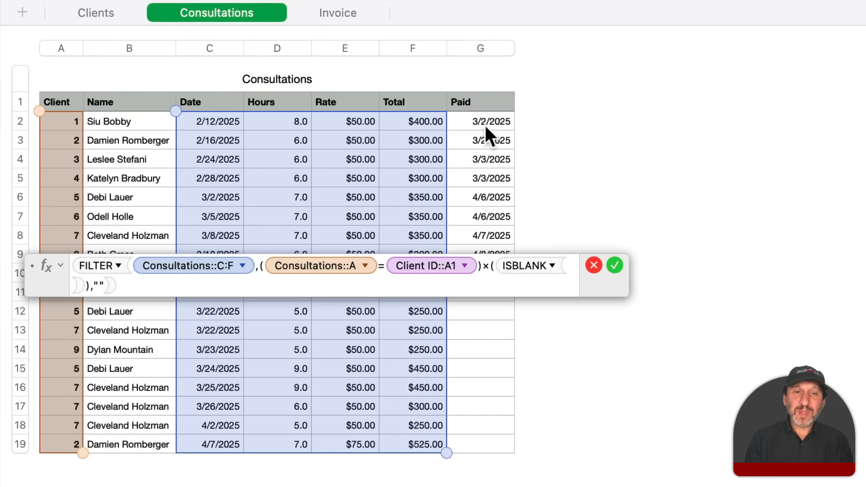
{"action": "mouse_move", "coordinate": [484, 58]}
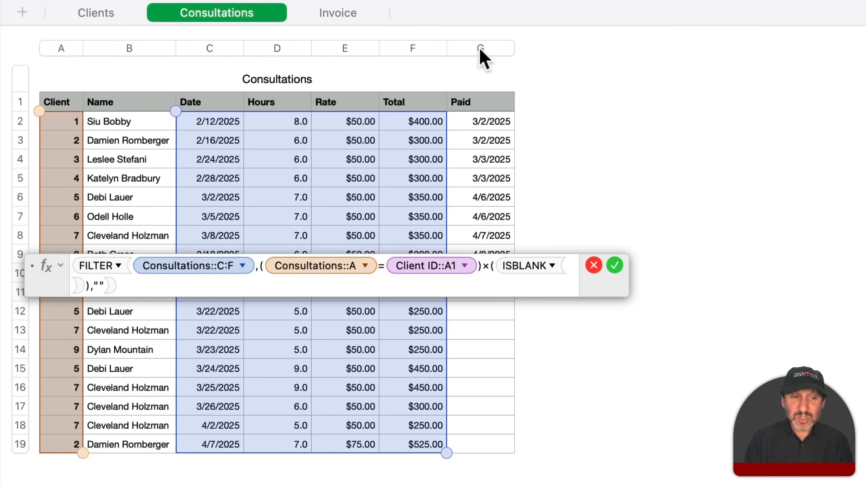
{"action": "left_click", "coordinate": [480, 48]}
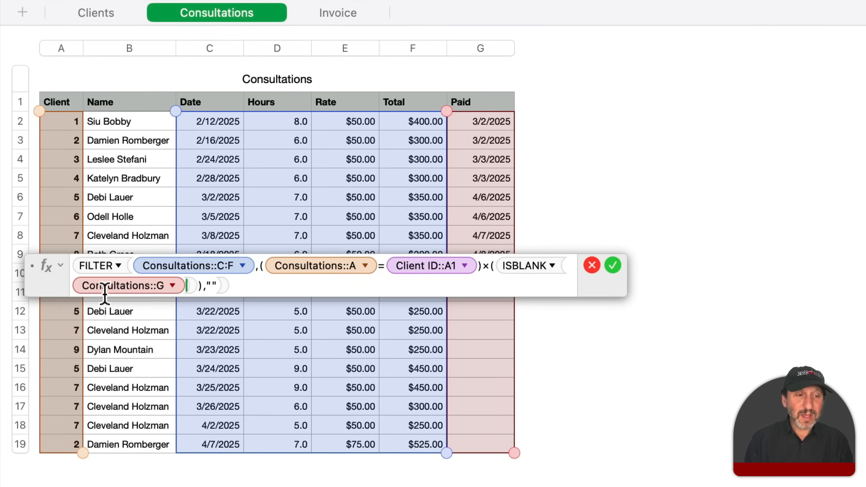
{"action": "mouse_move", "coordinate": [356, 275]}
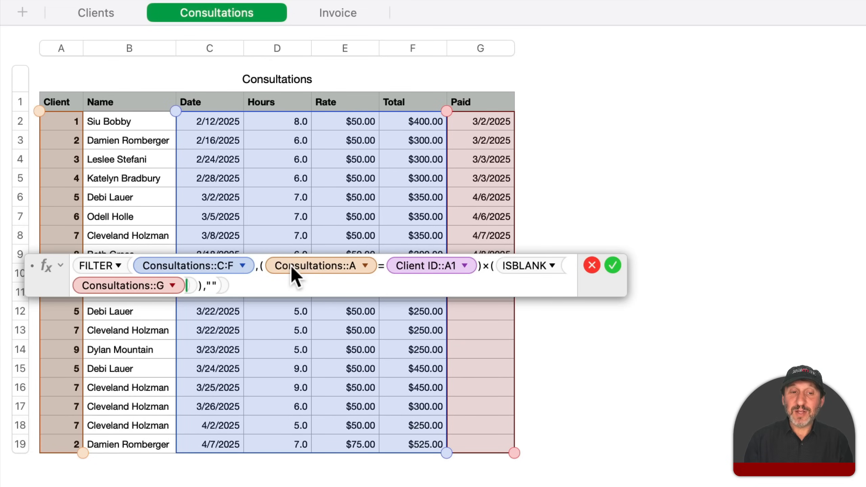
{"action": "mouse_move", "coordinate": [290, 154]}
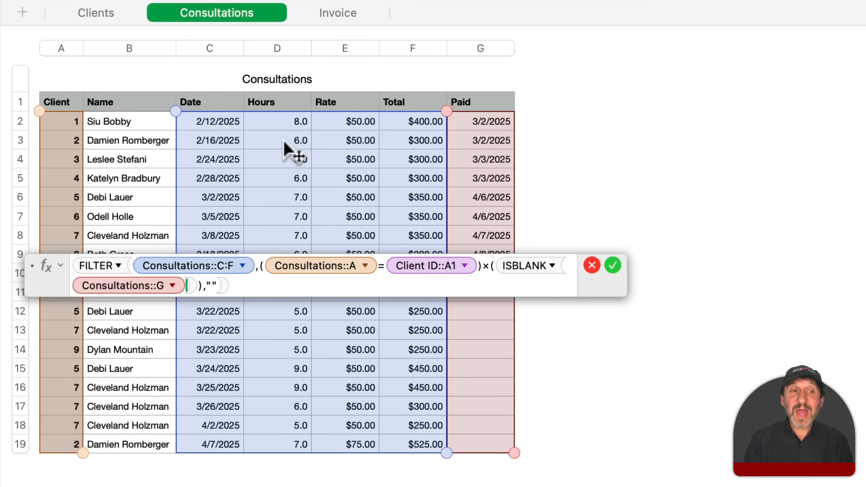
{"action": "left_click", "coordinate": [338, 12]}
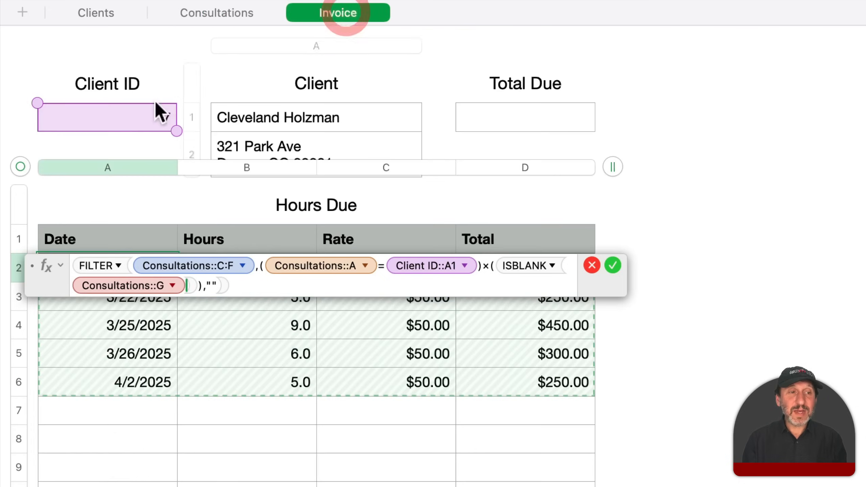
{"action": "left_click", "coordinate": [216, 13]}
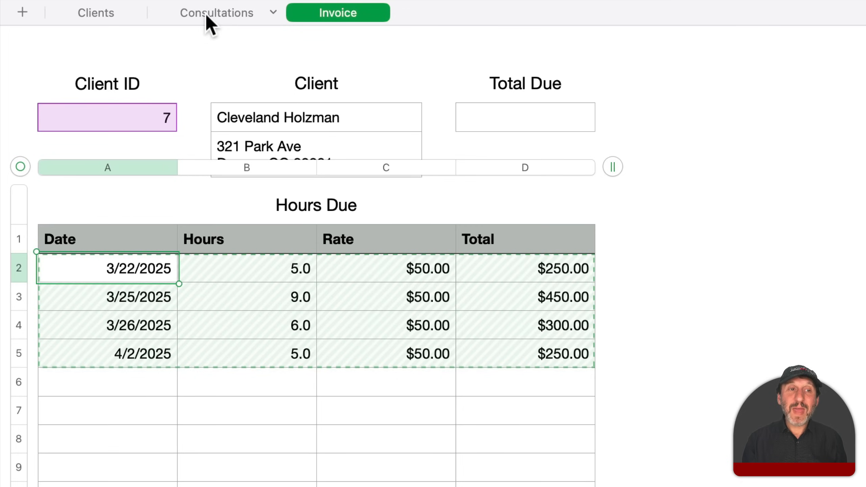
{"action": "left_click", "coordinate": [216, 12]}
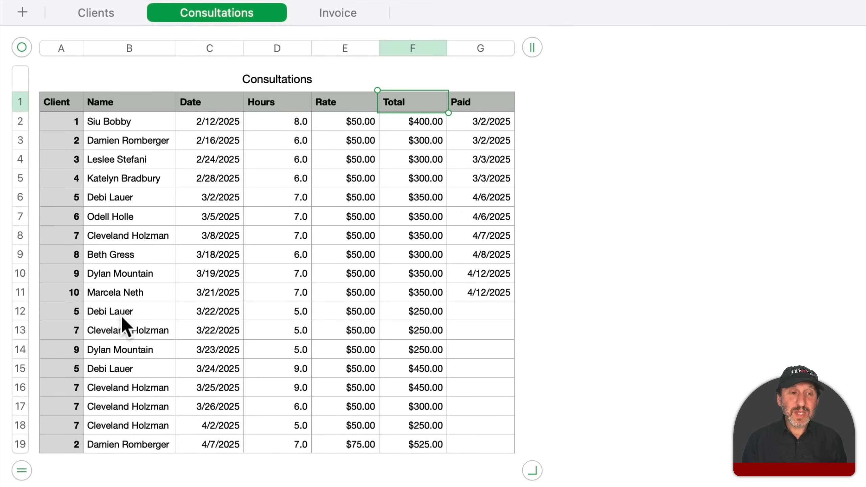
{"action": "mouse_move", "coordinate": [64, 246]}
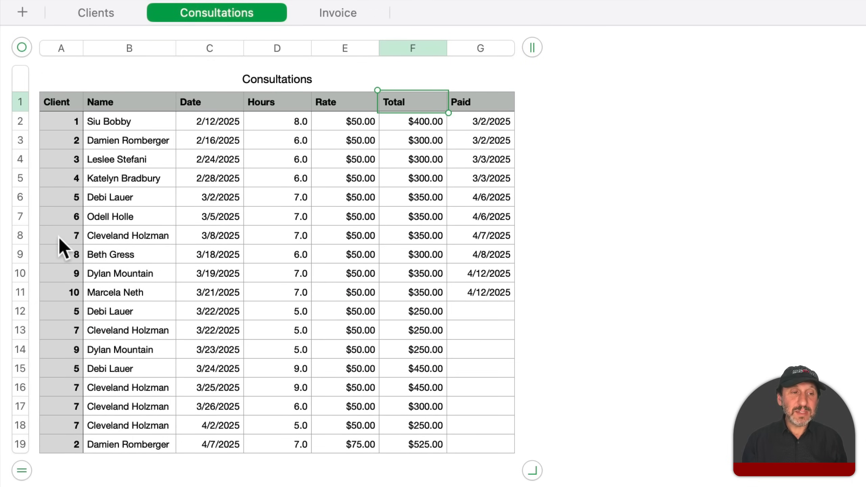
{"action": "left_click", "coordinate": [61, 236]}
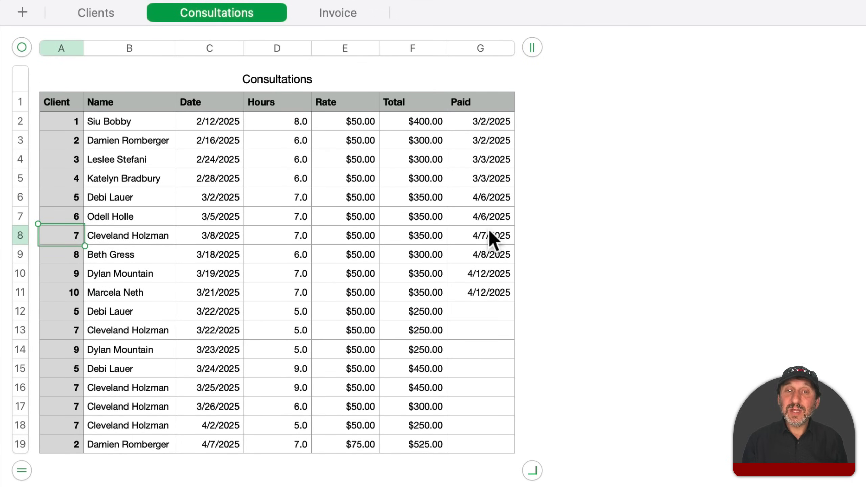
{"action": "left_click", "coordinate": [480, 235]}
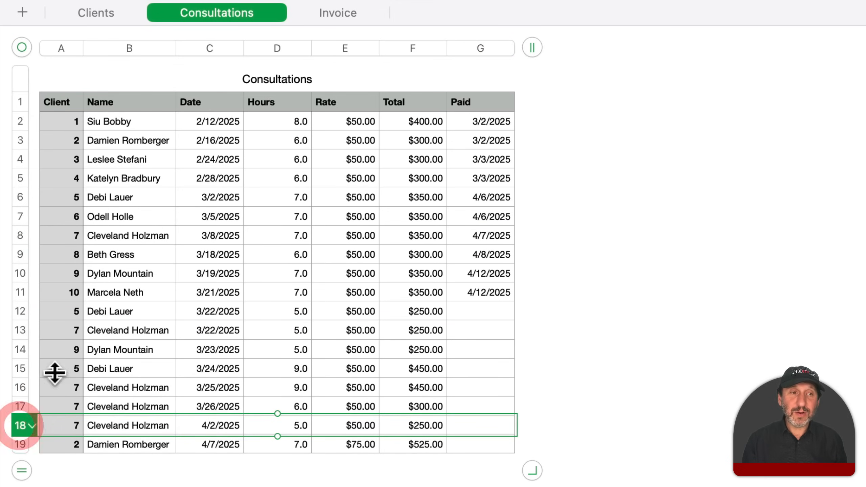
{"action": "left_click", "coordinate": [338, 12]}
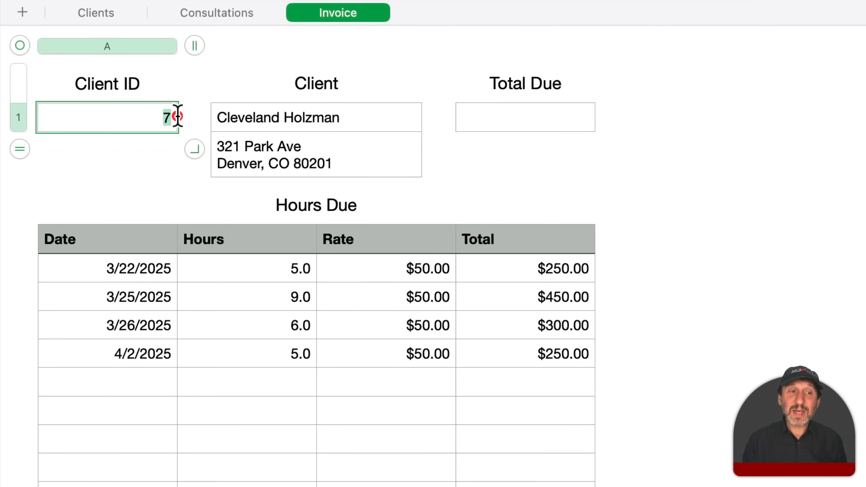
{"action": "type", "text": "5"}
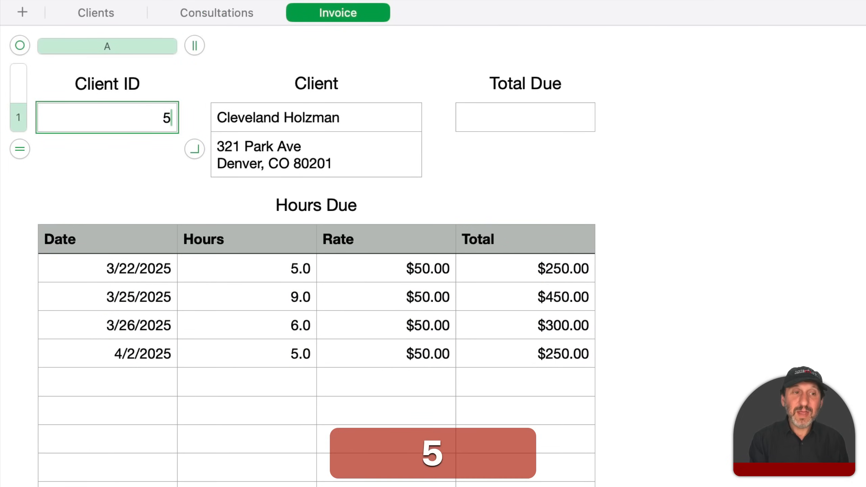
{"action": "key", "text": "Return"}
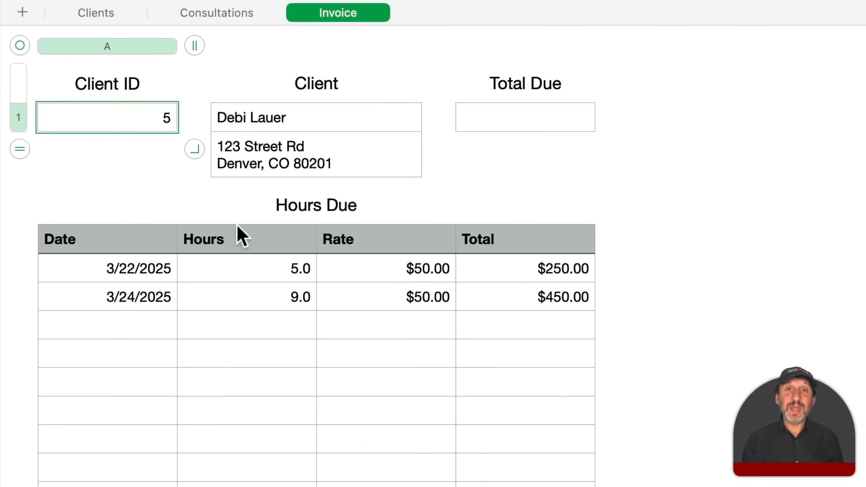
{"action": "mouse_move", "coordinate": [422, 268]}
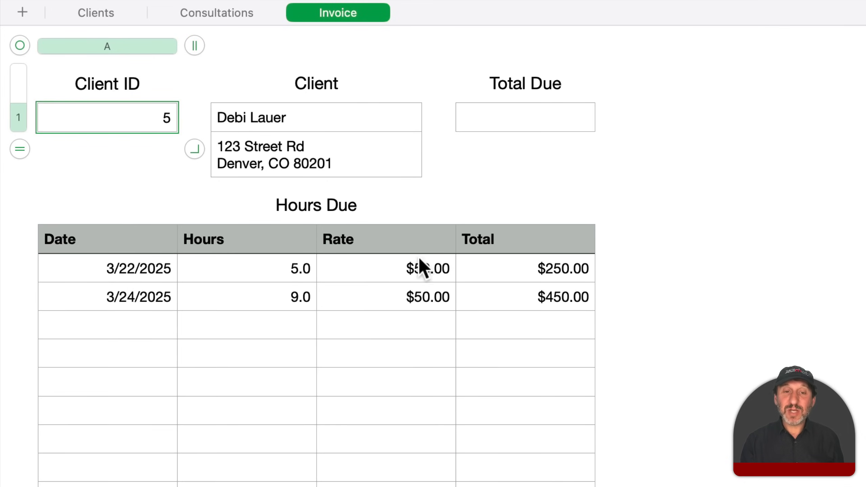
{"action": "left_click", "coordinate": [216, 12]}
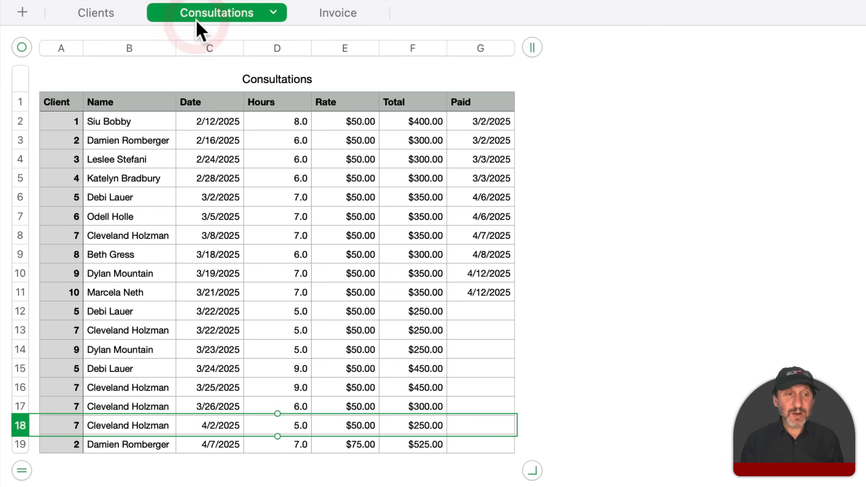
{"action": "left_click", "coordinate": [61, 197]}
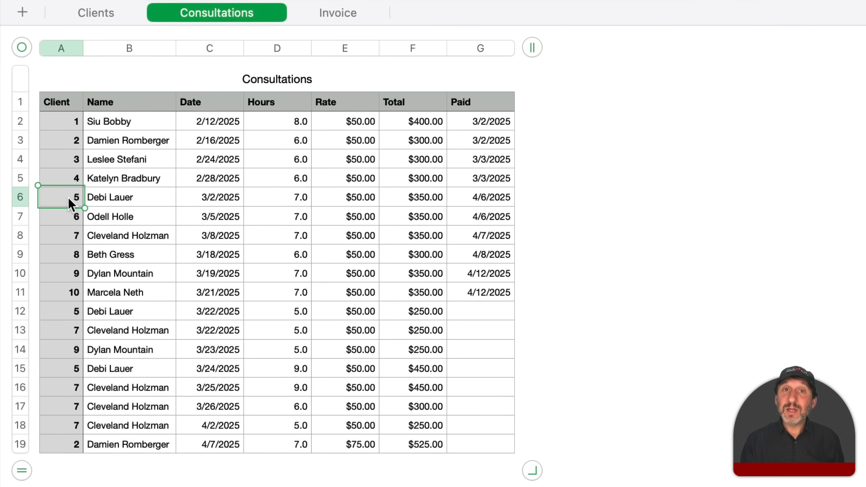
{"action": "mouse_move", "coordinate": [425, 214]}
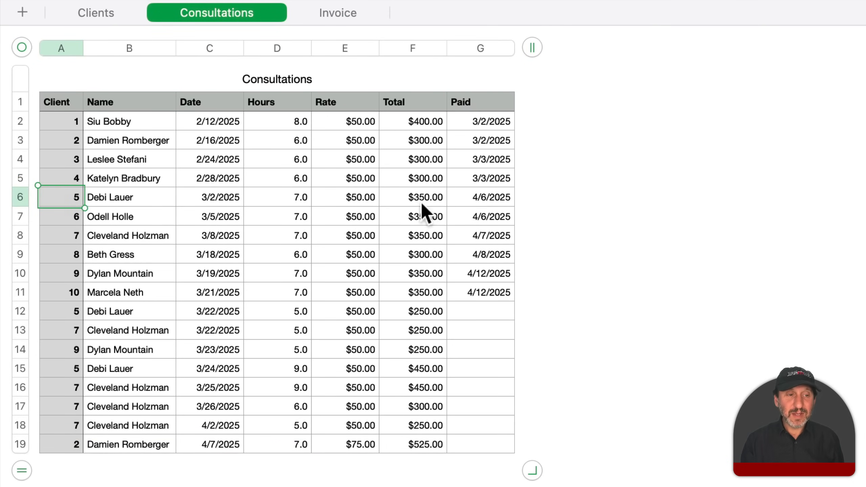
{"action": "left_click", "coordinate": [61, 311]}
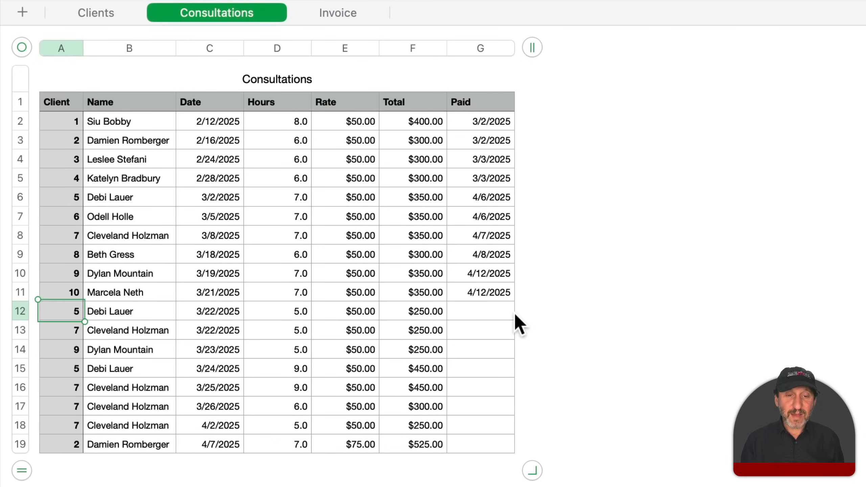
{"action": "left_click", "coordinate": [61, 369]}
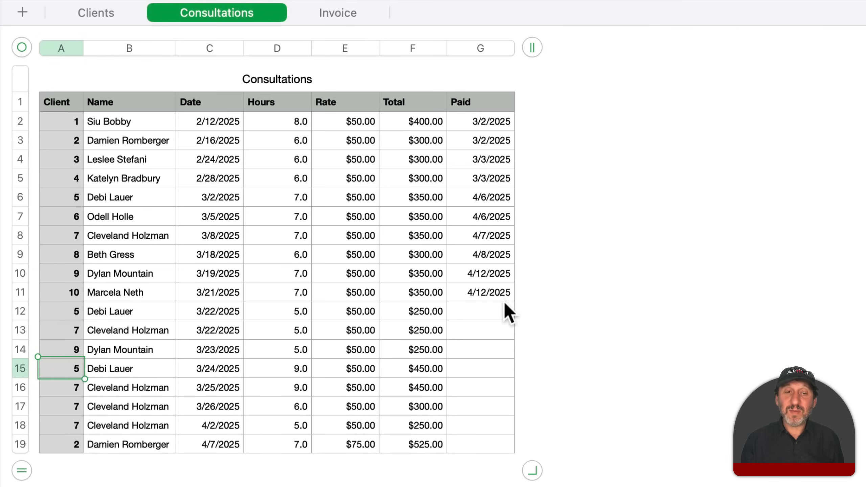
{"action": "left_click", "coordinate": [338, 13]}
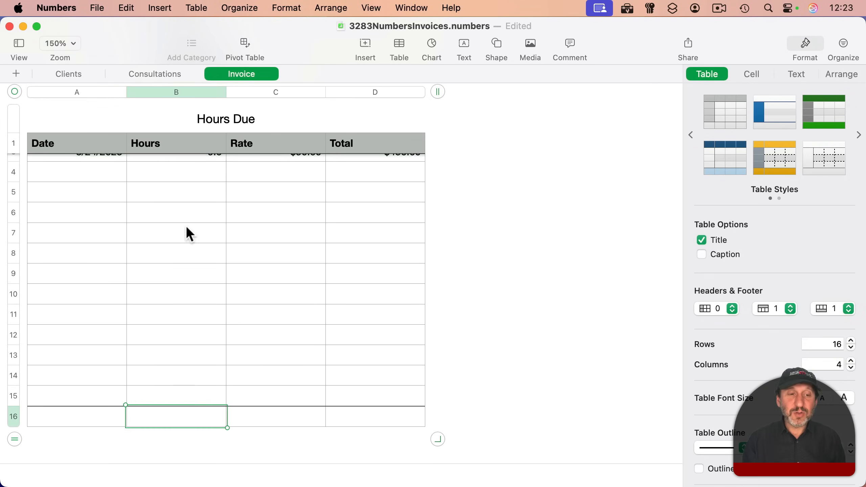
{"action": "mouse_move", "coordinate": [194, 266]}
{"action": "type", "text": "SUM"}
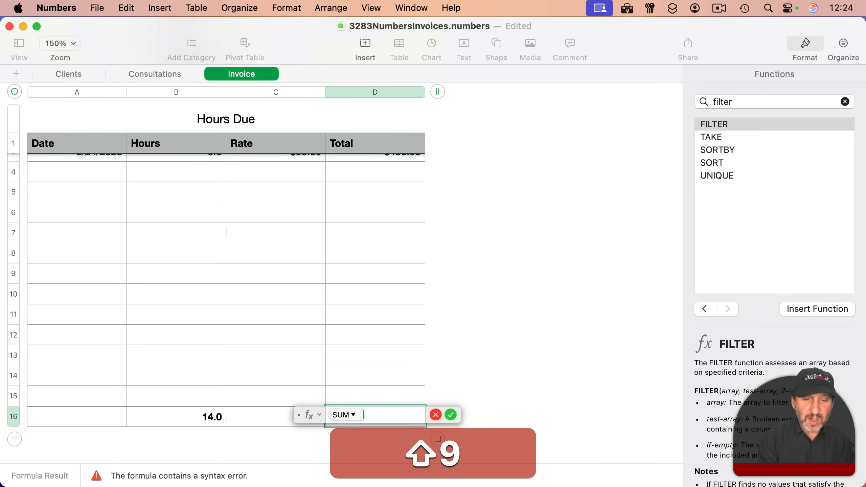
- Total the Hours Due Total column with =SUM(D) in footer cell D16
{"action": "left_click", "coordinate": [375, 91]}
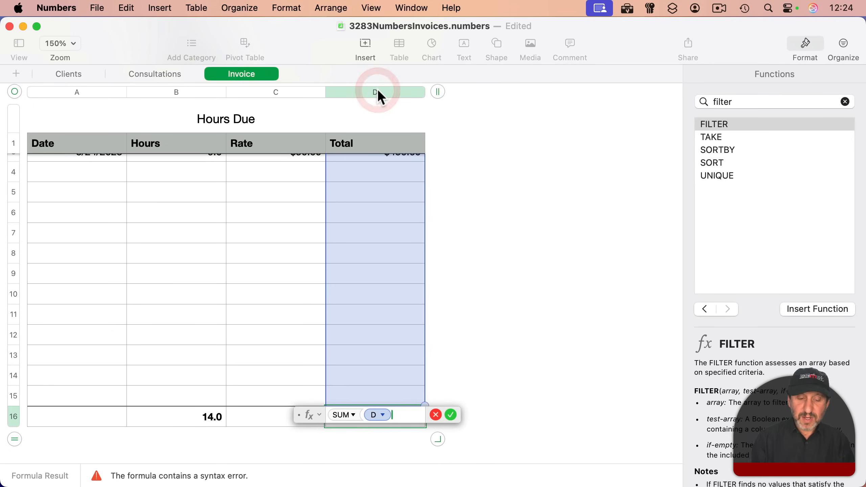
{"action": "left_click", "coordinate": [451, 414]}
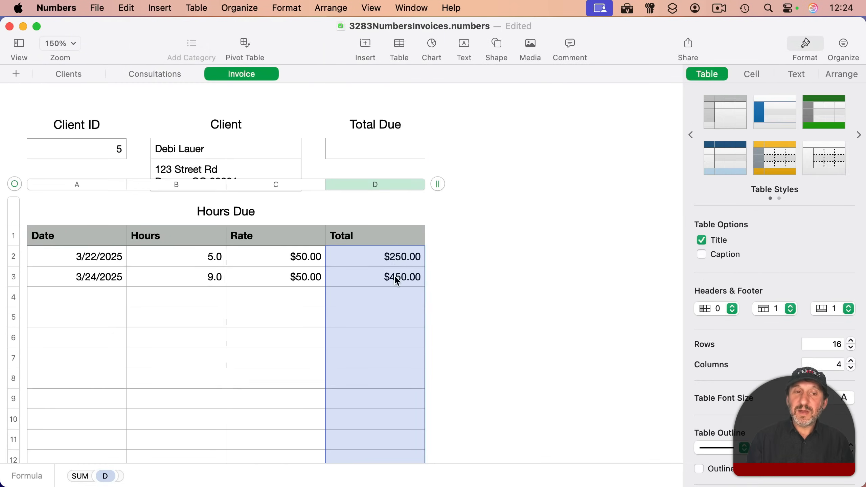
{"action": "scroll", "scroll_direction": "down", "scroll_amount": 3}
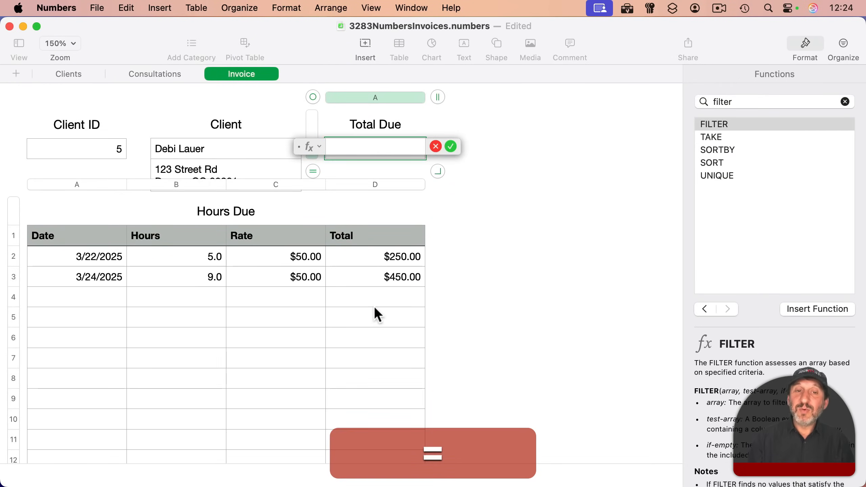
- Set Total Due to =Hours Due::D$16 and make the $700.00 amount bold
{"action": "left_click", "coordinate": [403, 425]}
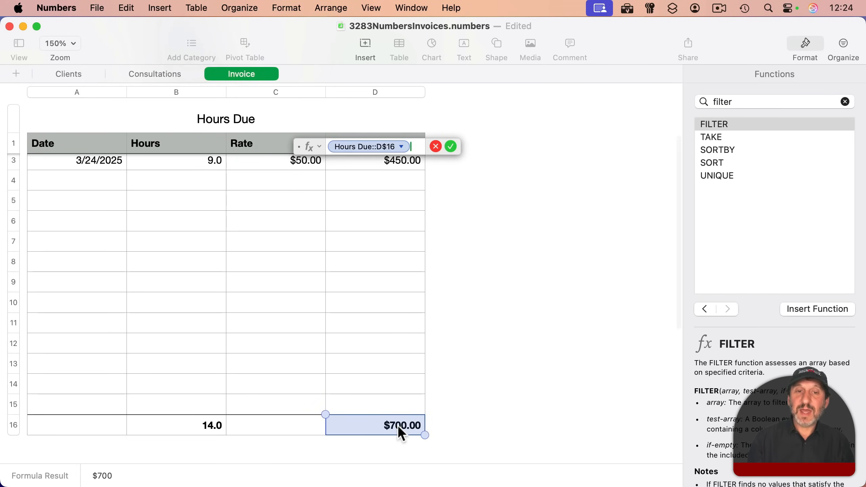
{"action": "mouse_move", "coordinate": [415, 239]}
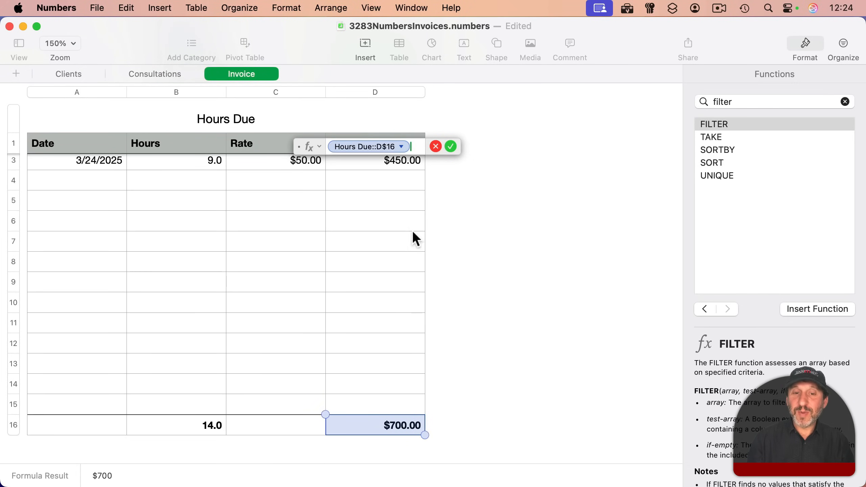
{"action": "scroll", "scroll_direction": "up", "scroll_amount": 3}
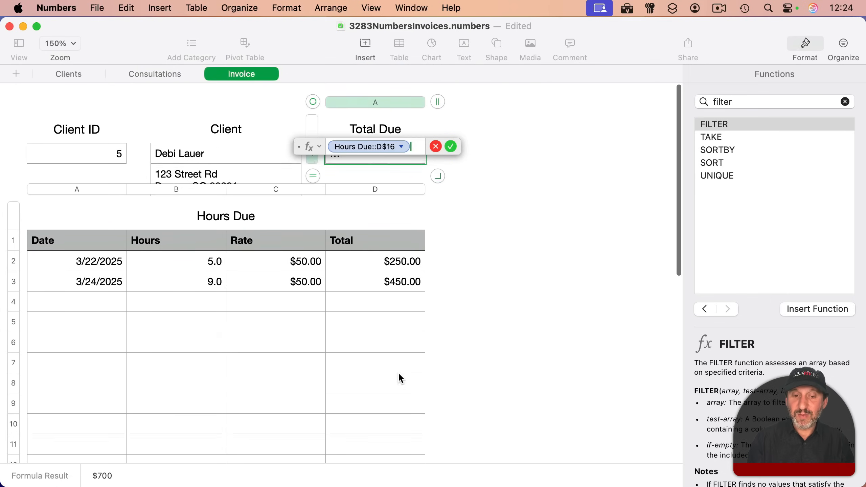
{"action": "left_click", "coordinate": [450, 146]}
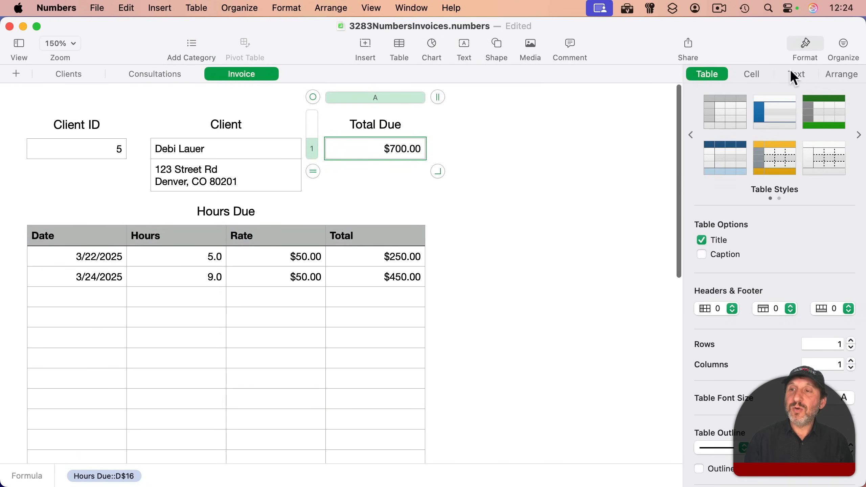
{"action": "left_click", "coordinate": [797, 73]}
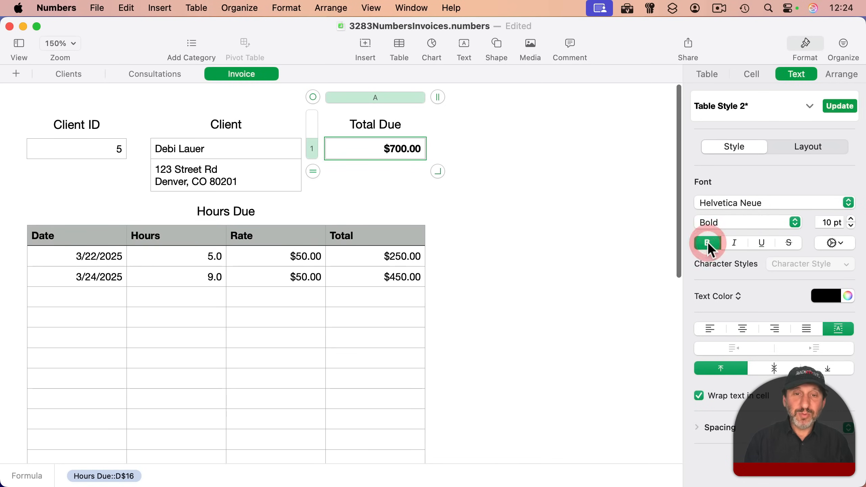
{"action": "left_click", "coordinate": [707, 243]}
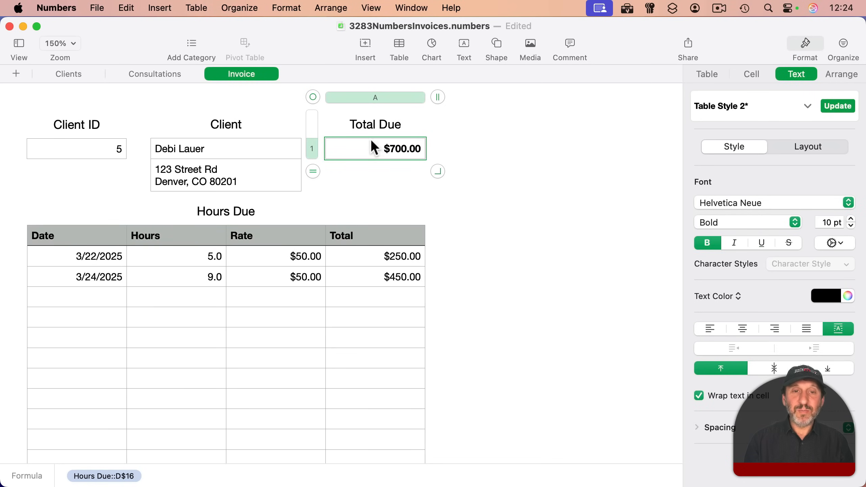
{"action": "left_click", "coordinate": [77, 149]}
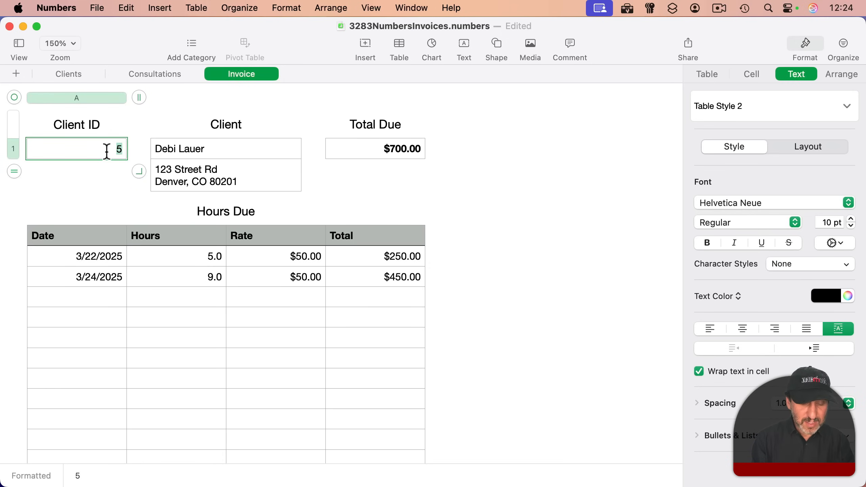
{"action": "type", "text": "7"}
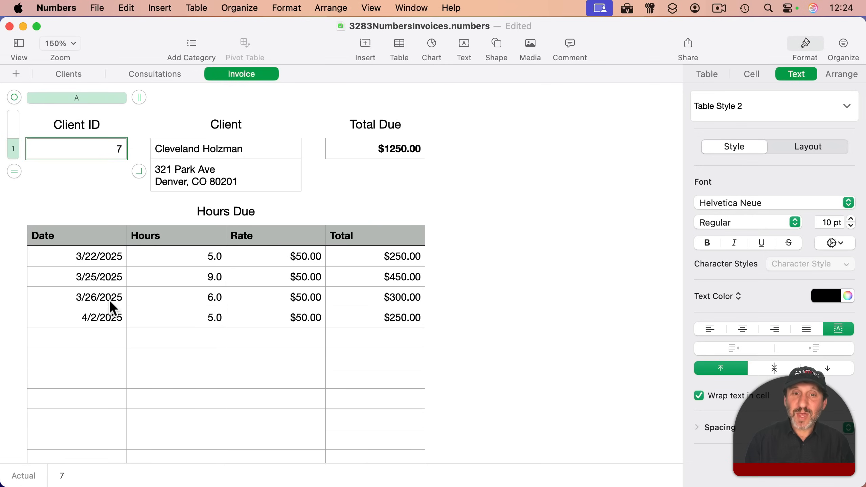
{"action": "mouse_move", "coordinate": [403, 157]}
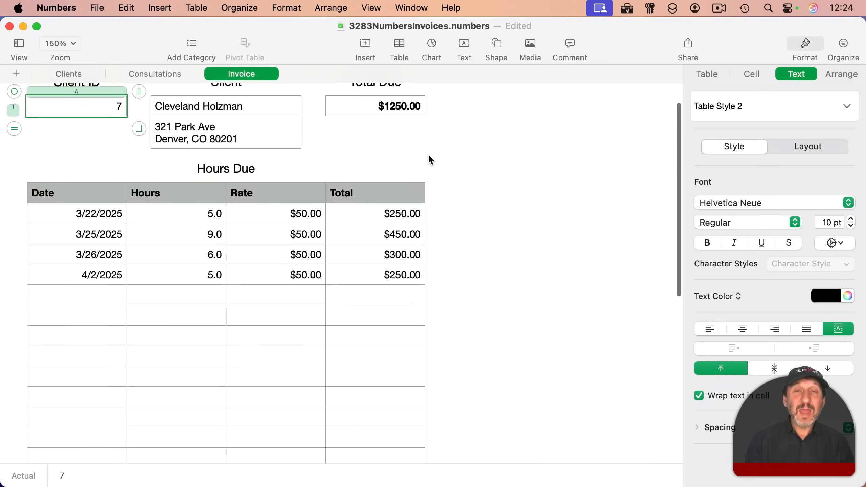
{"action": "scroll", "scroll_direction": "down", "scroll_amount": 3}
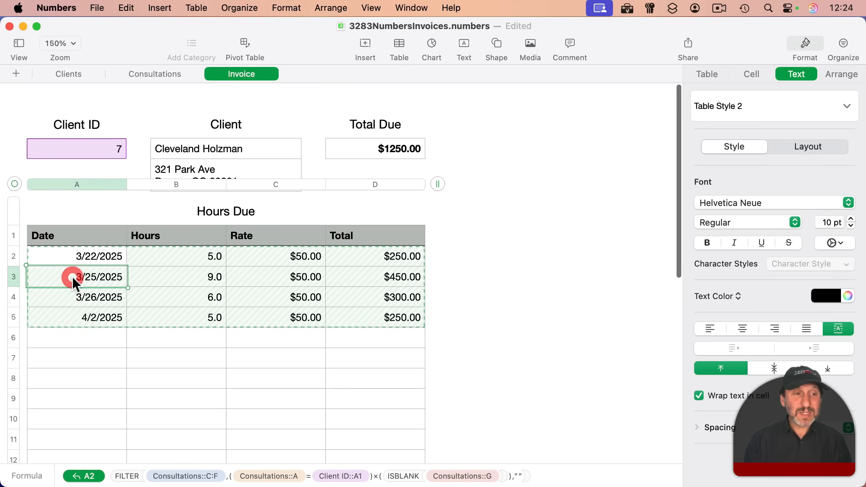
- Filter Hours Due to rows where Date is not blank, then set Client ID to 5
{"action": "left_click", "coordinate": [843, 49]}
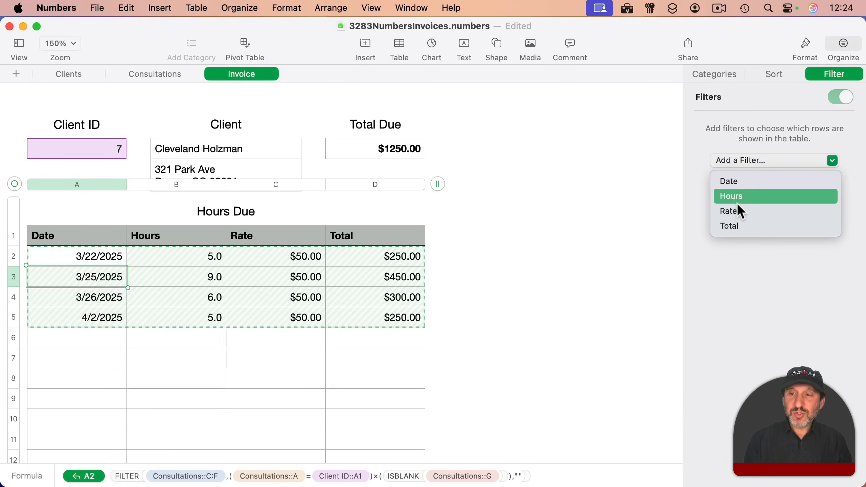
{"action": "mouse_move", "coordinate": [740, 182]}
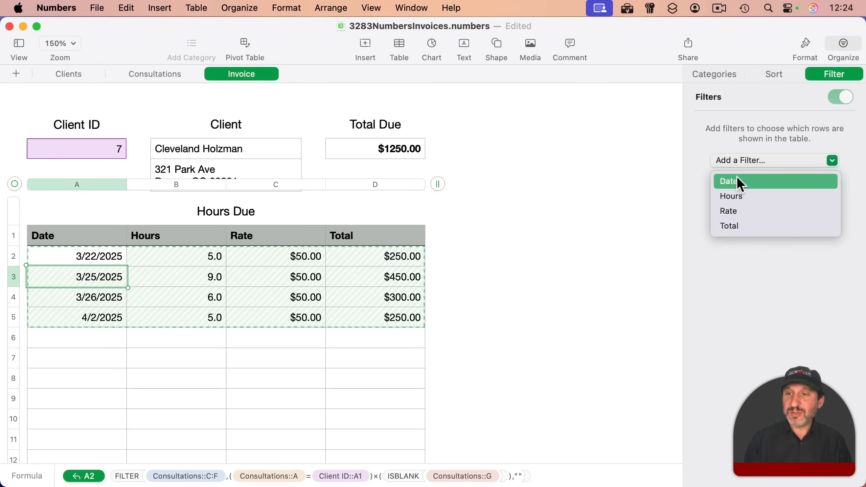
{"action": "left_click", "coordinate": [728, 181]}
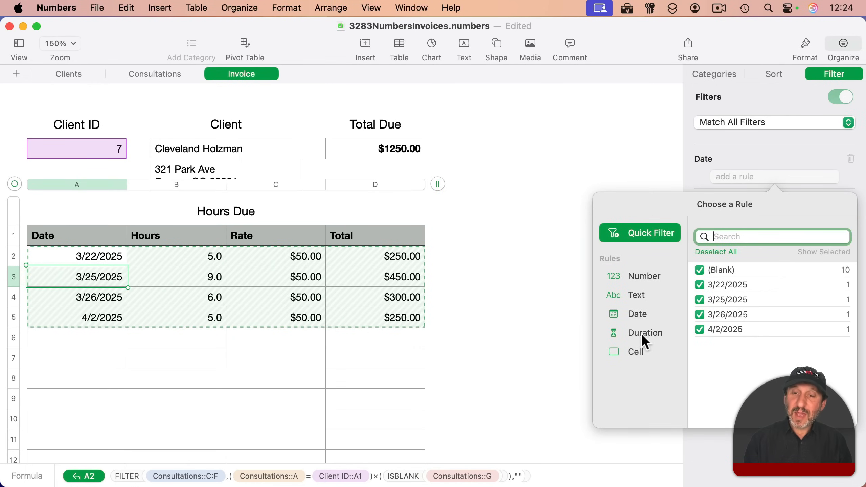
{"action": "left_click", "coordinate": [636, 351]}
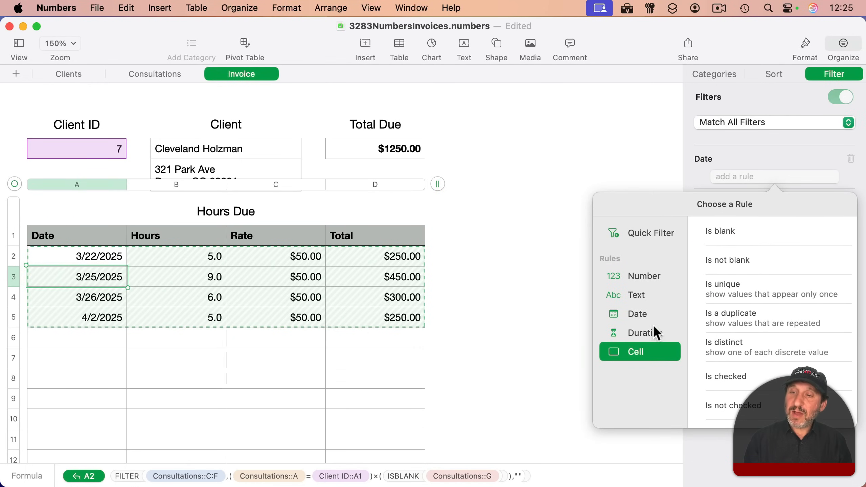
{"action": "left_click", "coordinate": [728, 260]}
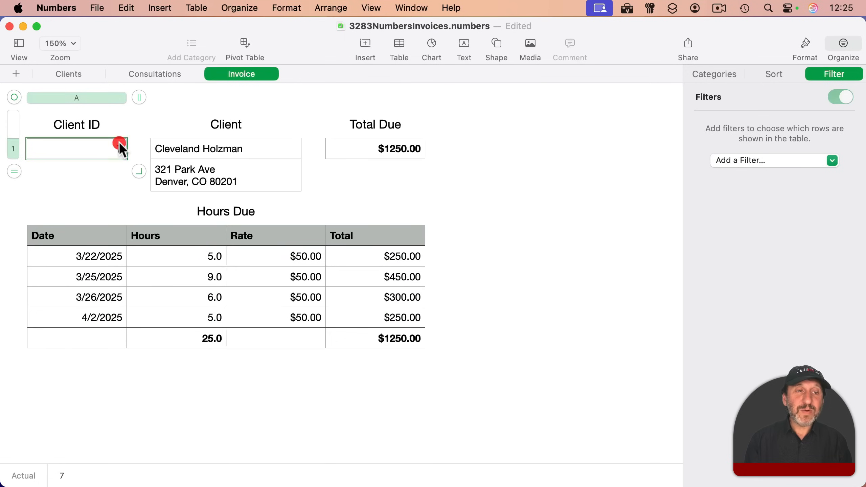
{"action": "type", "text": "5"}
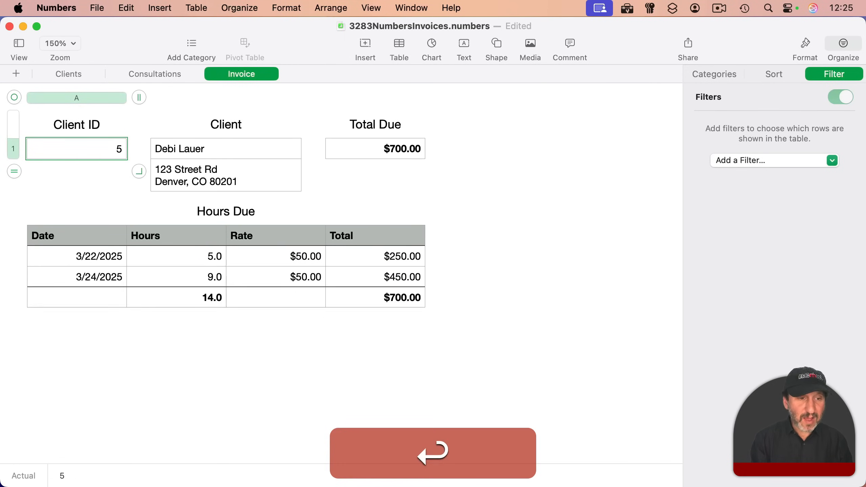
{"action": "left_click", "coordinate": [774, 160]}
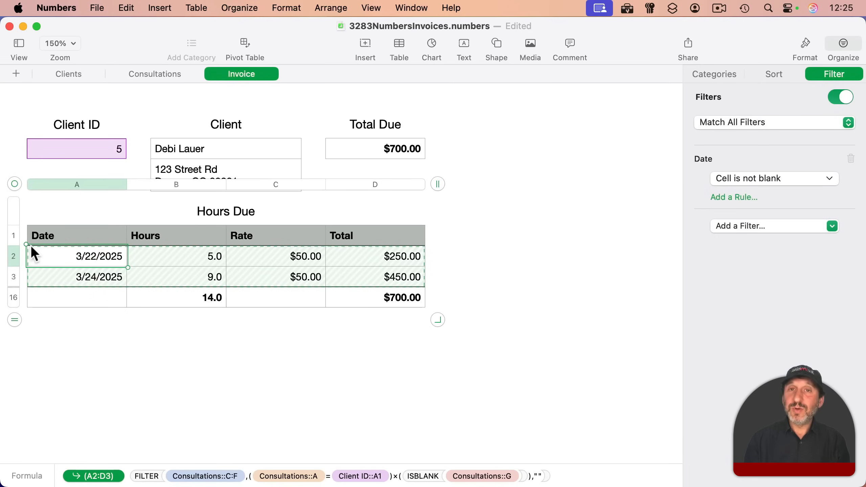
{"action": "mouse_move", "coordinate": [34, 232]}
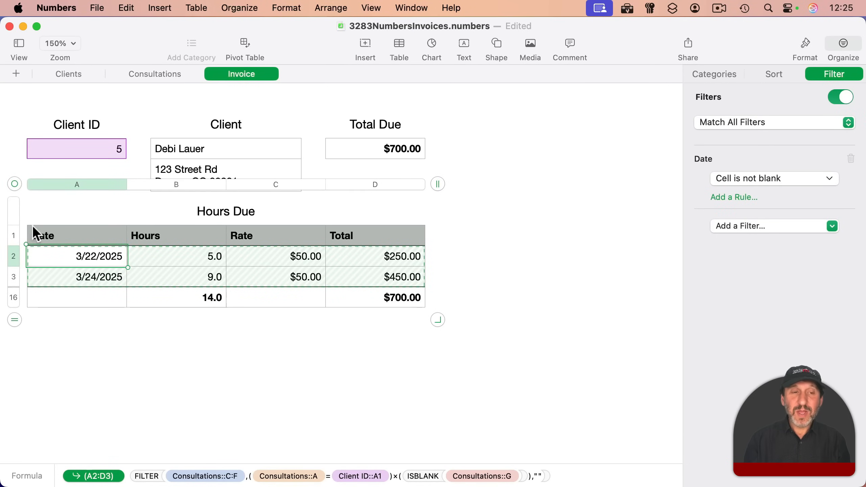
{"action": "mouse_move", "coordinate": [63, 241]}
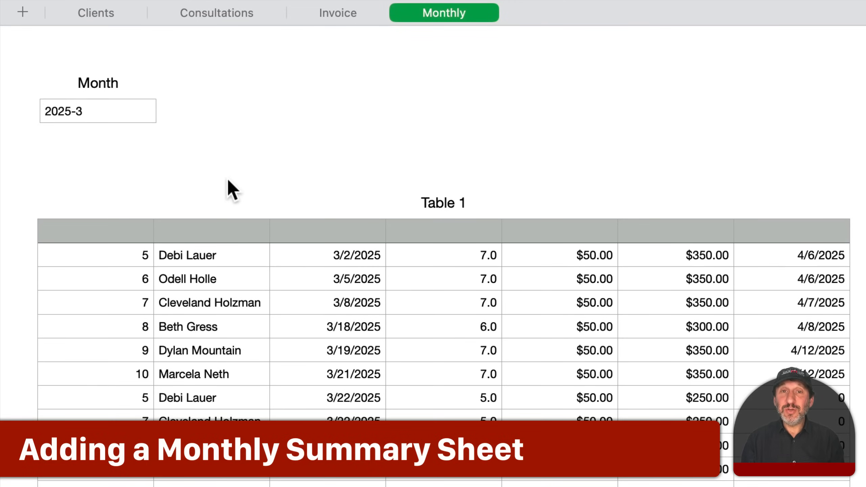
{"action": "mouse_move", "coordinate": [443, 13]}
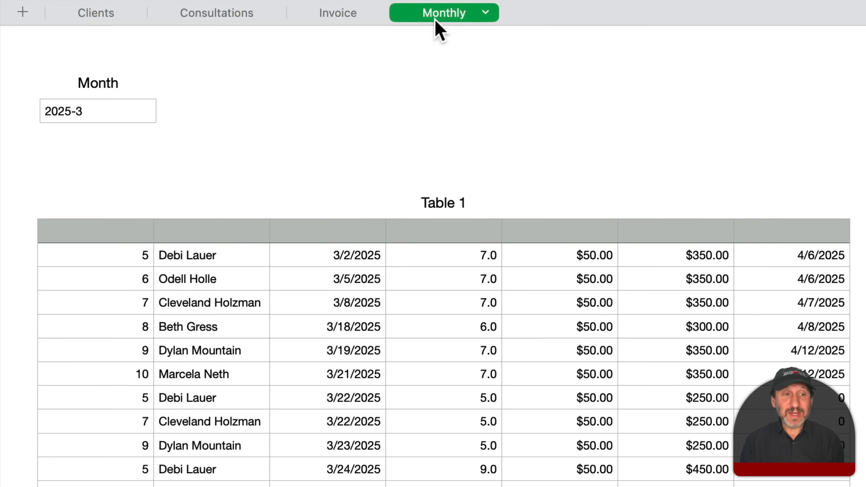
- Show the new Monthly sheet with Month 2025-3 above its consultations Table 1
{"action": "left_click", "coordinate": [97, 111]}
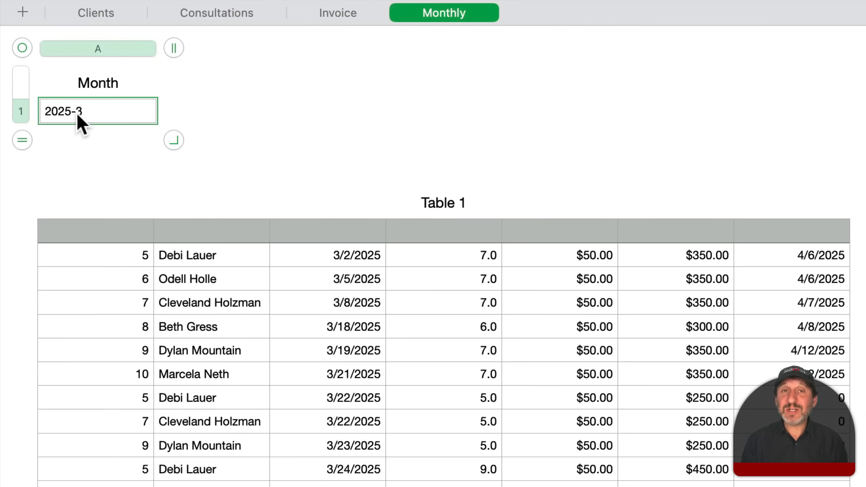
{"action": "mouse_move", "coordinate": [104, 120]}
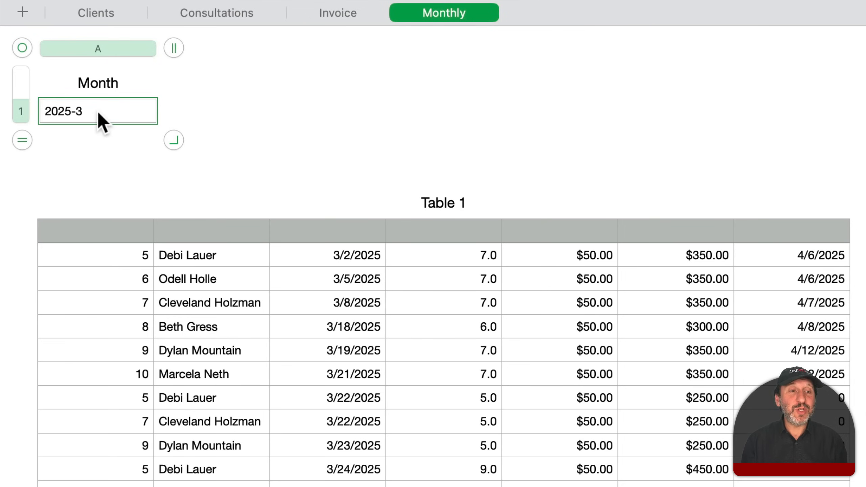
{"action": "mouse_move", "coordinate": [111, 265]}
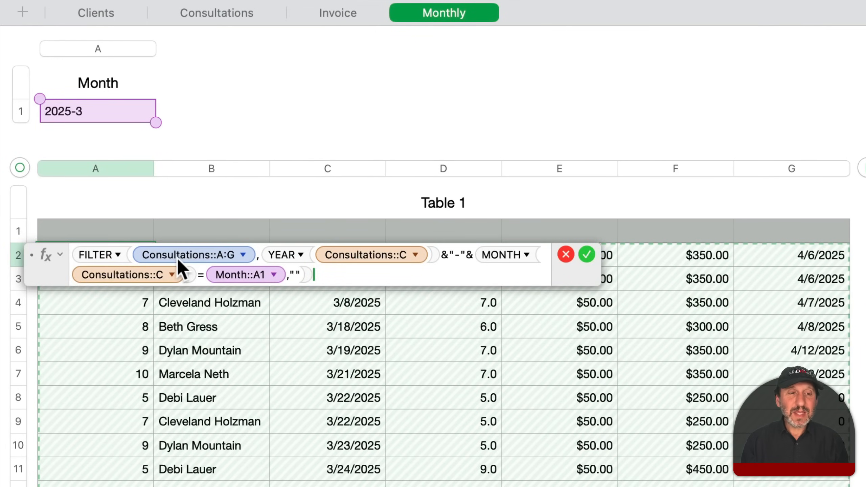
{"action": "mouse_move", "coordinate": [248, 262]}
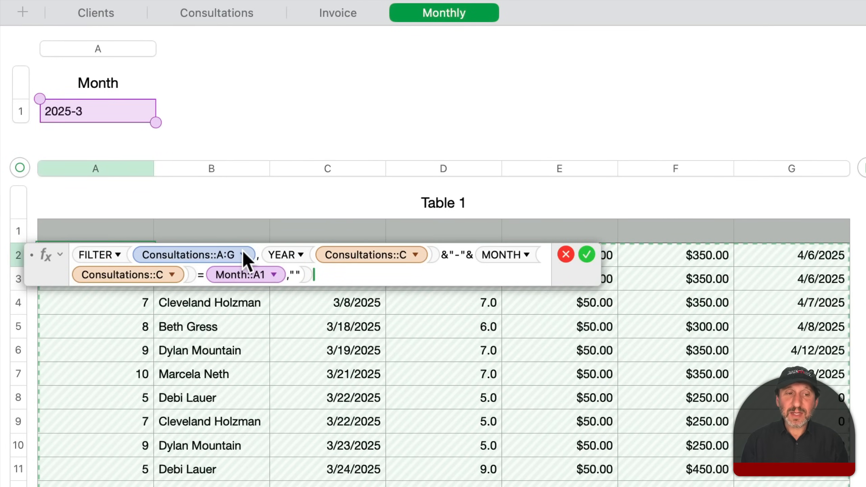
{"action": "left_click", "coordinate": [216, 13]}
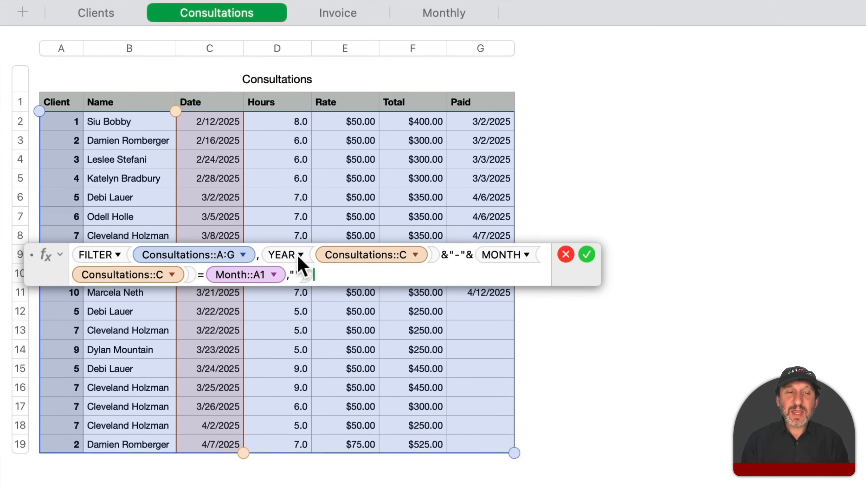
{"action": "type", "text": "\""}
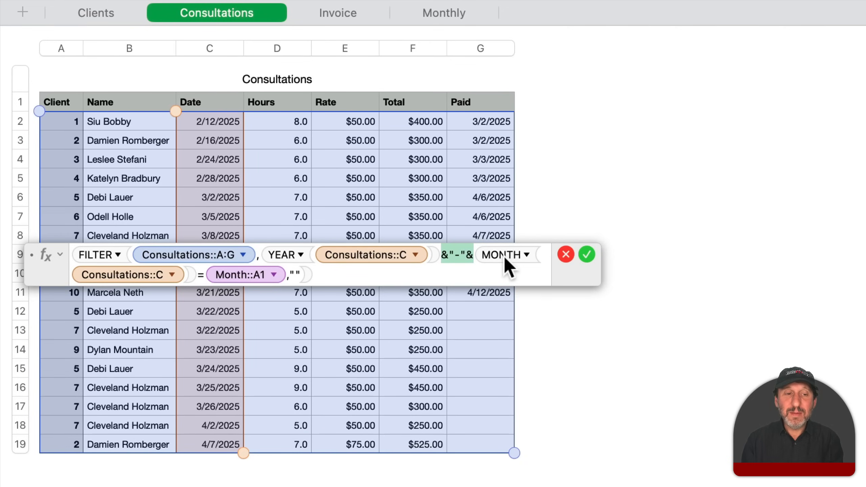
{"action": "mouse_move", "coordinate": [229, 196]}
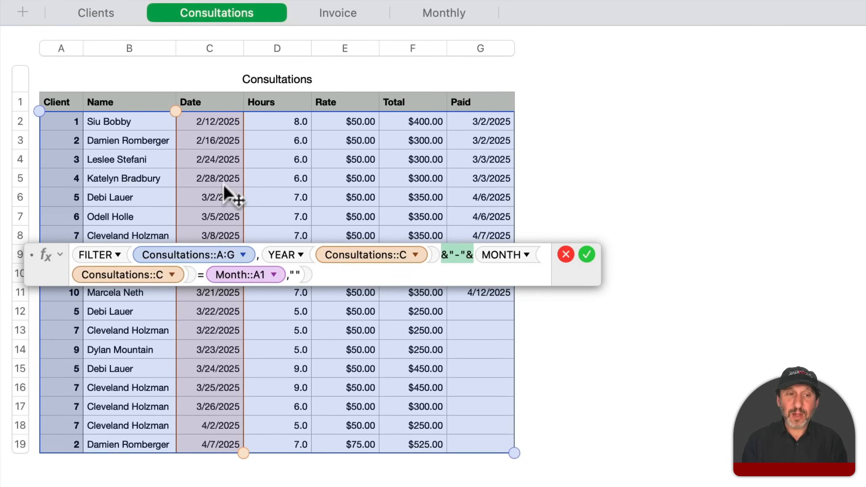
{"action": "mouse_move", "coordinate": [228, 171]}
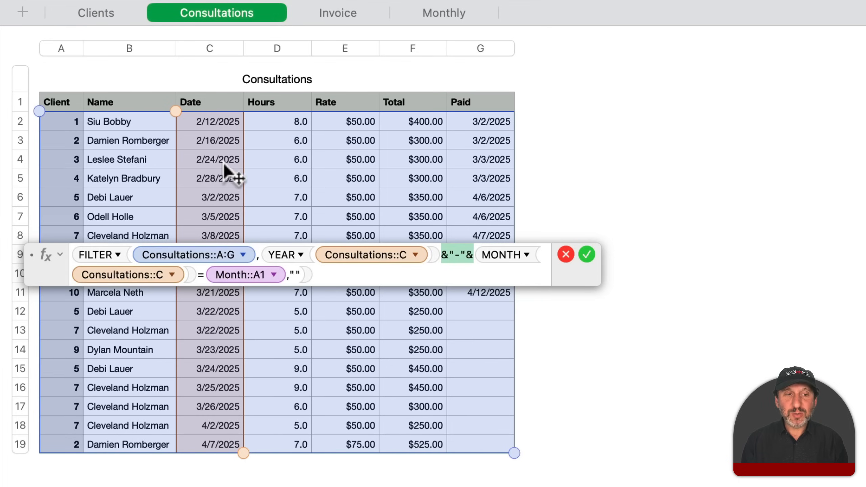
{"action": "mouse_move", "coordinate": [202, 174]}
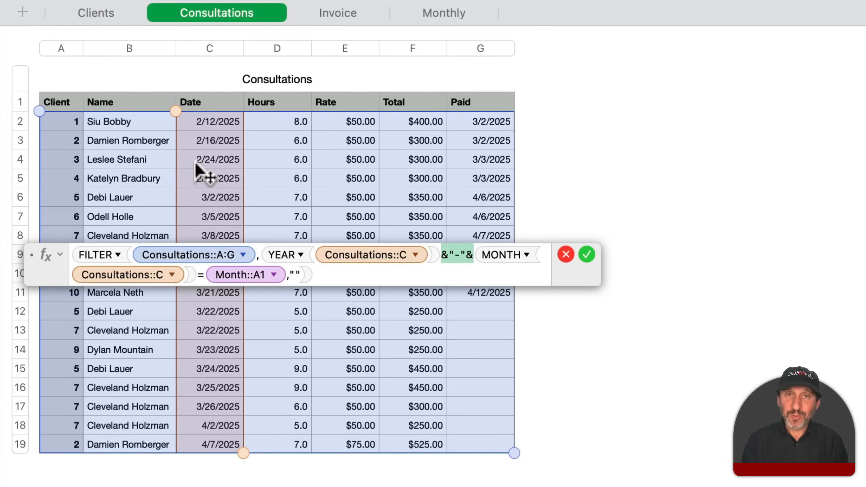
{"action": "mouse_move", "coordinate": [246, 155]}
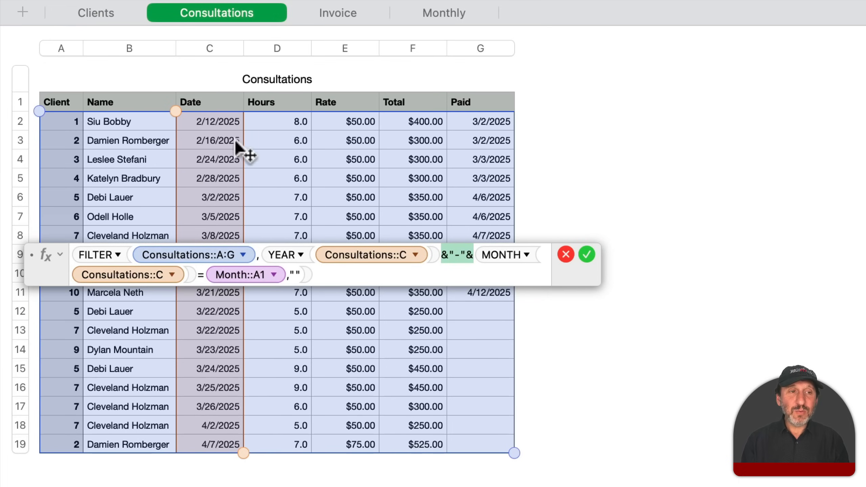
{"action": "left_click", "coordinate": [443, 13]}
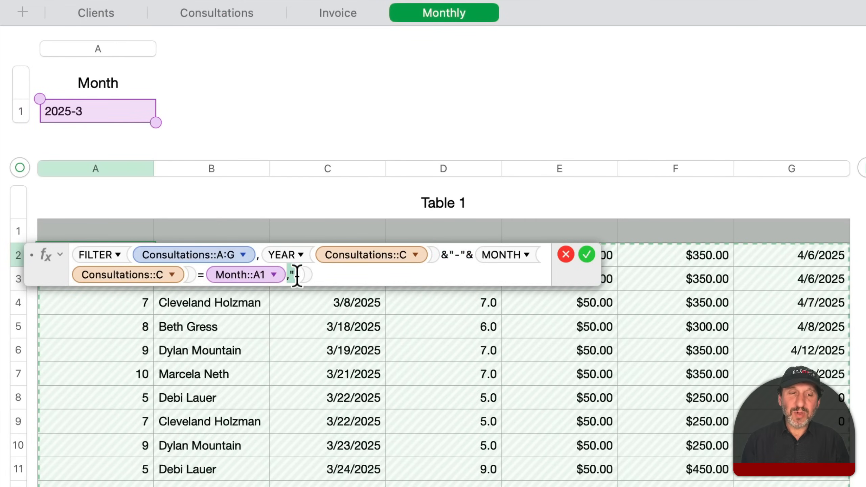
{"action": "type", "text": "\""}
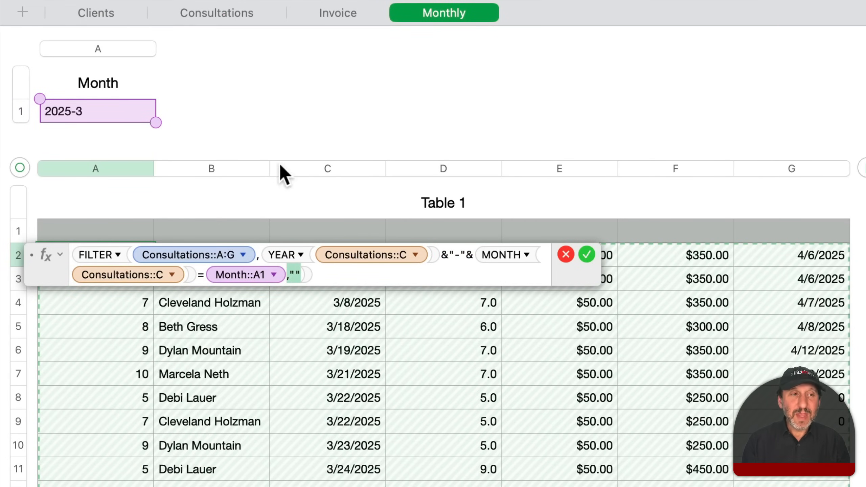
{"action": "left_click", "coordinate": [586, 255]}
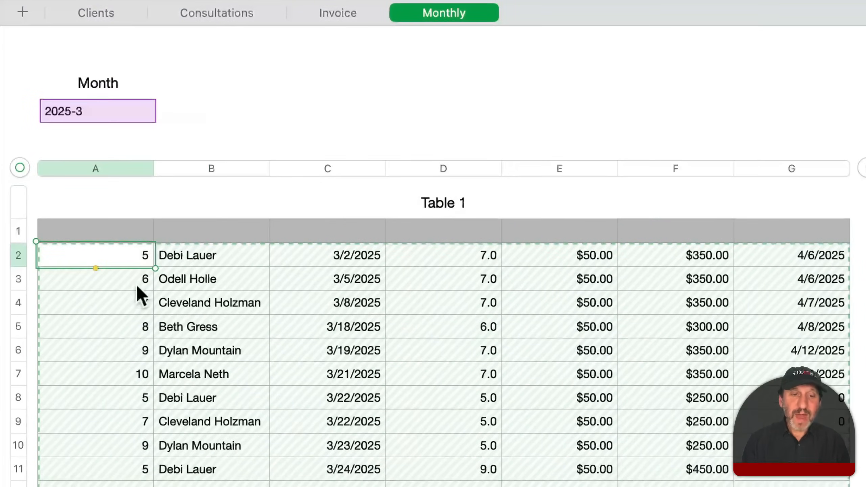
- Change the Monthly Month cell to 2025-4, listing April's two consultations
{"action": "left_click", "coordinate": [98, 111]}
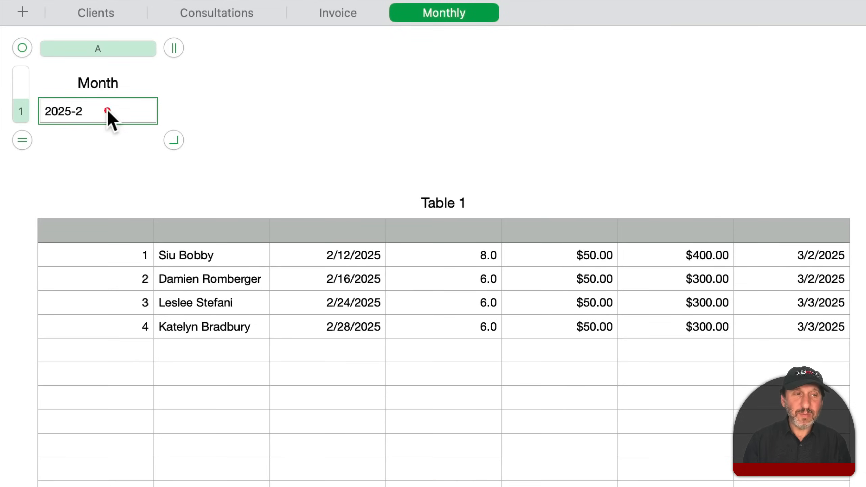
{"action": "key", "text": "Return"}
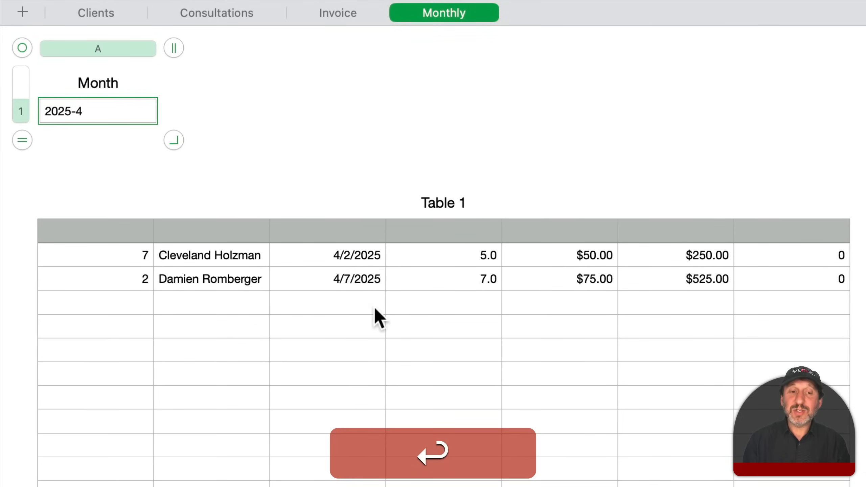
{"action": "left_click", "coordinate": [432, 453]}
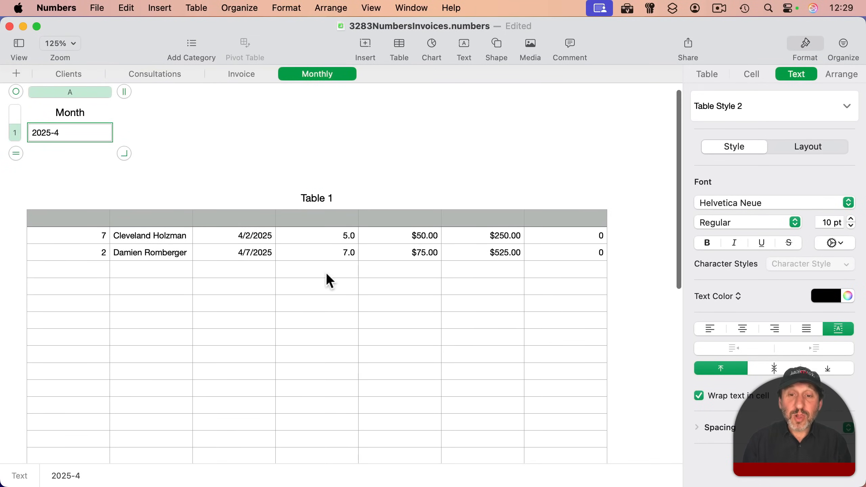
{"action": "mouse_move", "coordinate": [503, 312]}
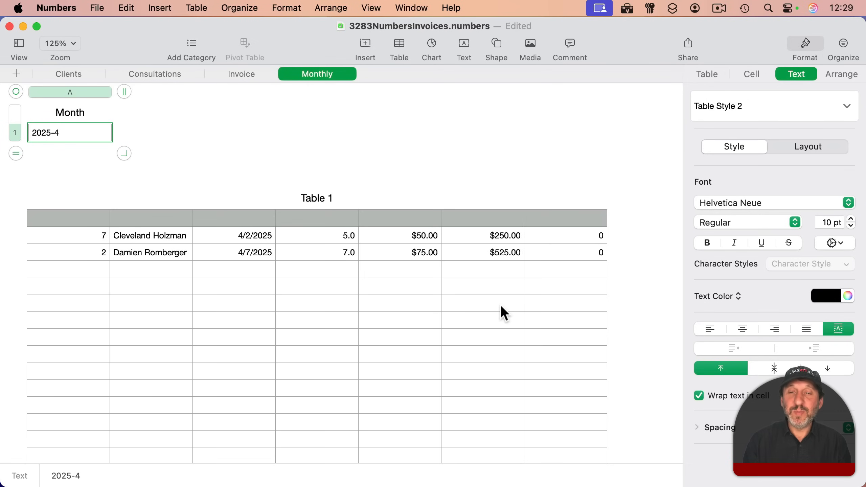